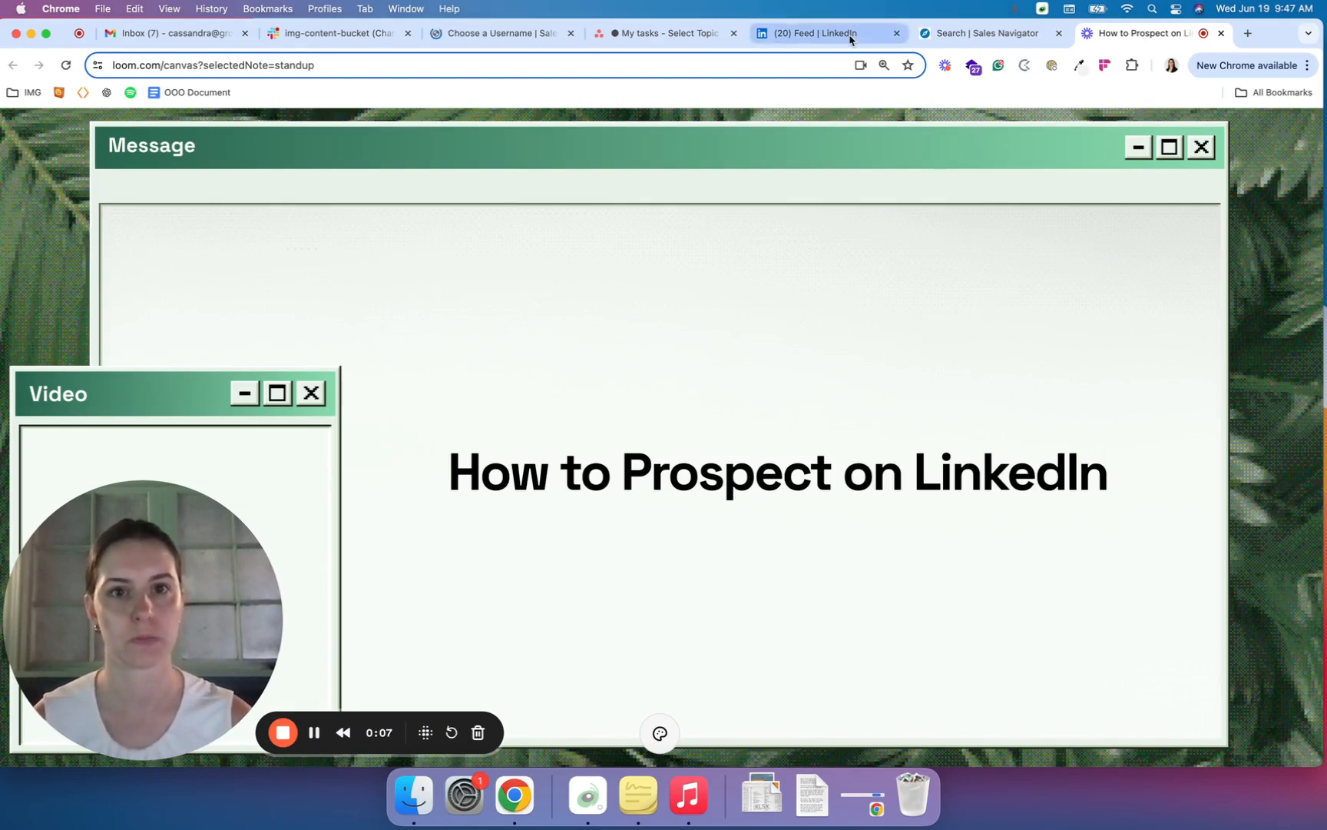
- Switch from the Loom title card to the LinkedIn home feed browser tab
left_click(825, 32)
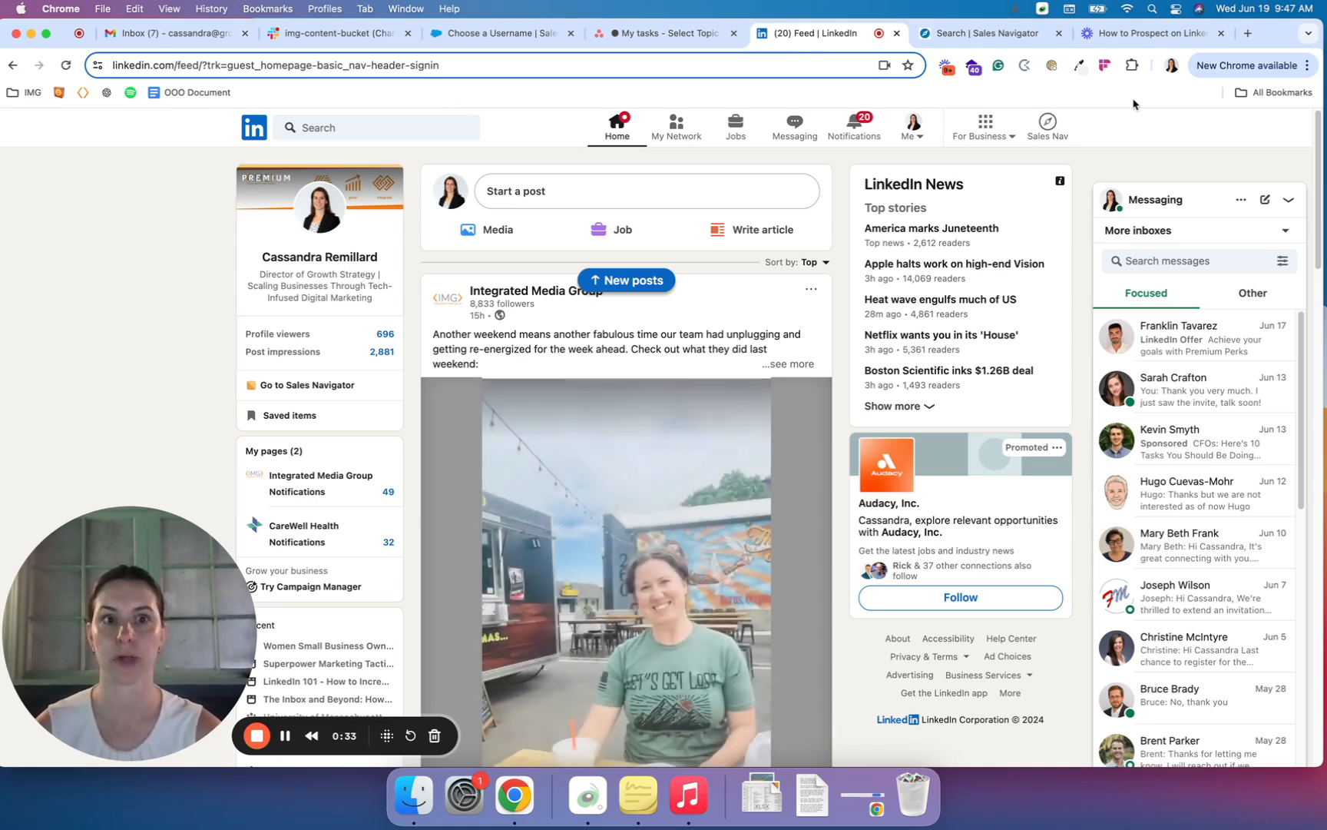
mouse_move(1034, 98)
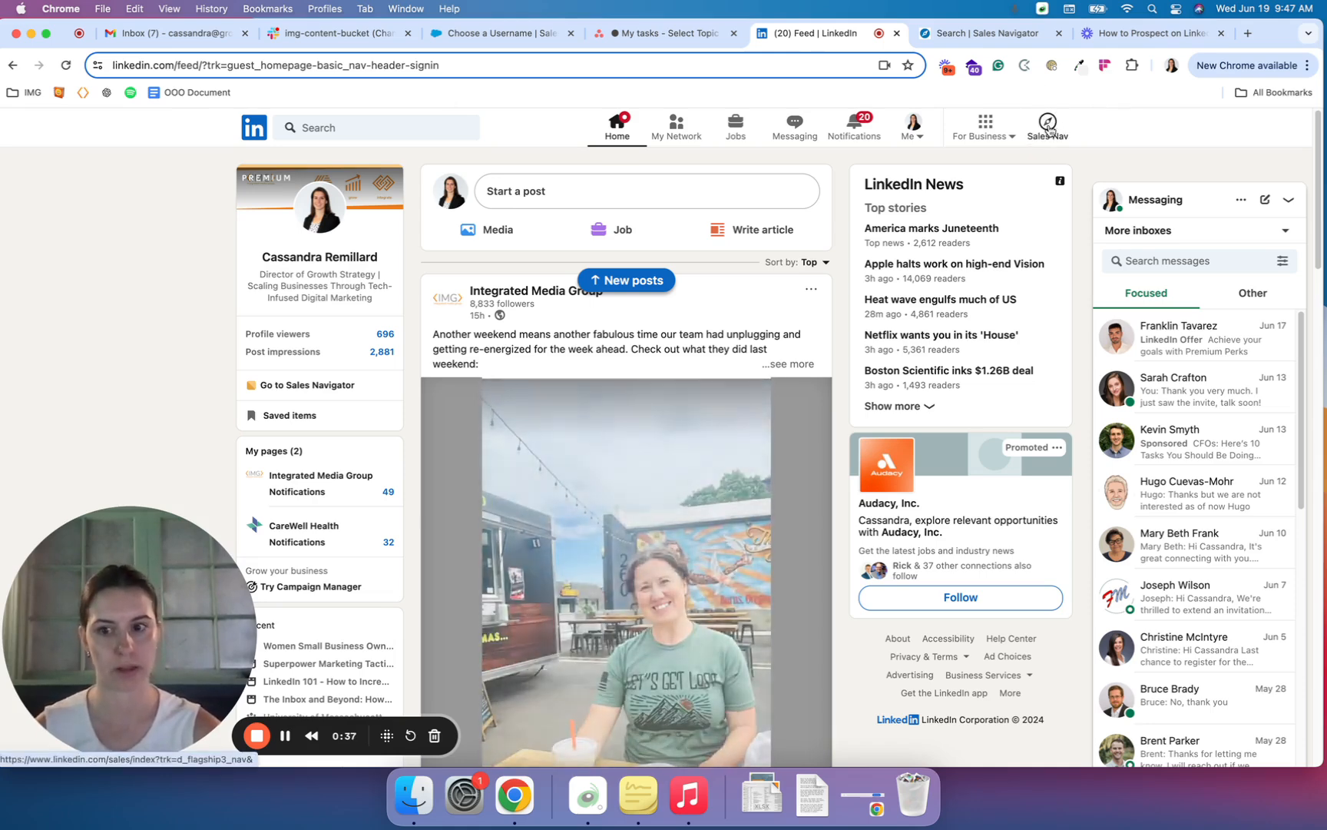
- Go to the Sales Navigator home page from LinkedIn's top bar
left_click(1048, 126)
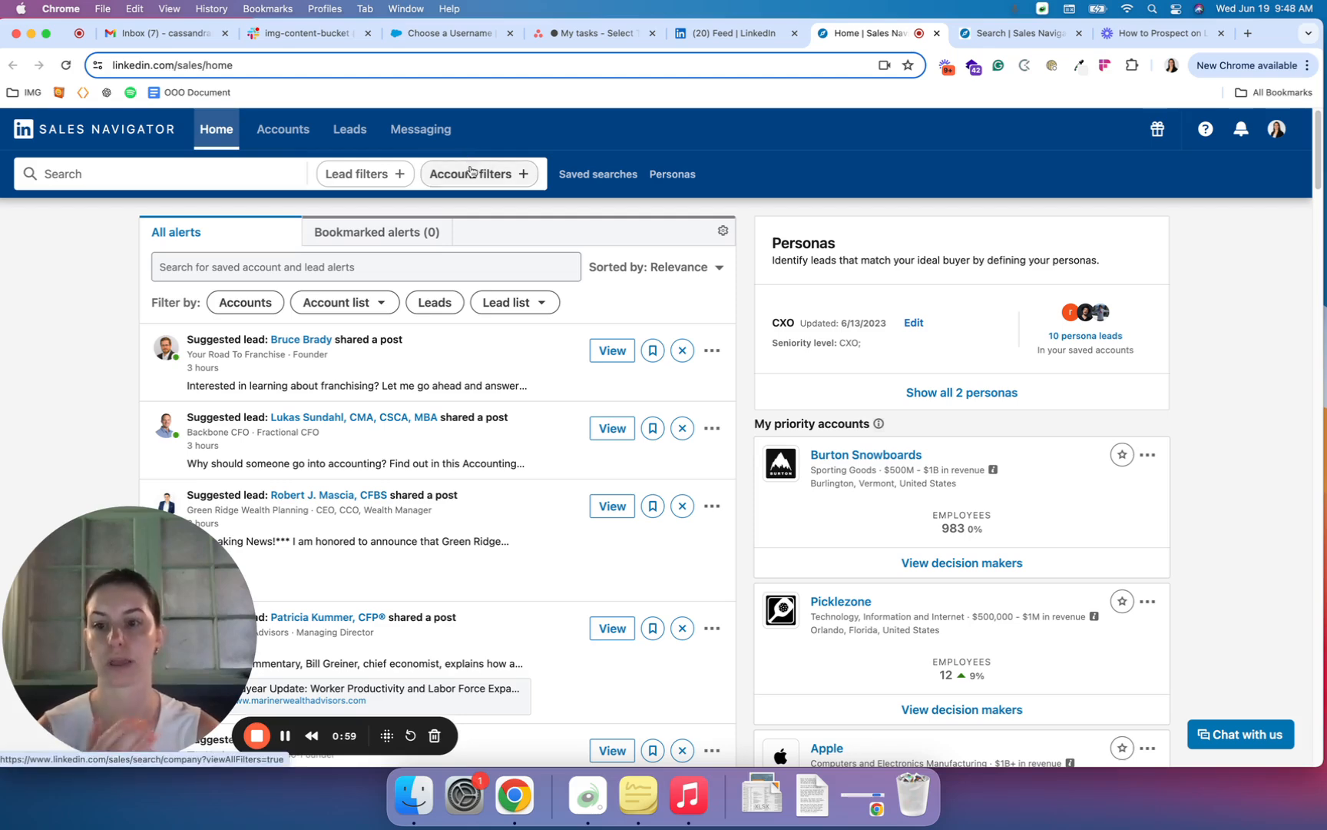
mouse_move(524, 161)
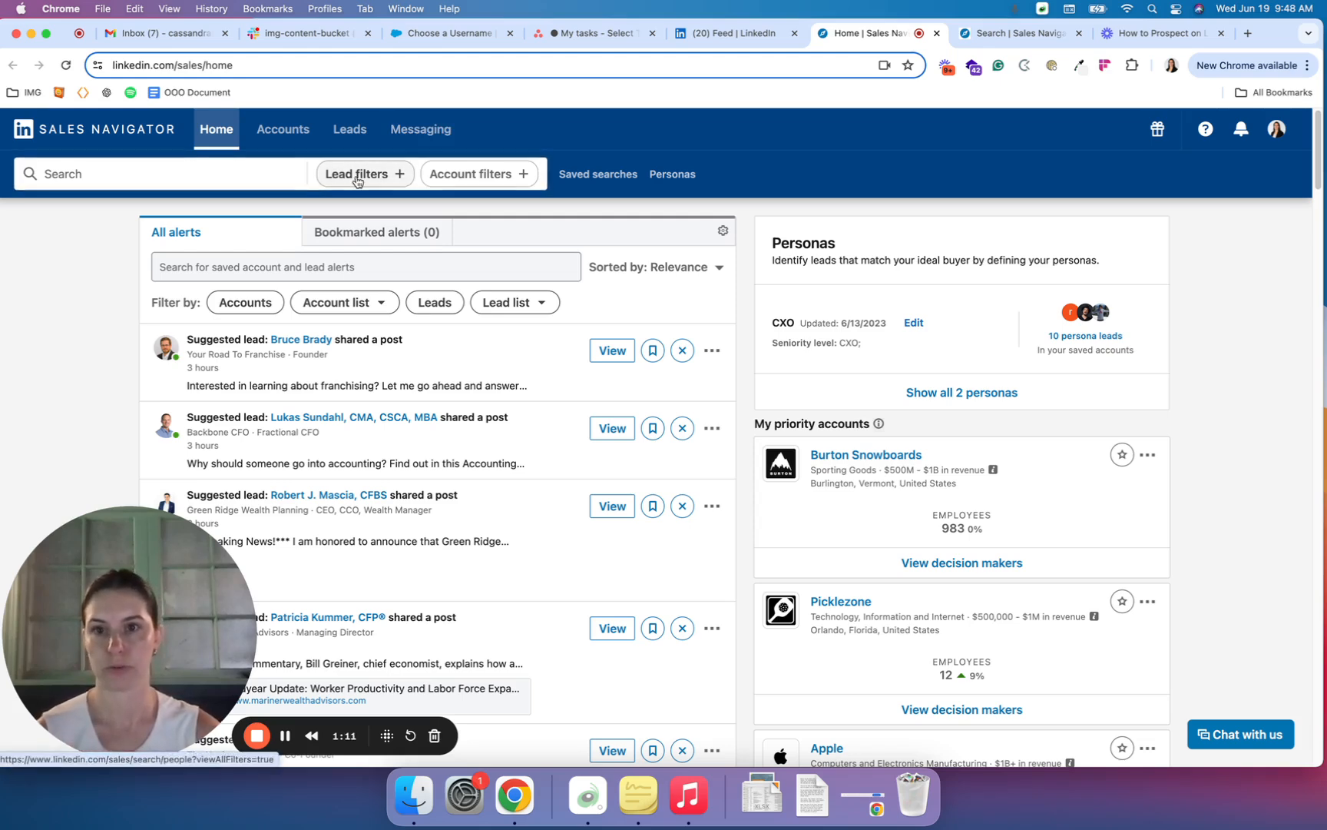
- Start a new lead search with all filters and browse the filter panel
left_click(360, 174)
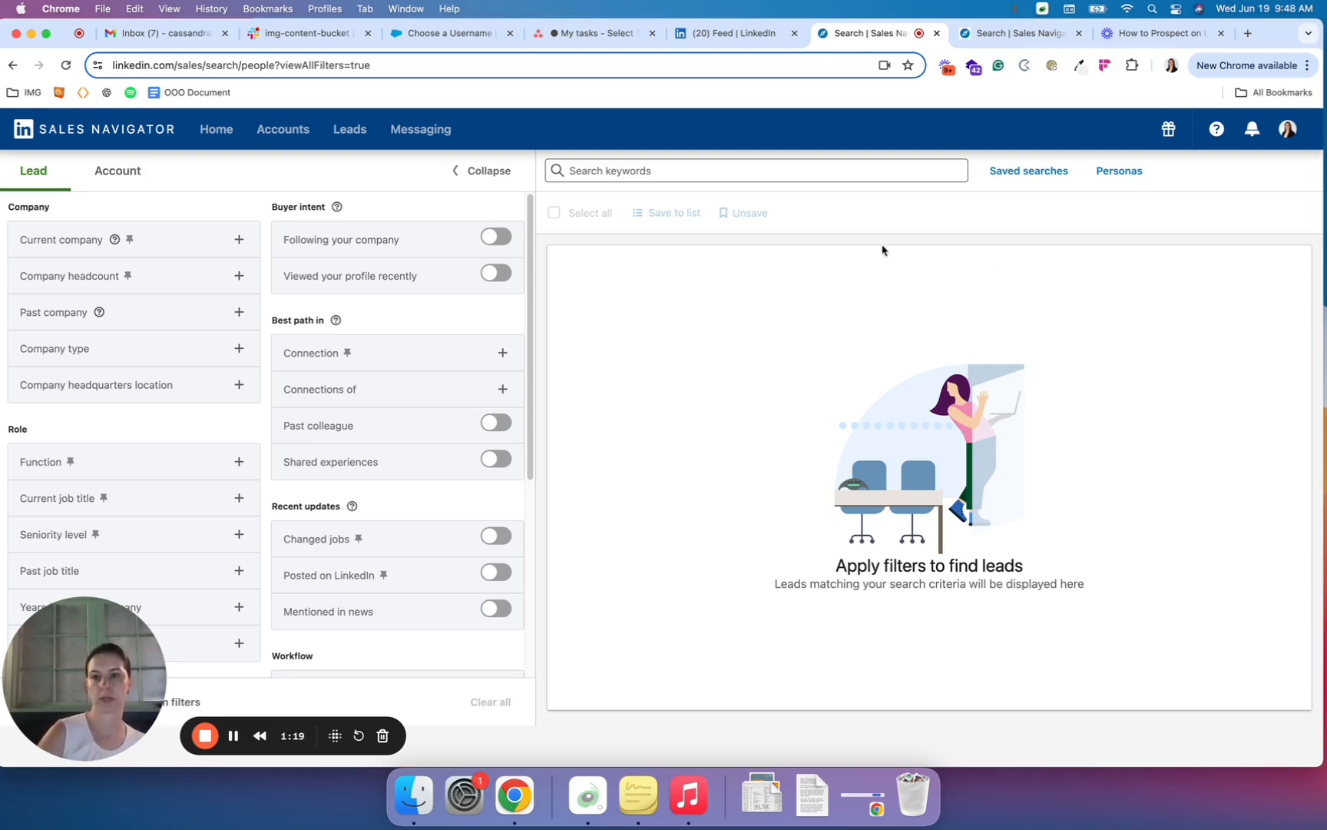
scroll("down", 3)
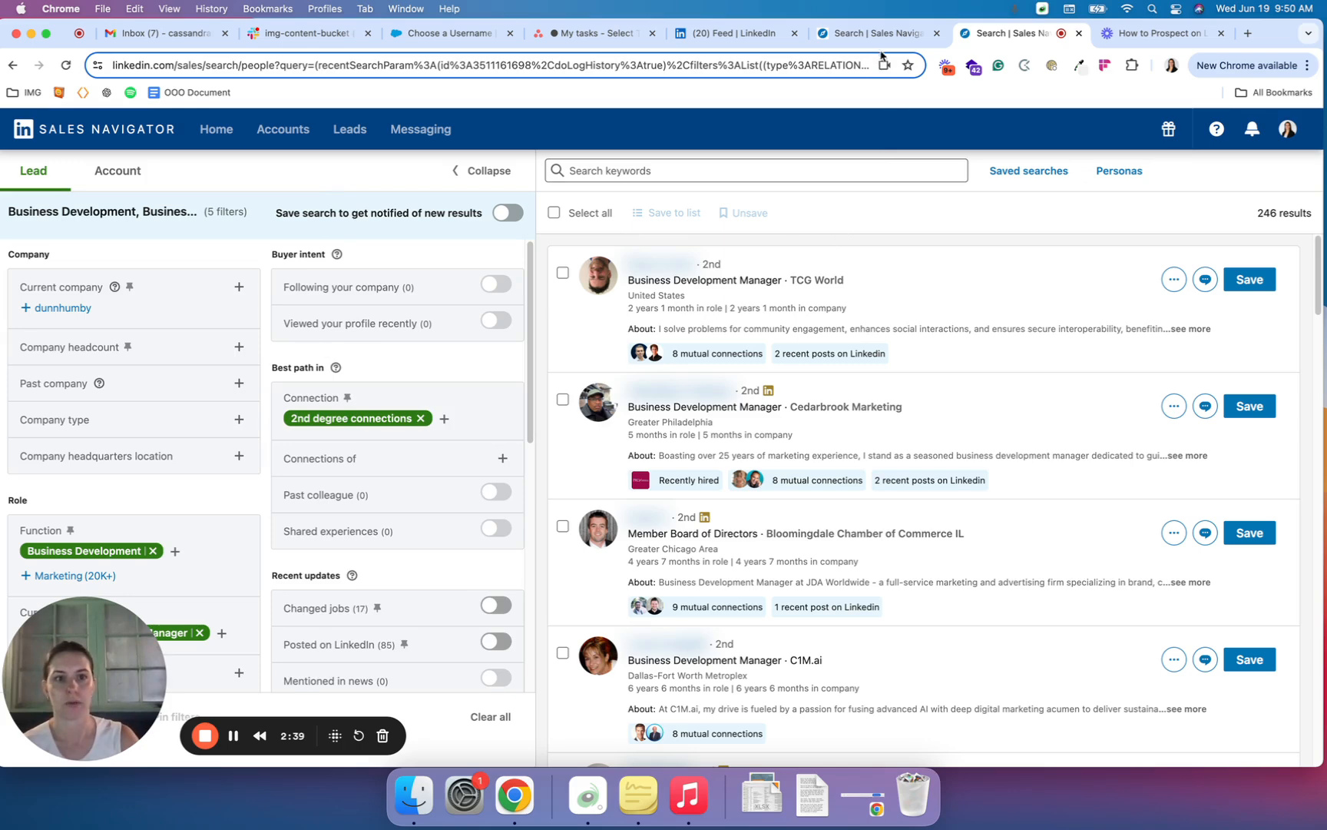
- Scroll through the blank lead search's empty filters page
scroll("down", 3)
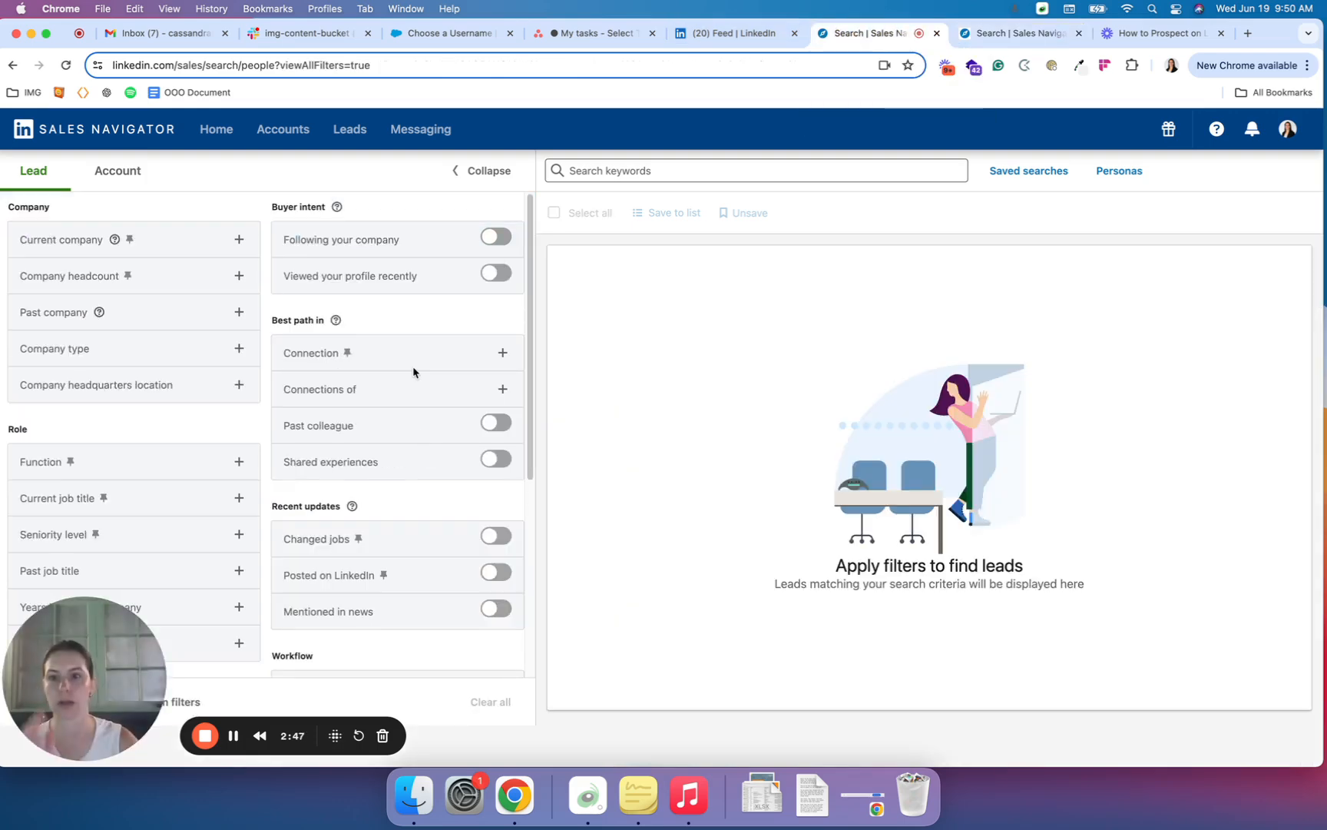
- Filter leads to 2nd degree connections and search 'uni' for United States geography
left_click(501, 353)
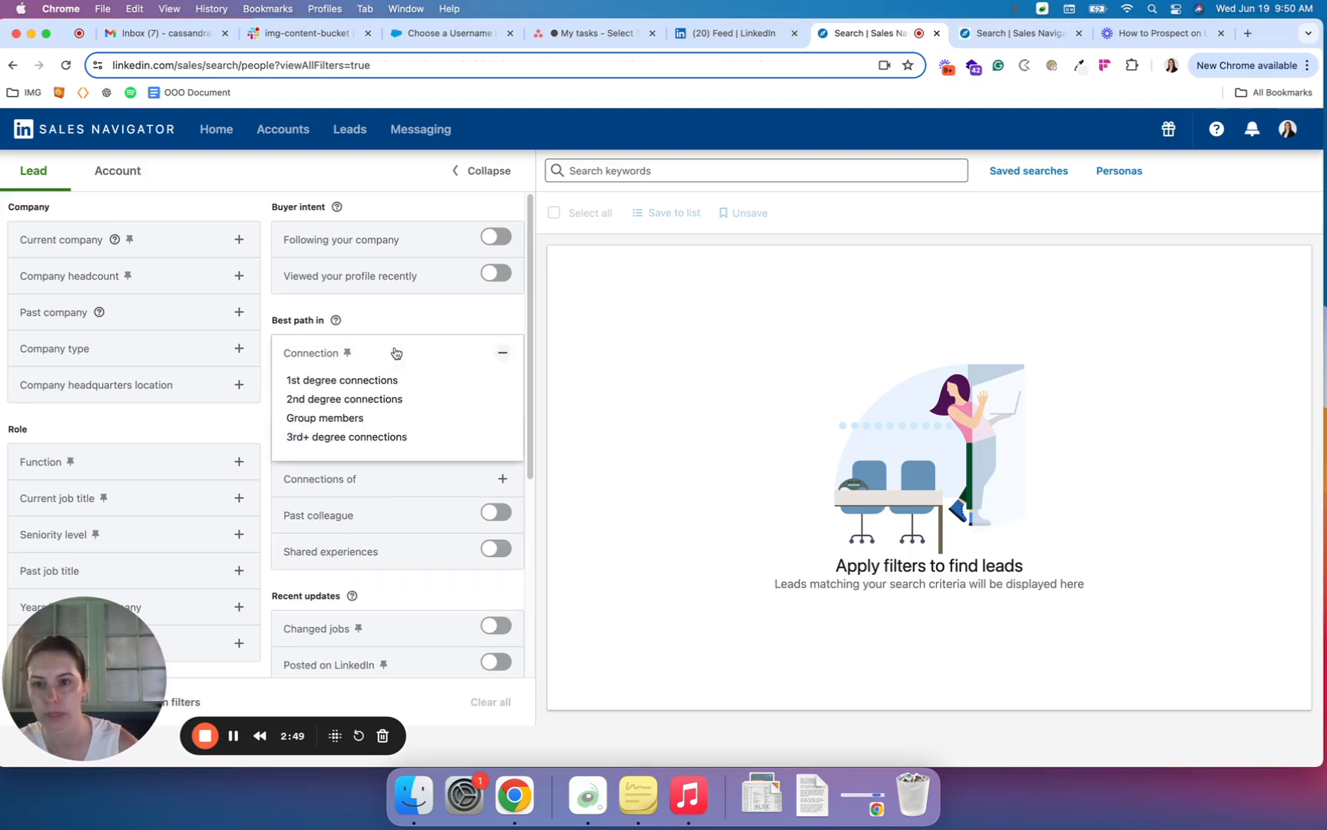
left_click(344, 398)
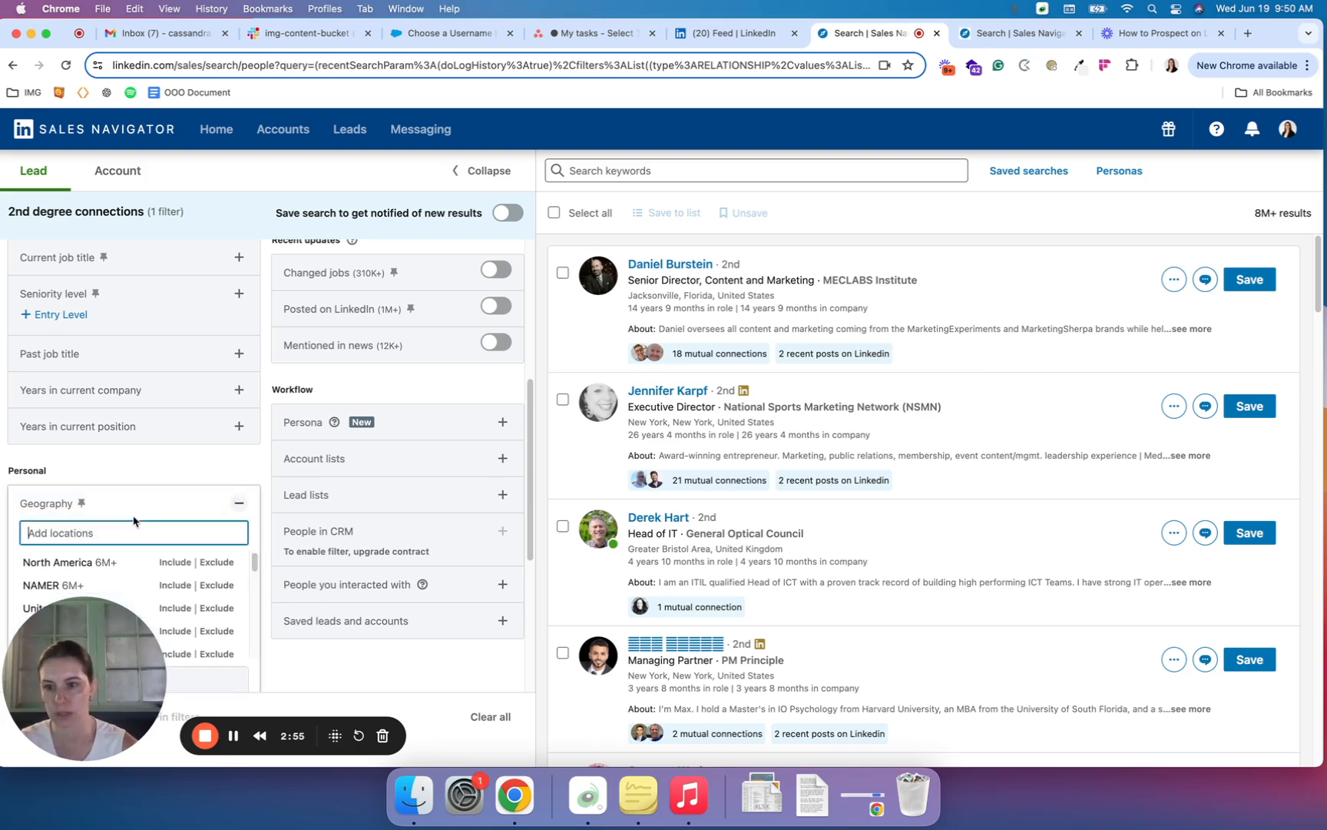
type("uni")
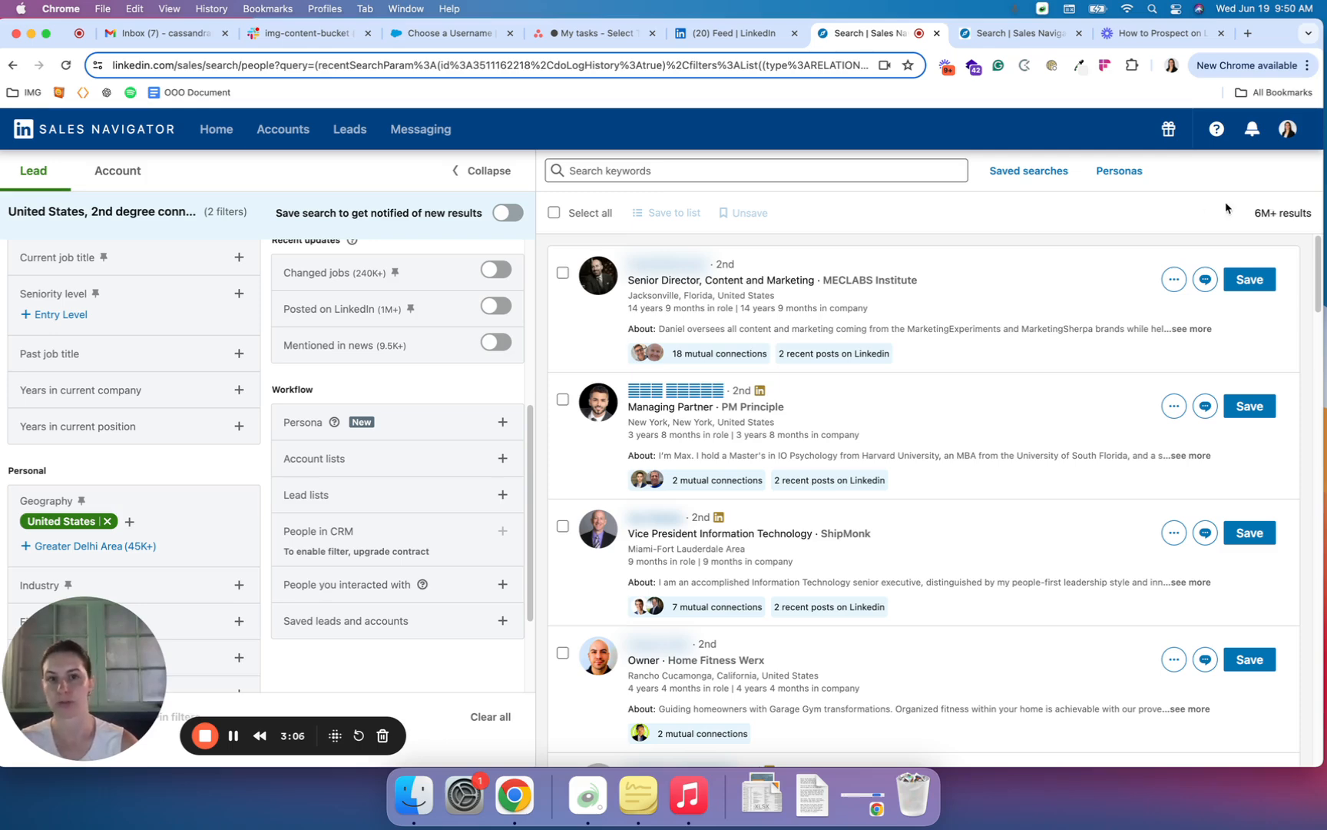
mouse_move(1154, 203)
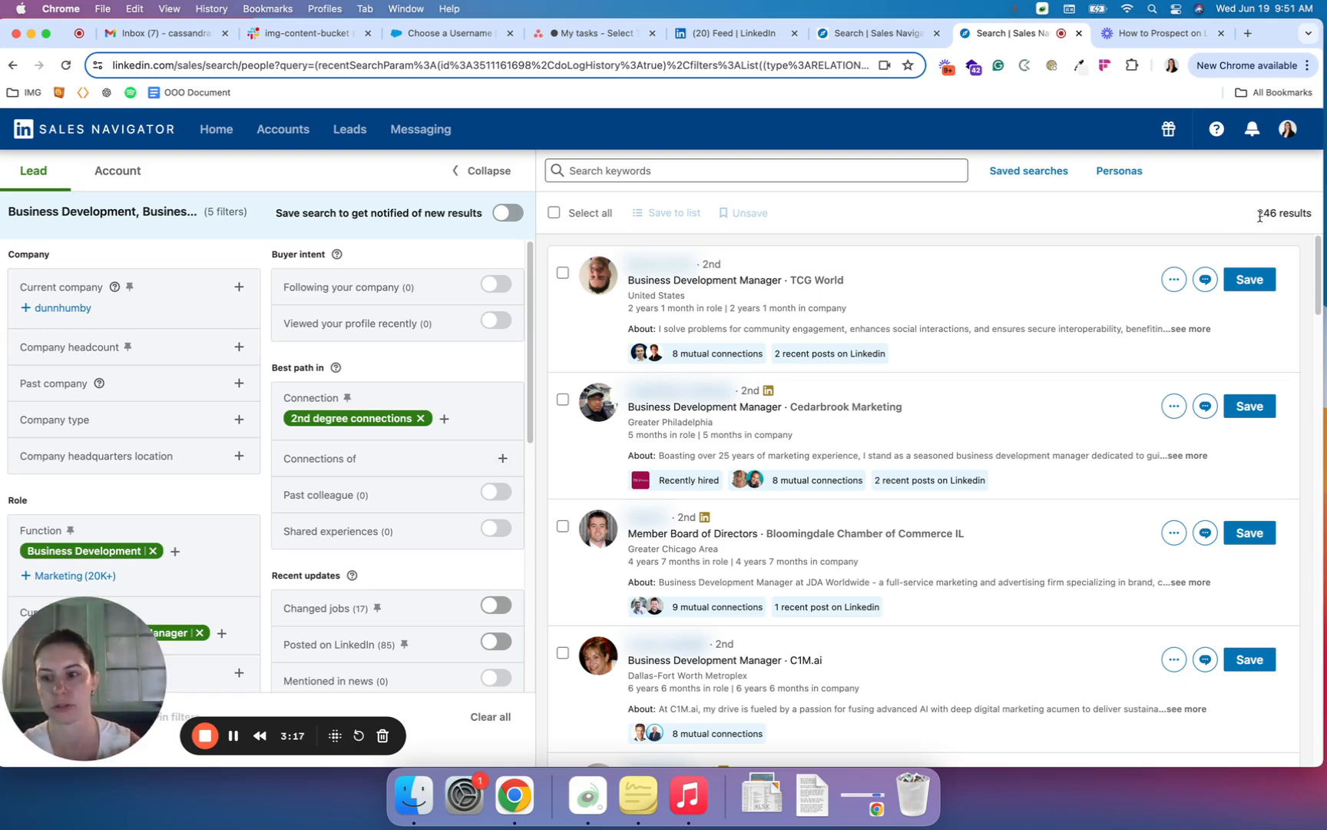
mouse_move(189, 503)
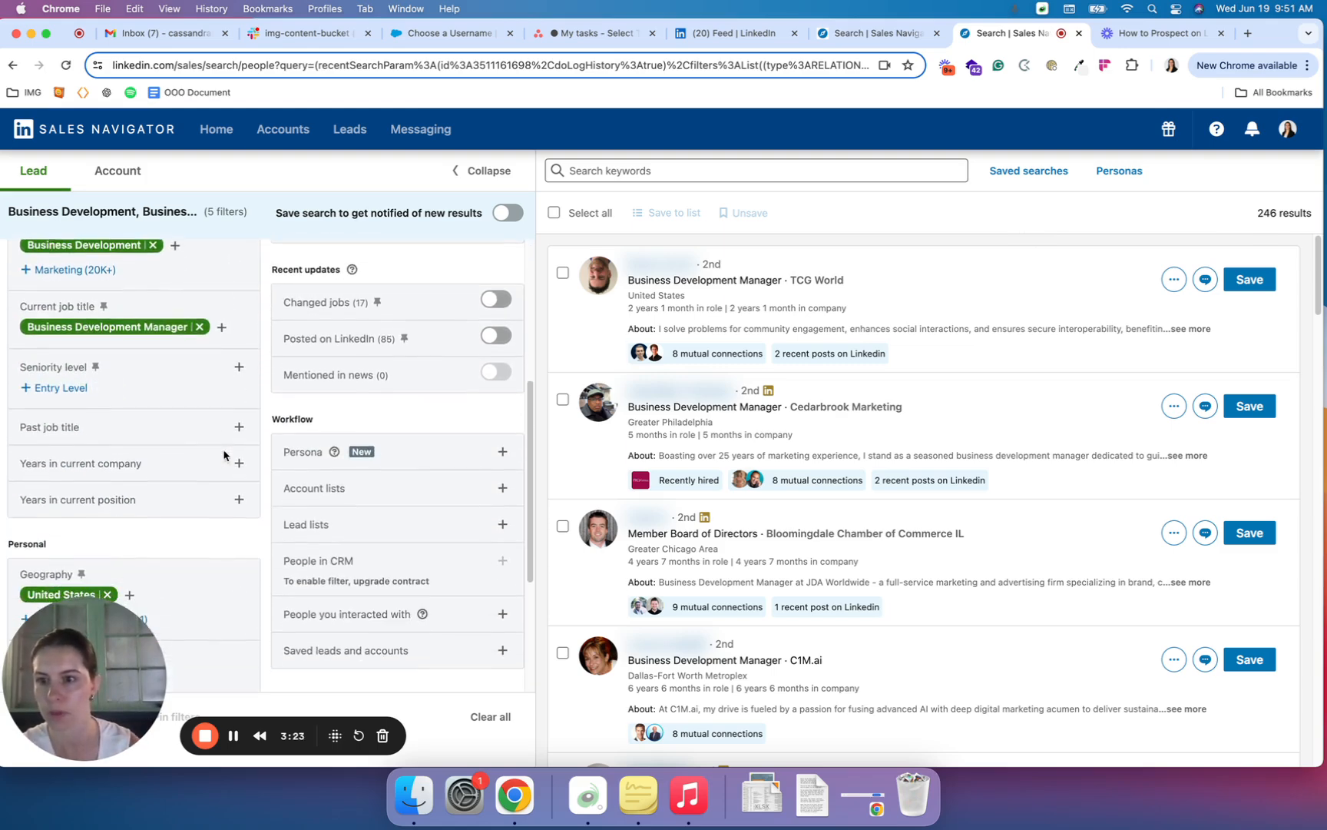
- Reveal the Industry filter's choices to add industries beside Marketing Services
scroll("down", 3)
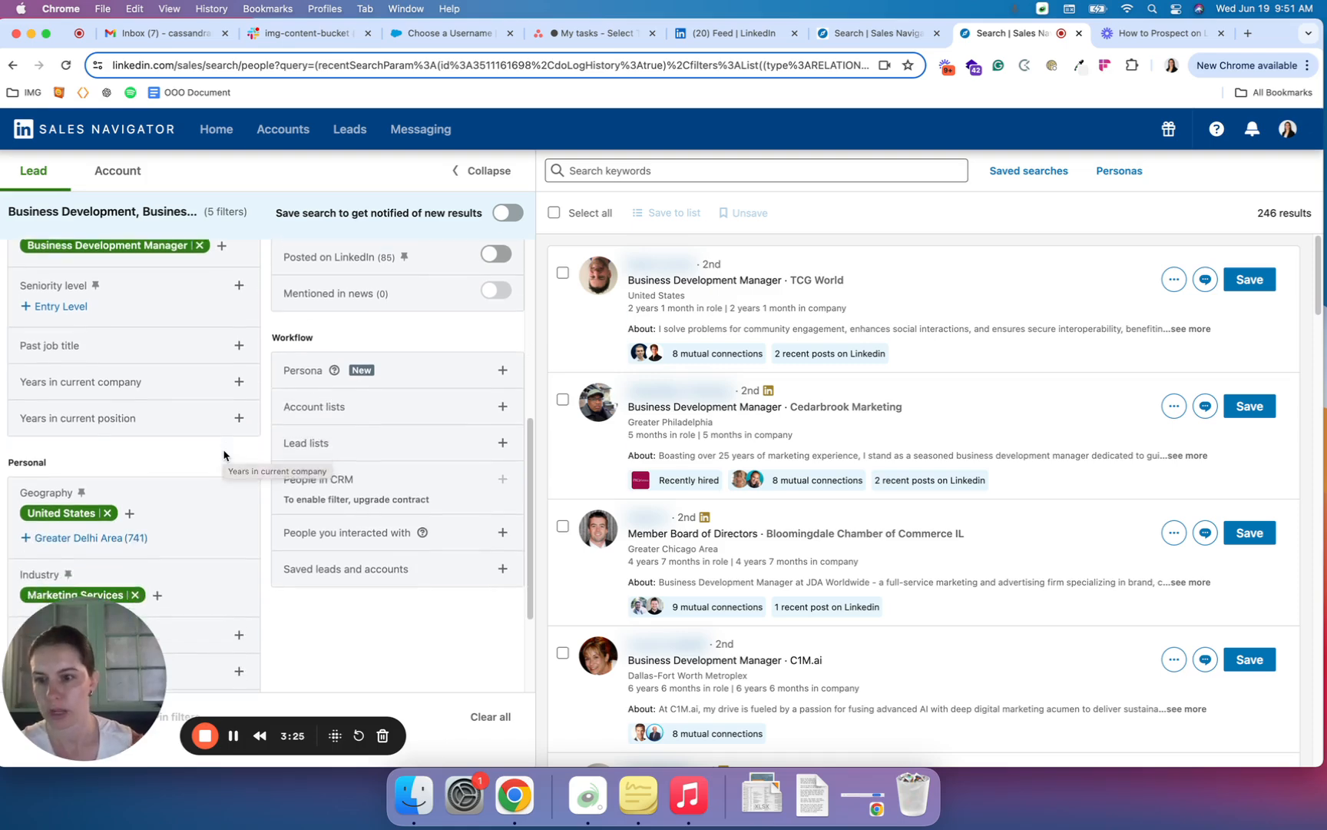
scroll("down", 3)
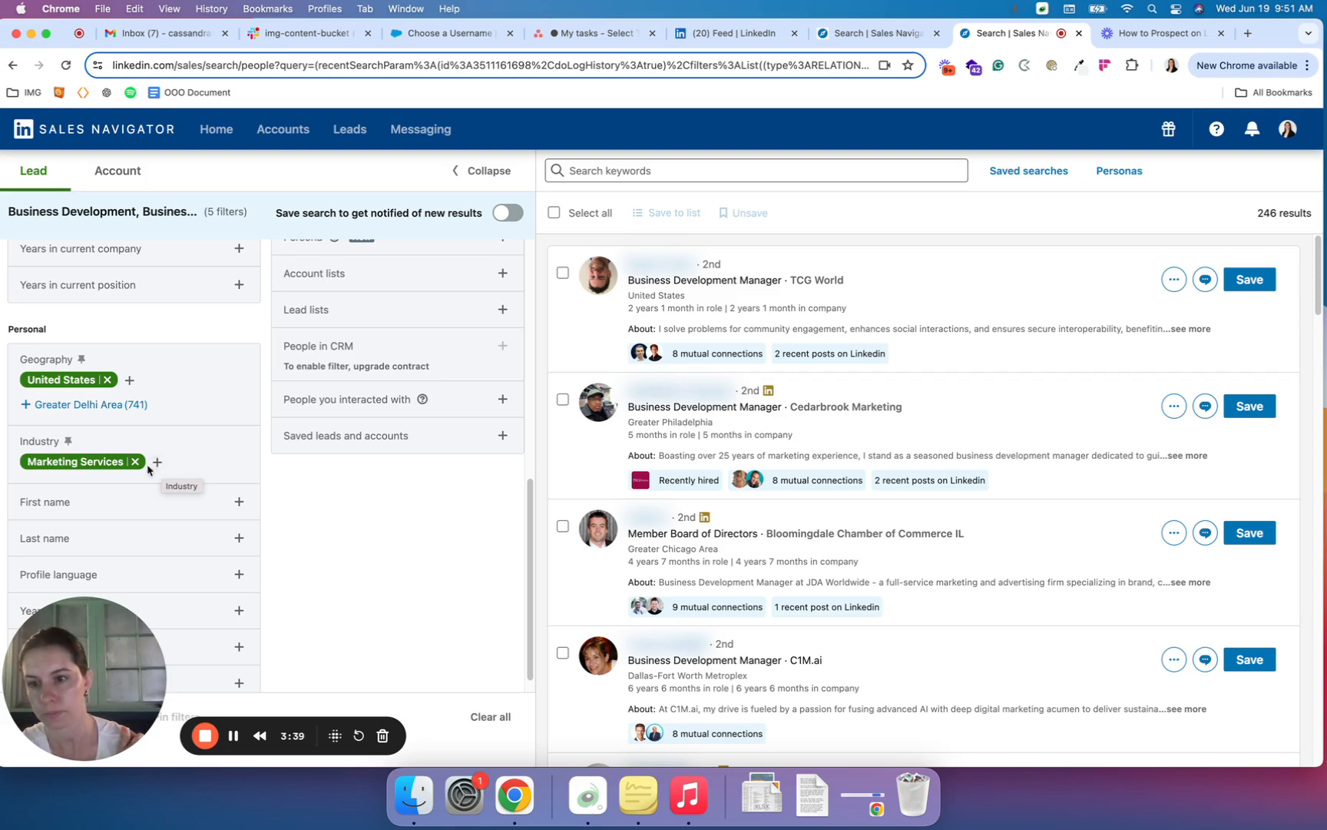
left_click(156, 463)
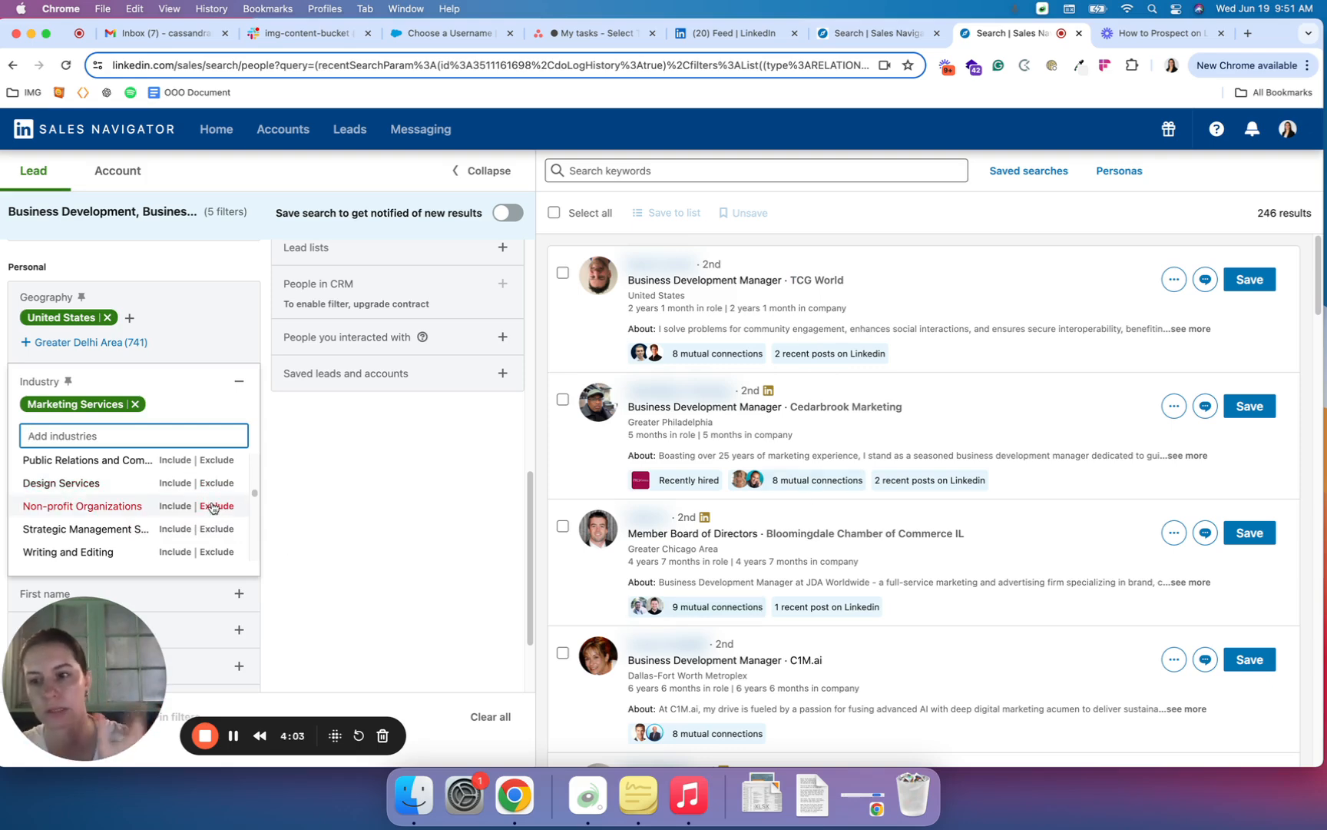
- Exclude Non-profit Organizations from the search's industries, keeping 246 results
left_click(218, 506)
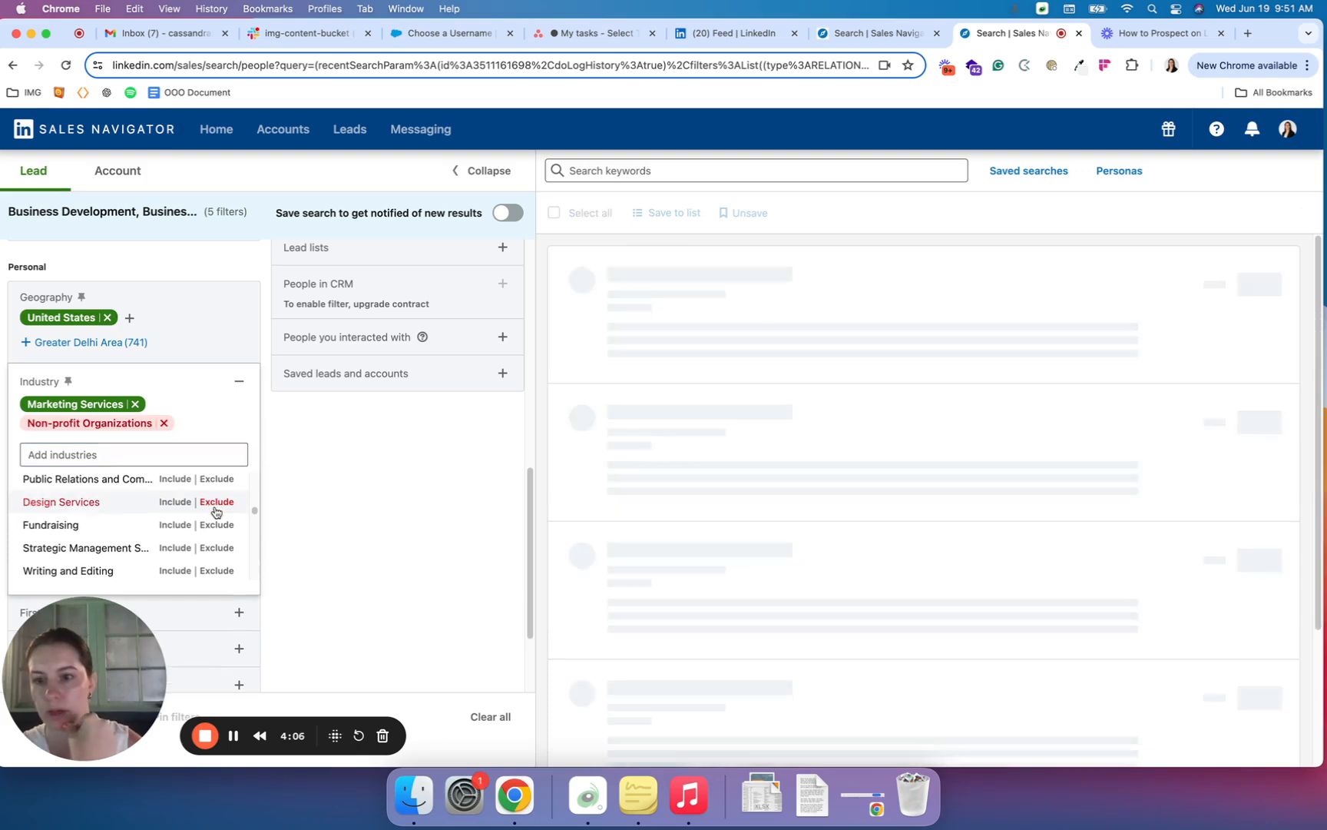
mouse_move(212, 411)
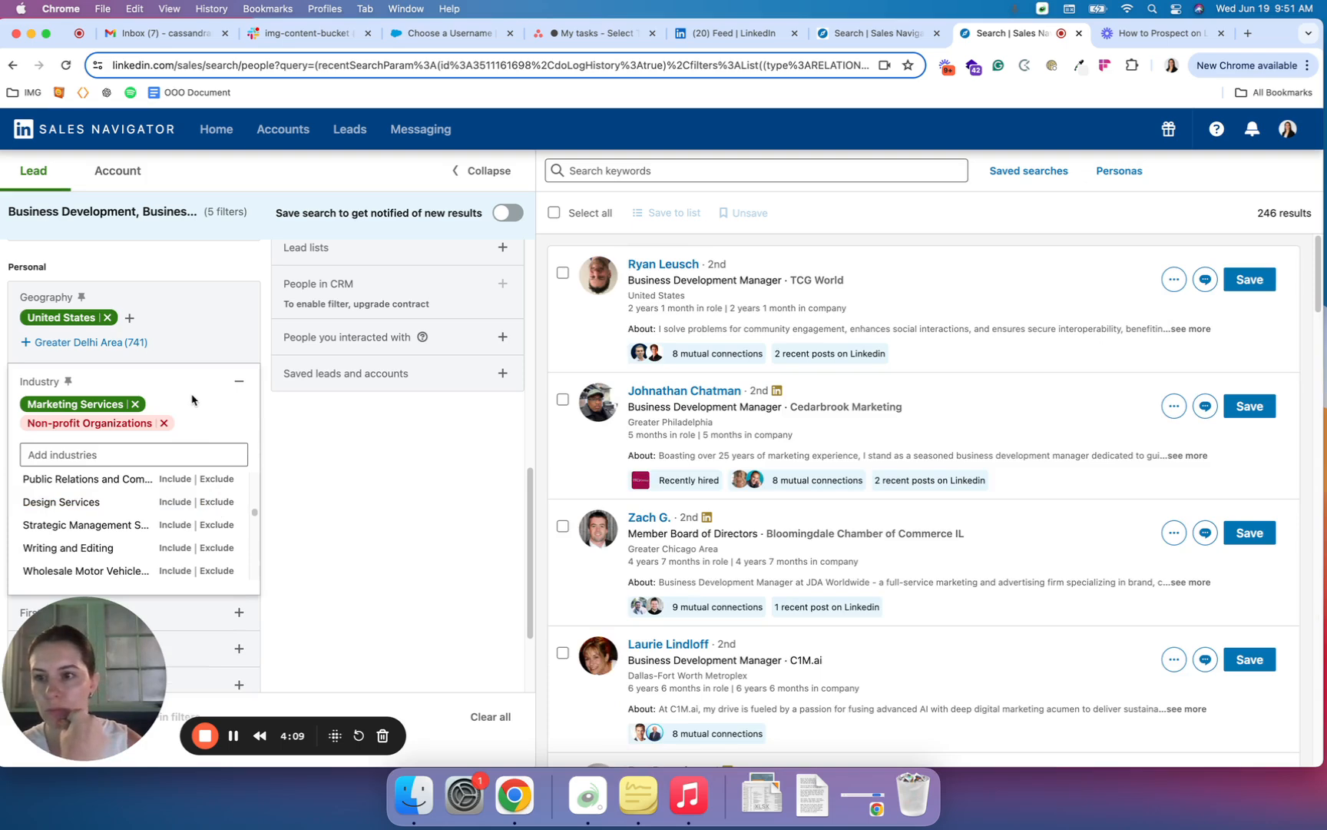
scroll("down", 3)
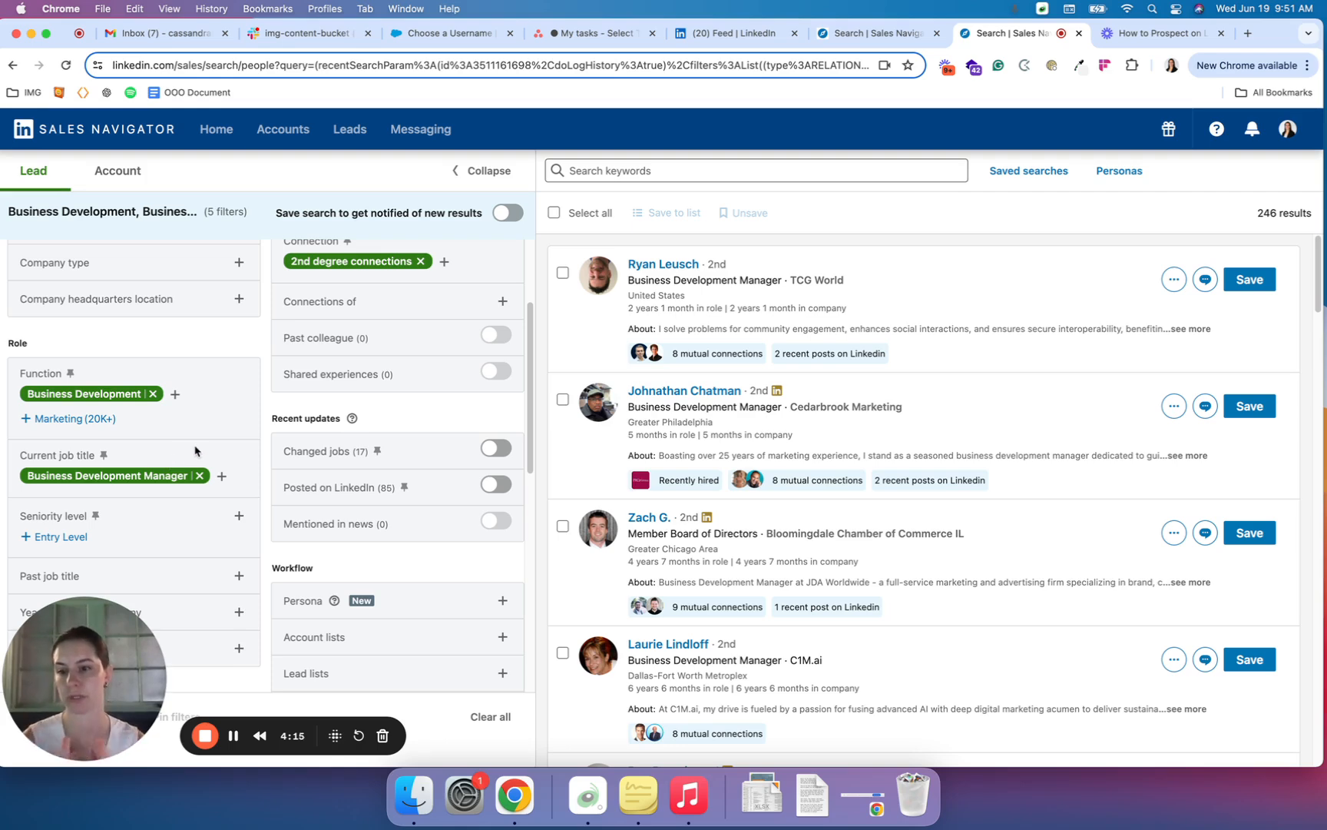
mouse_move(197, 475)
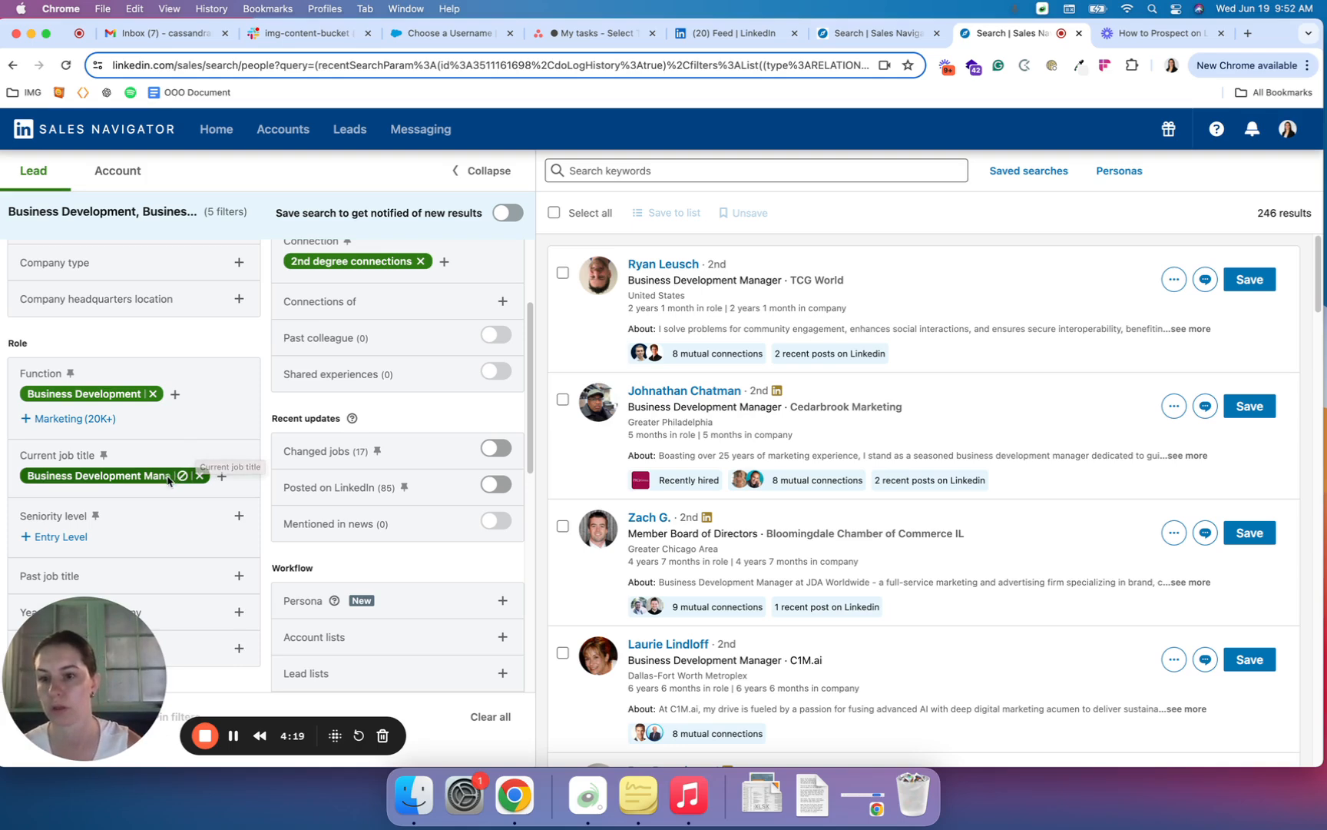
mouse_move(202, 401)
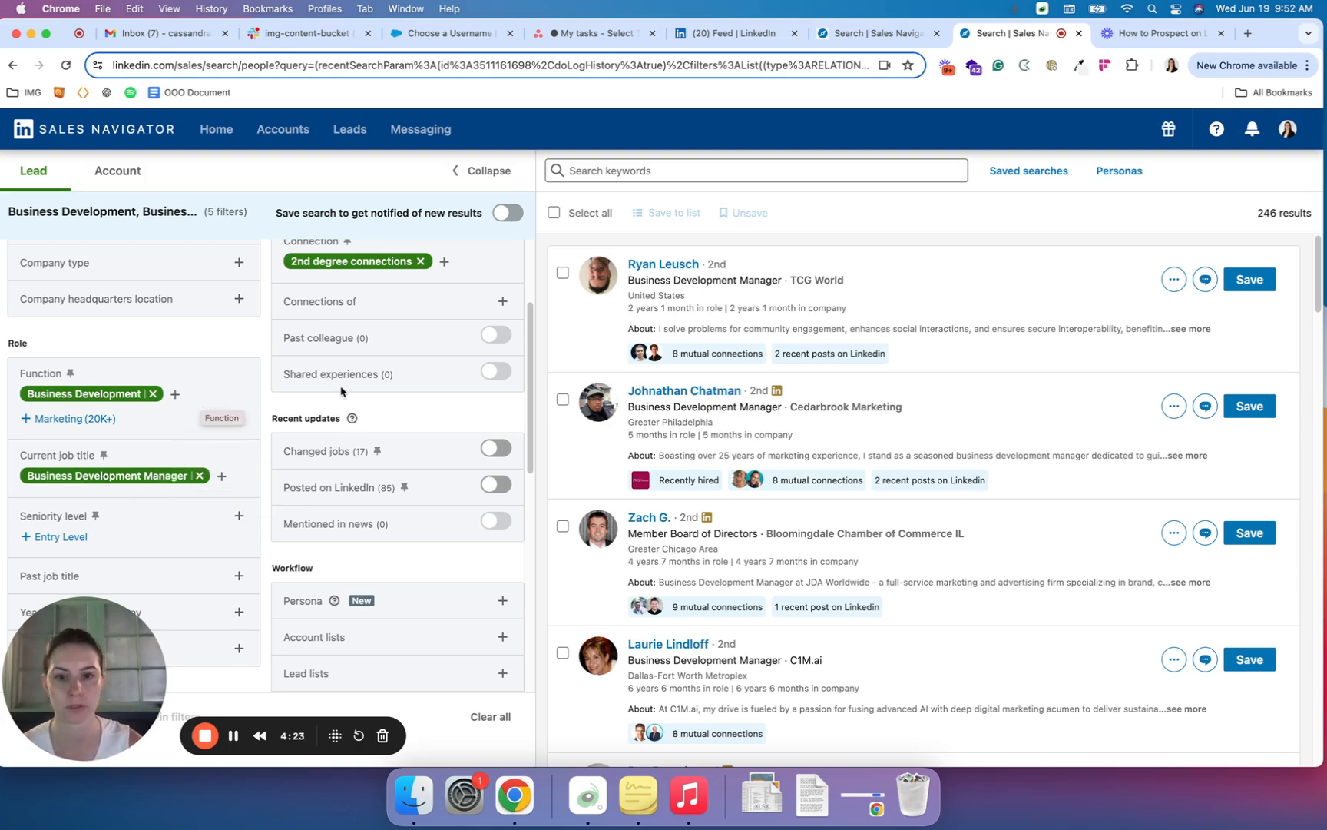
- Search 'boa' in Current job title to exclude Board Member, narrowing results to 221
left_click(234, 734)
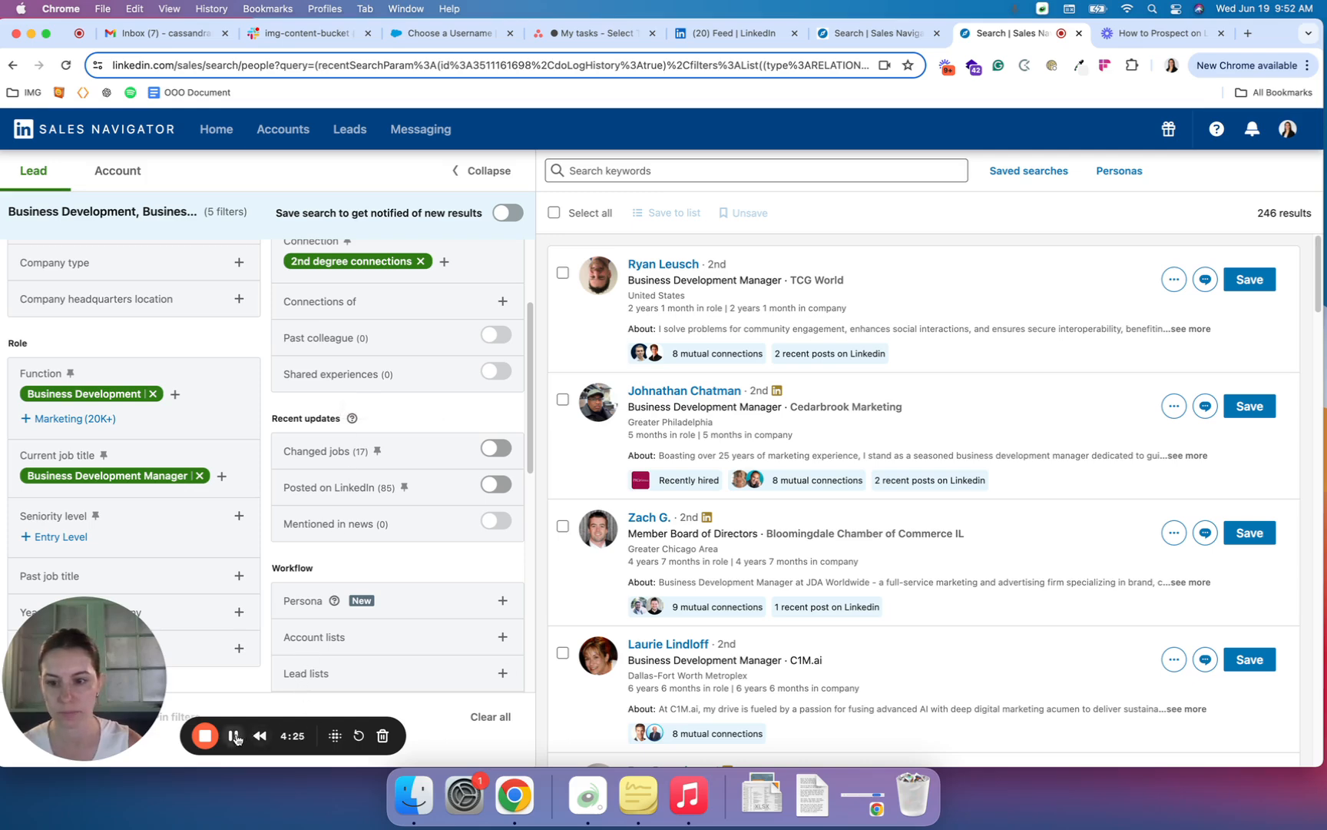
left_click(235, 735)
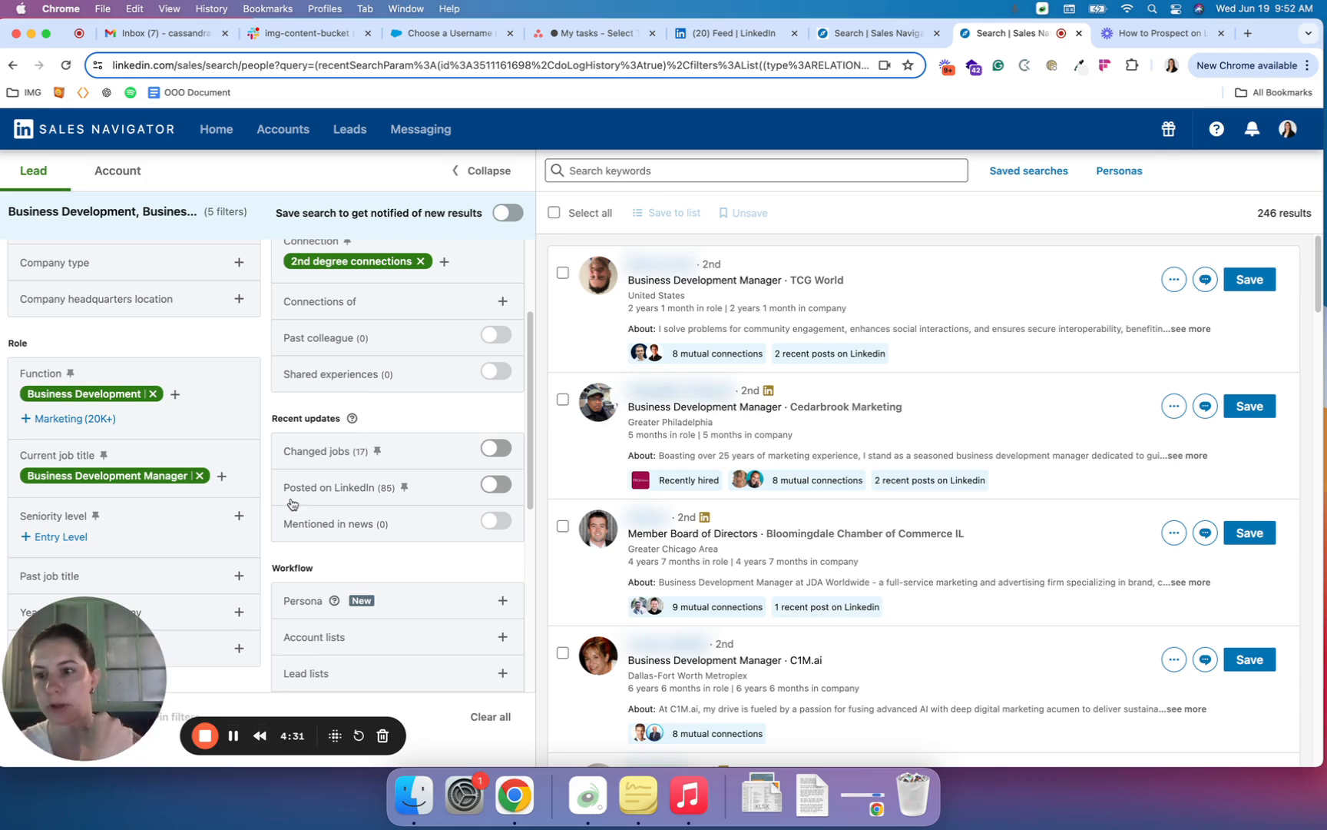
mouse_move(202, 452)
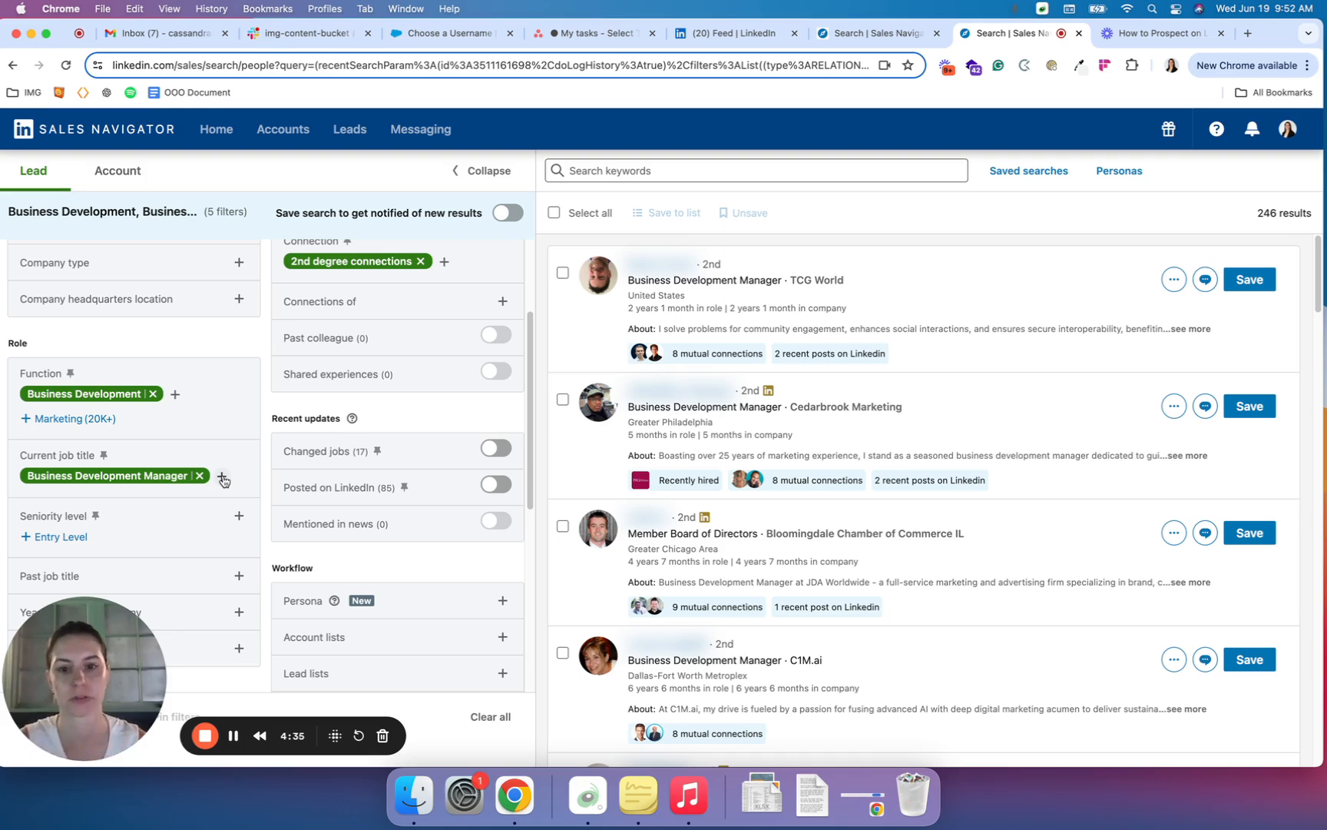
type("boa")
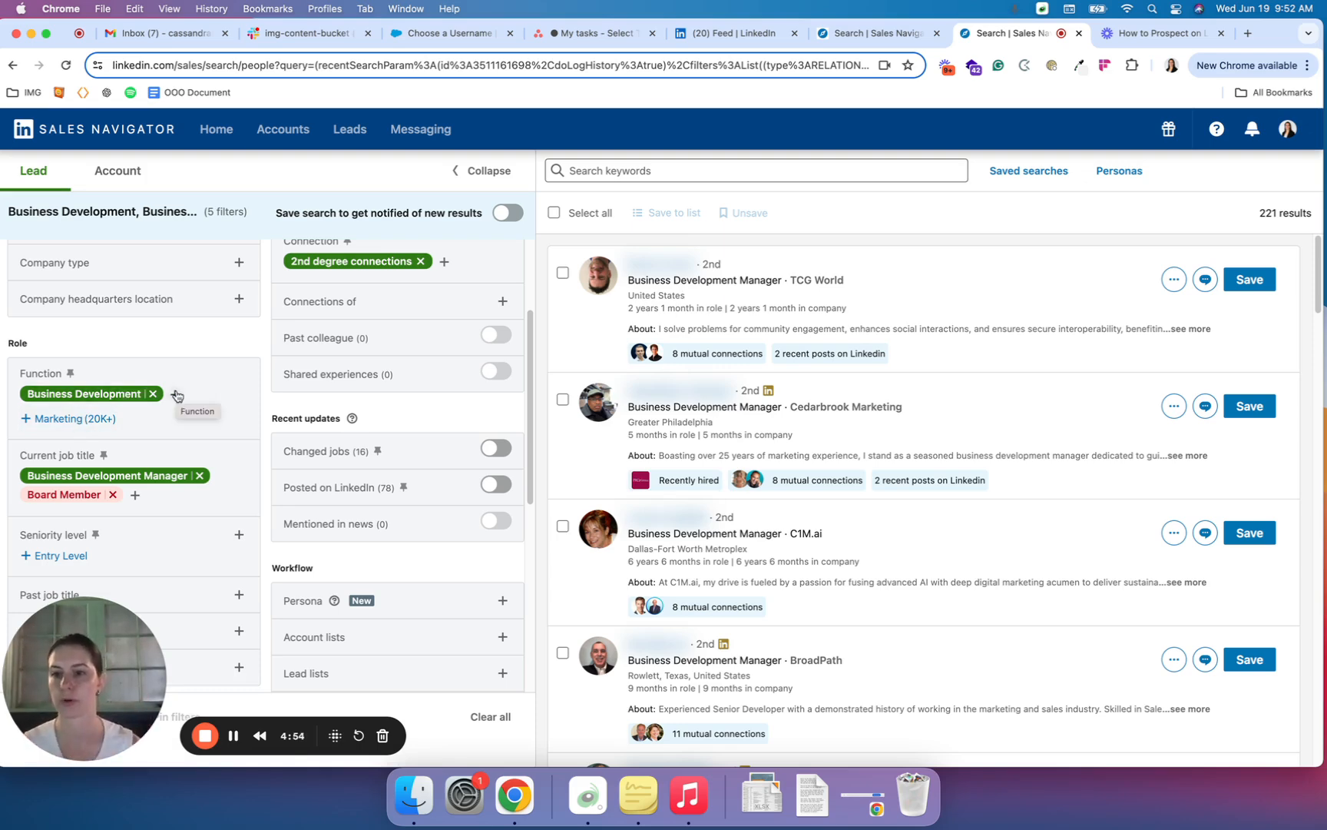
- Exclude Human Resources in the Function filter, bringing results to 222
left_click(179, 395)
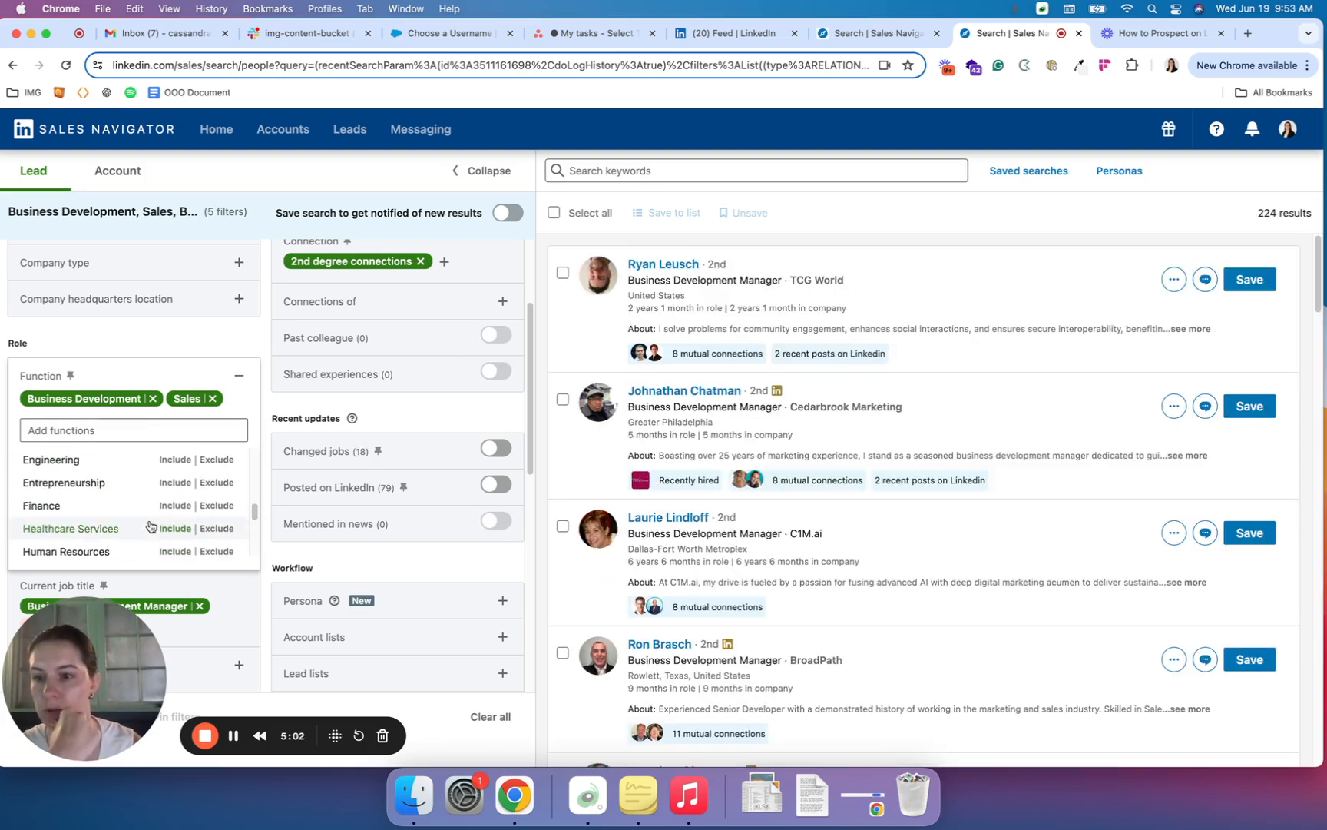
scroll("down", 3)
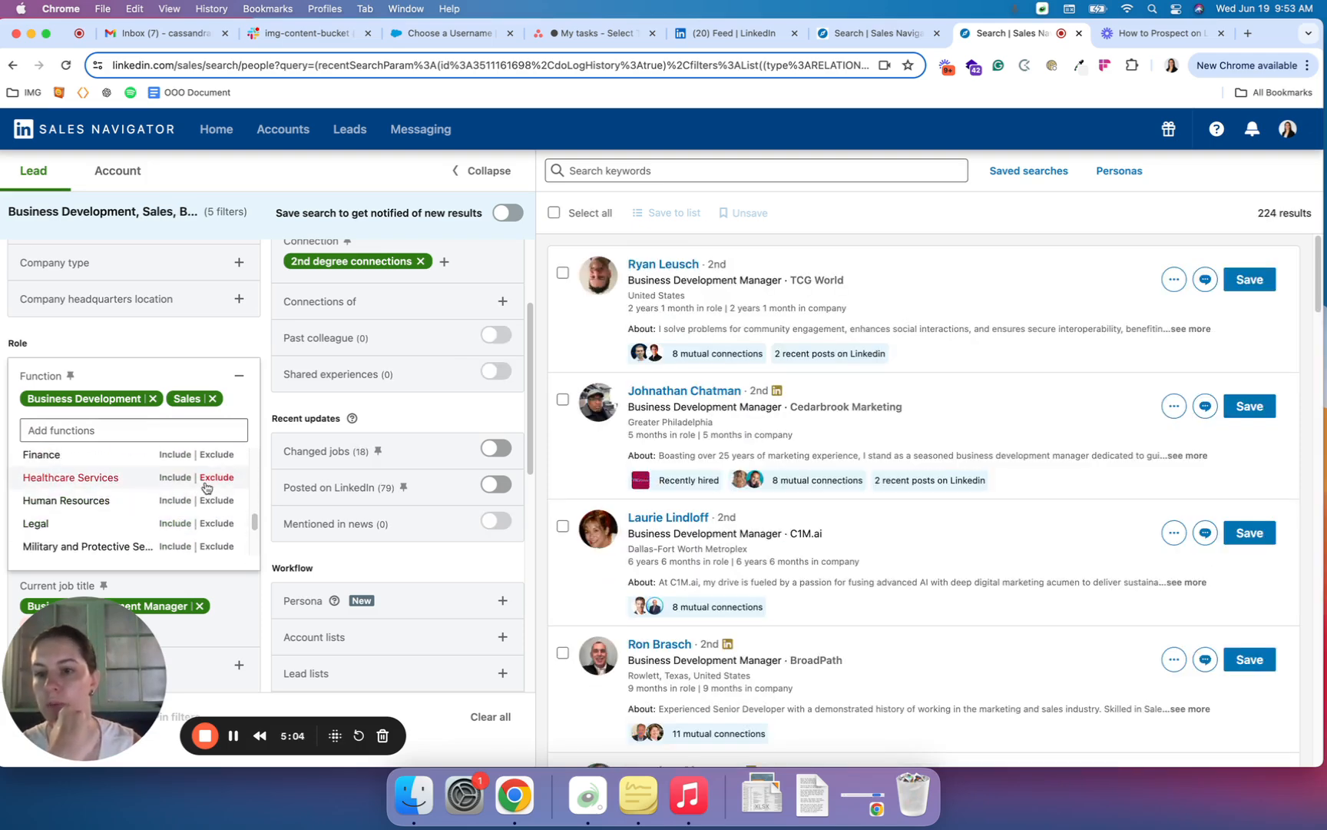
mouse_move(219, 501)
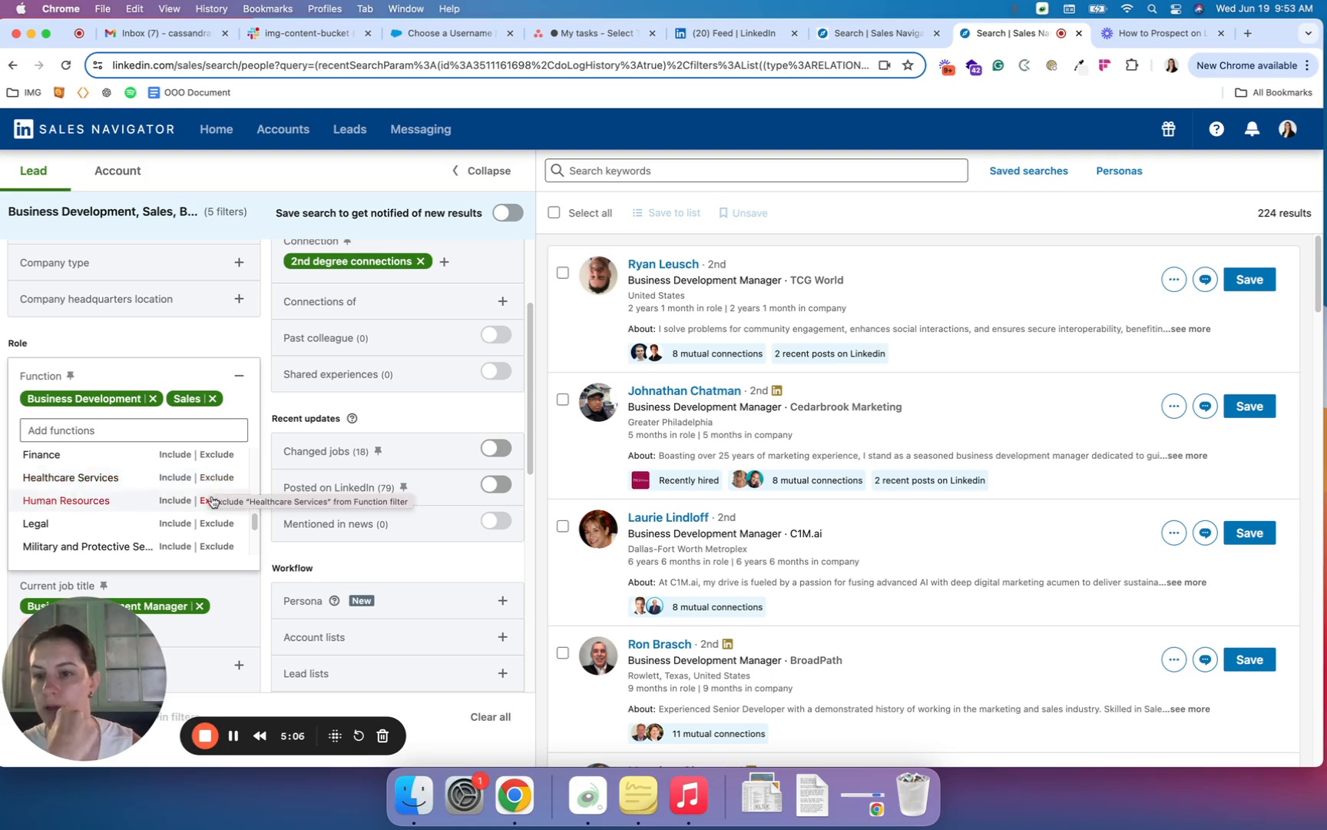
left_click(176, 501)
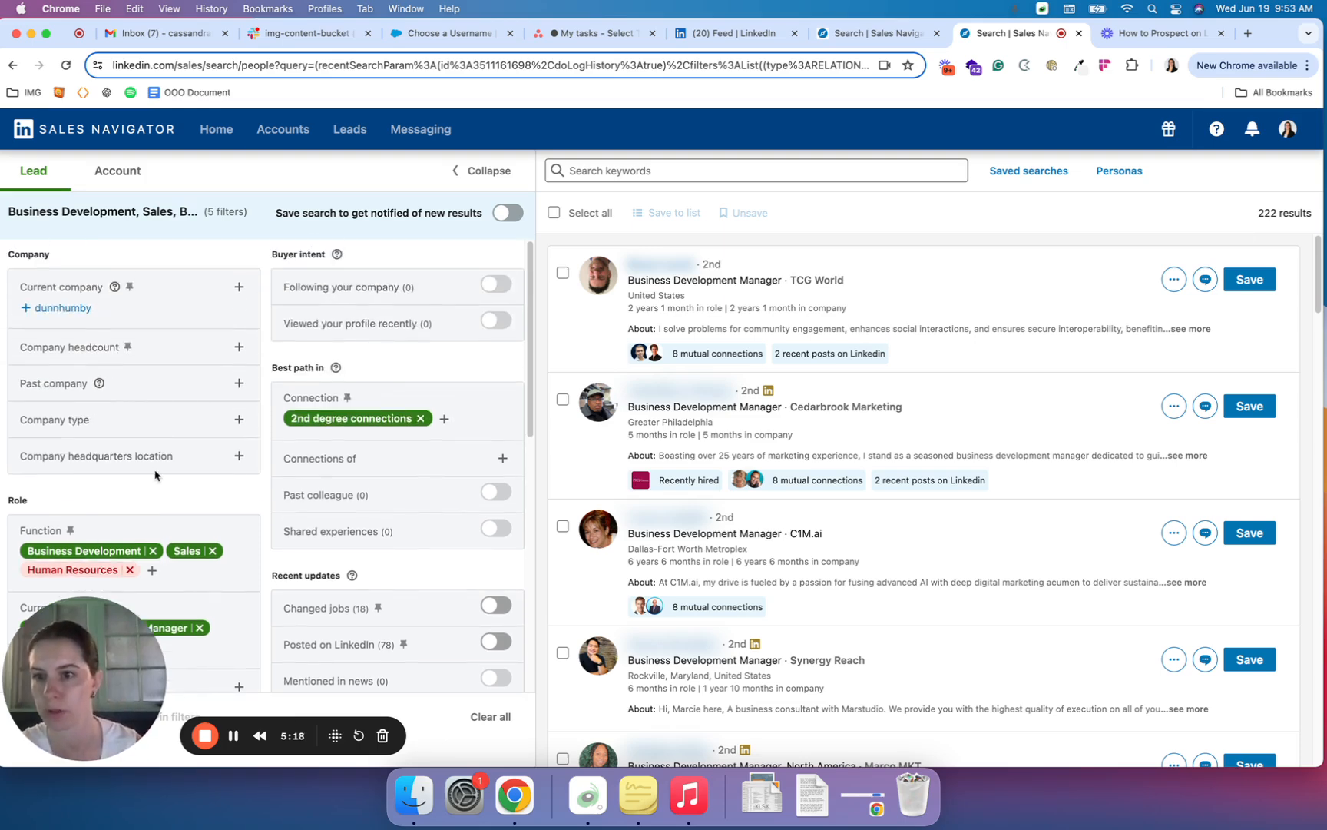
scroll("down", 3)
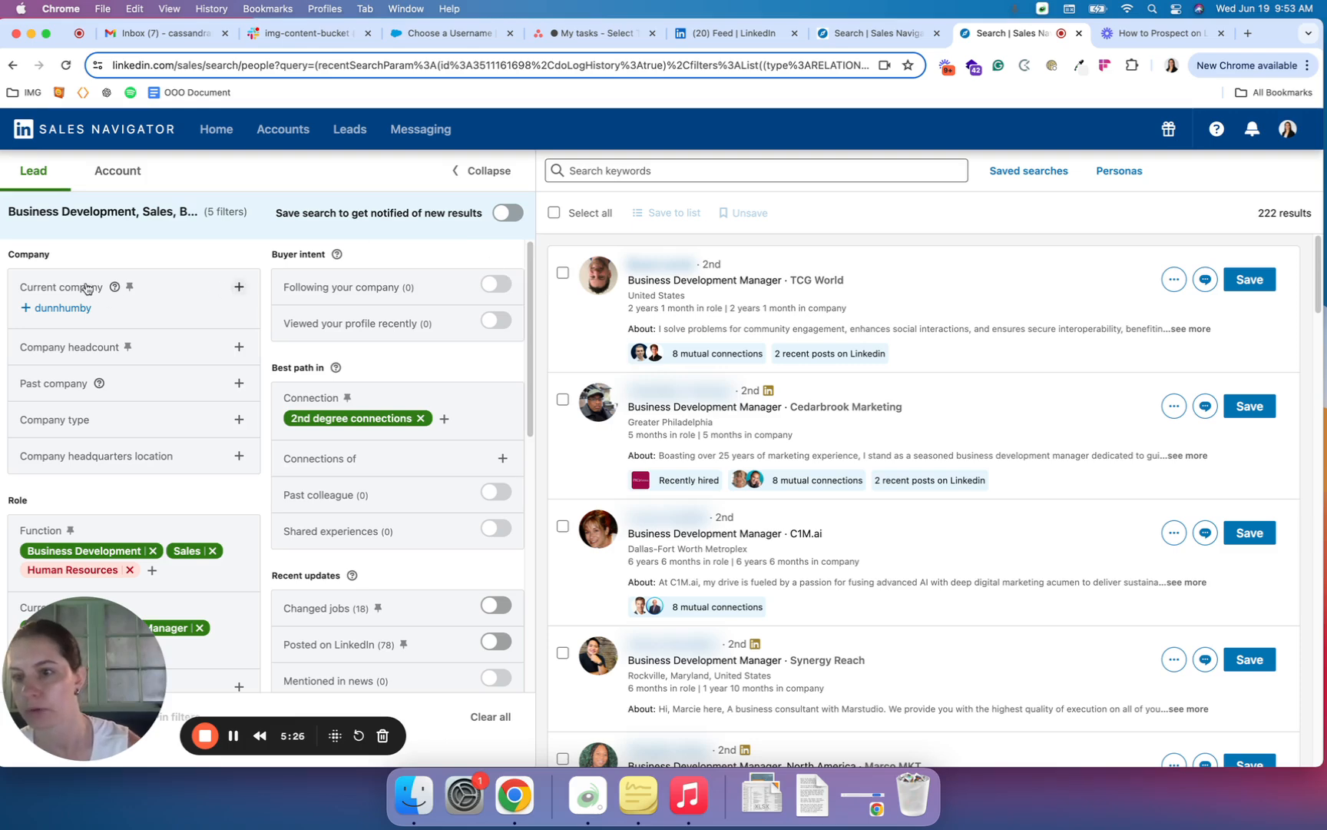
mouse_move(224, 308)
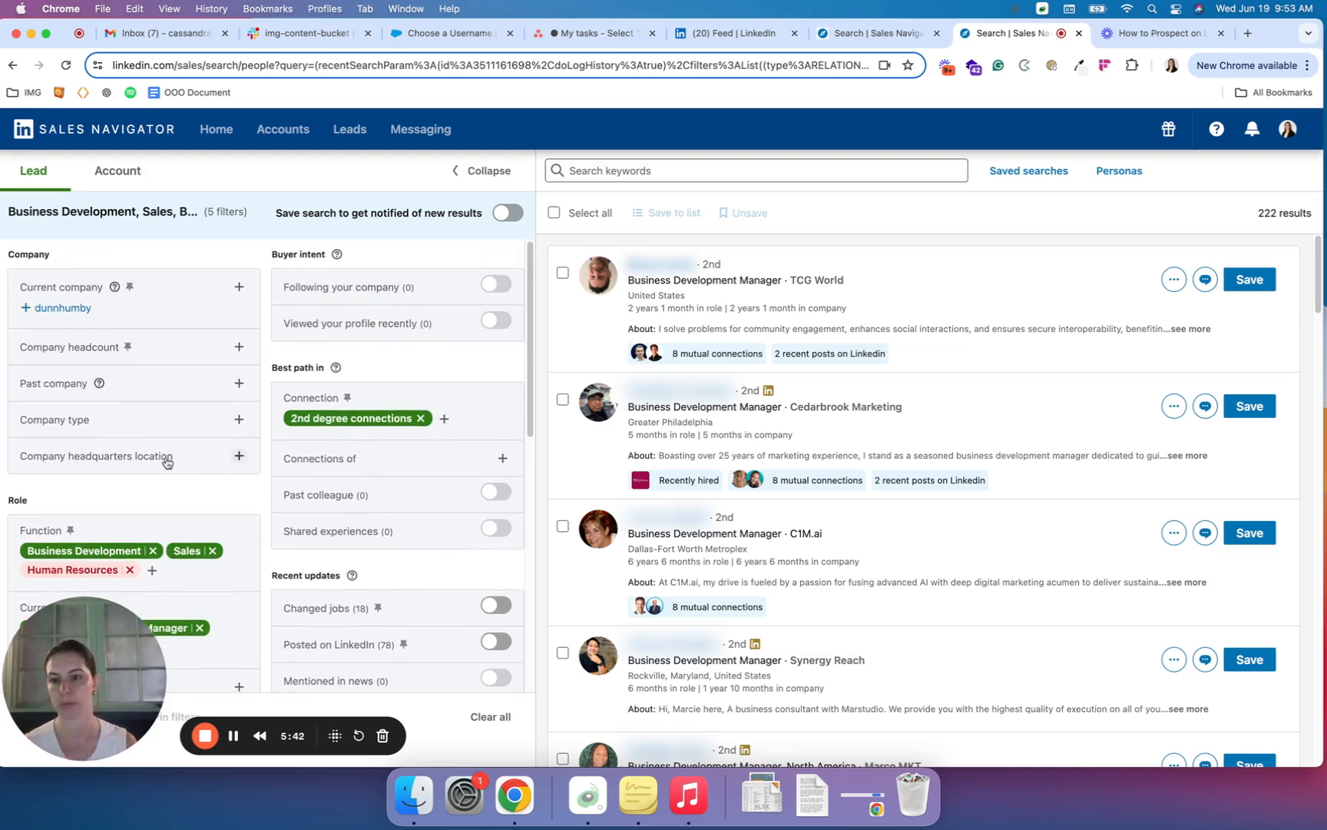
mouse_move(165, 455)
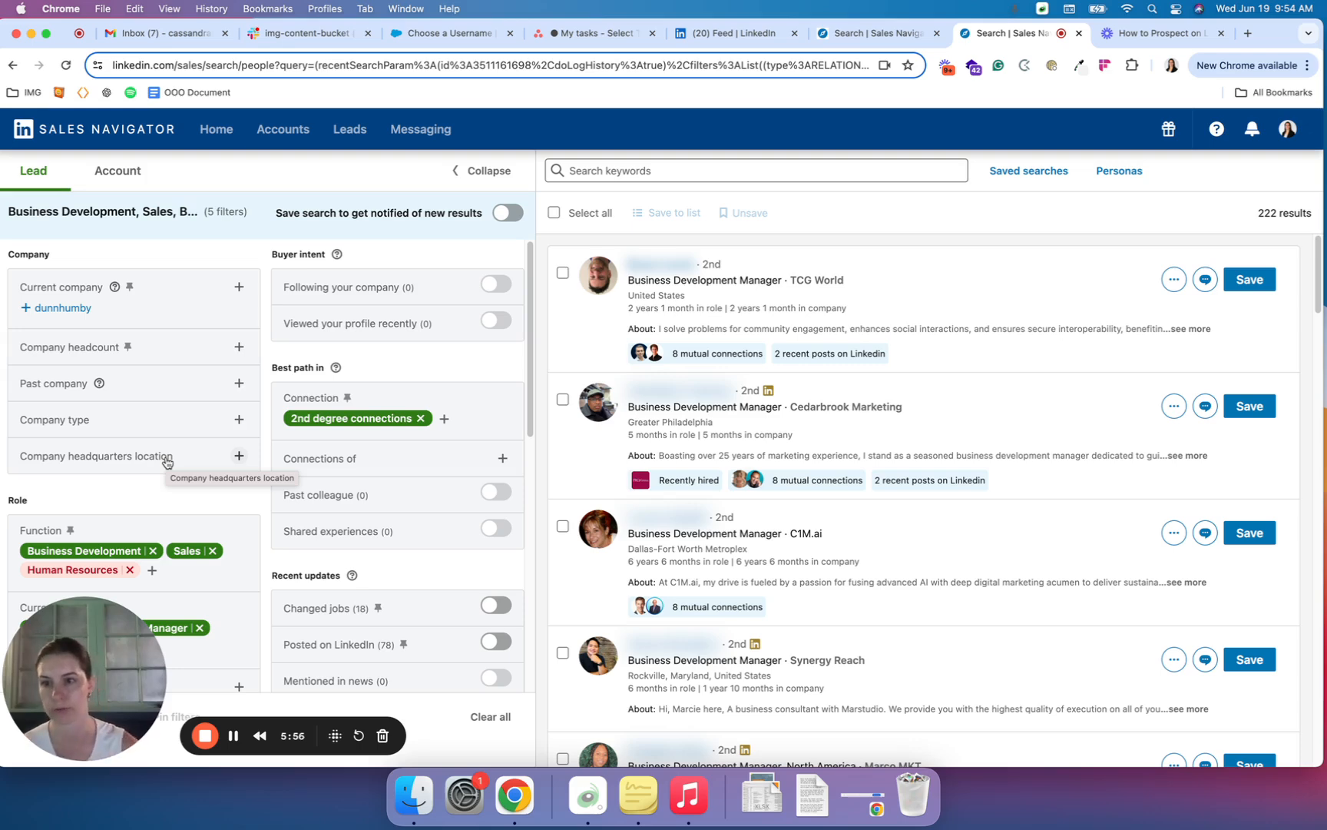
mouse_move(234, 344)
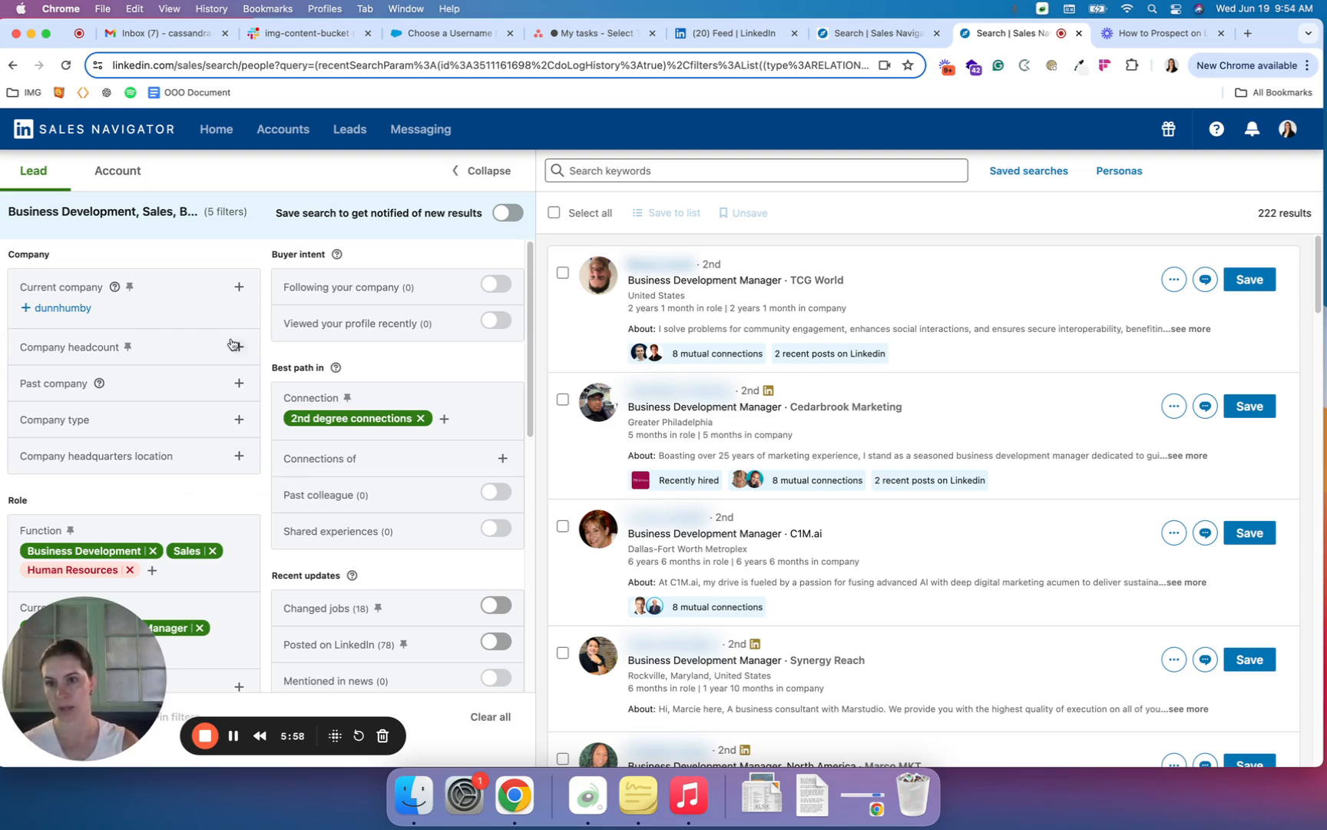
left_click(239, 346)
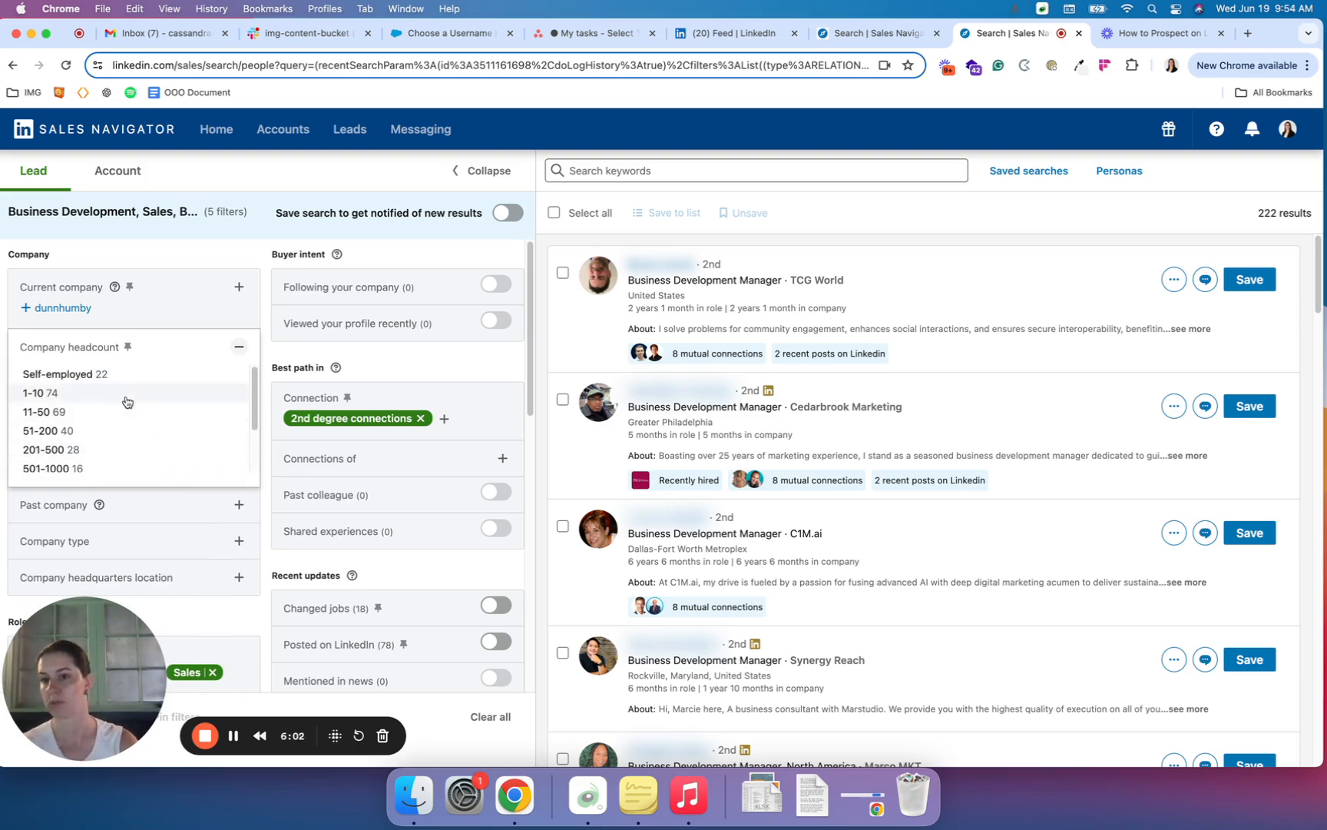
left_click(238, 346)
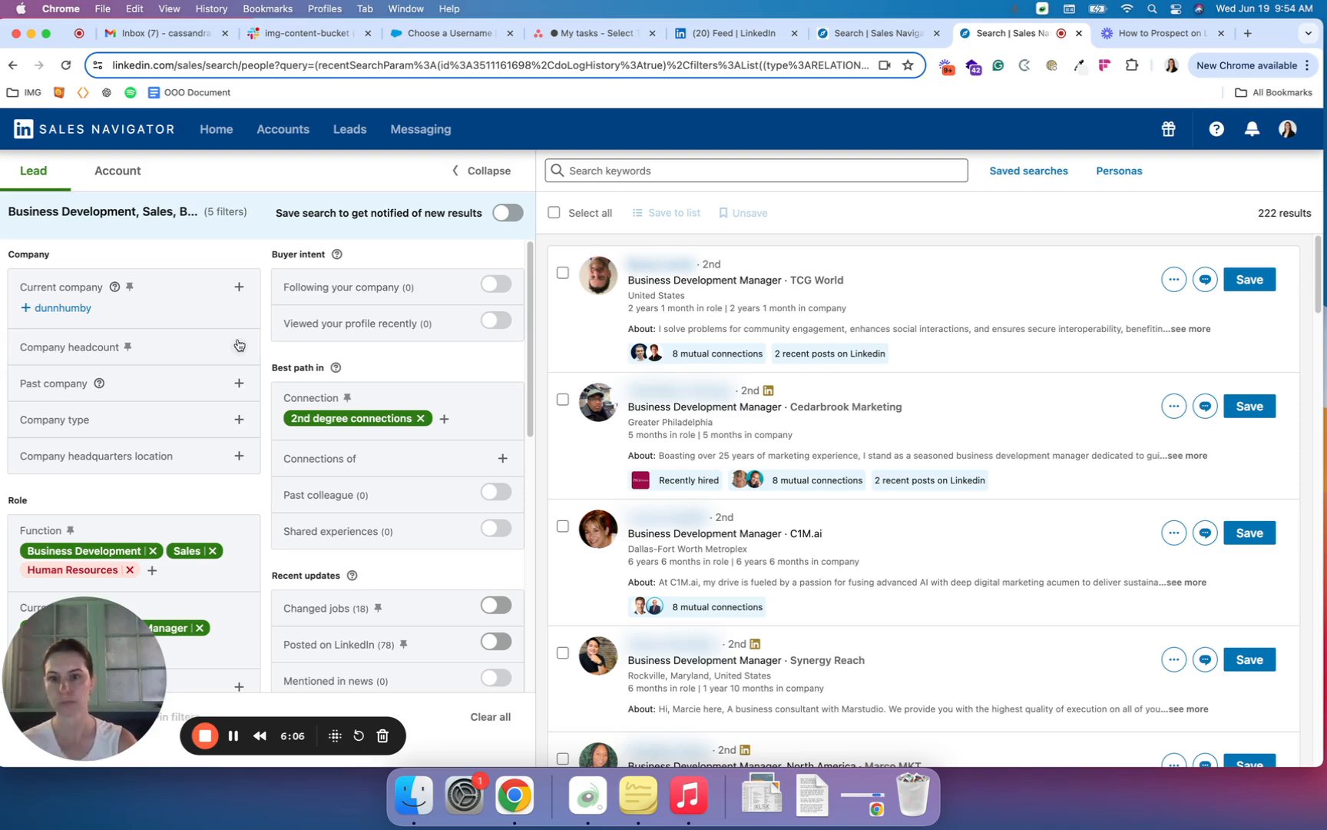
mouse_move(483, 372)
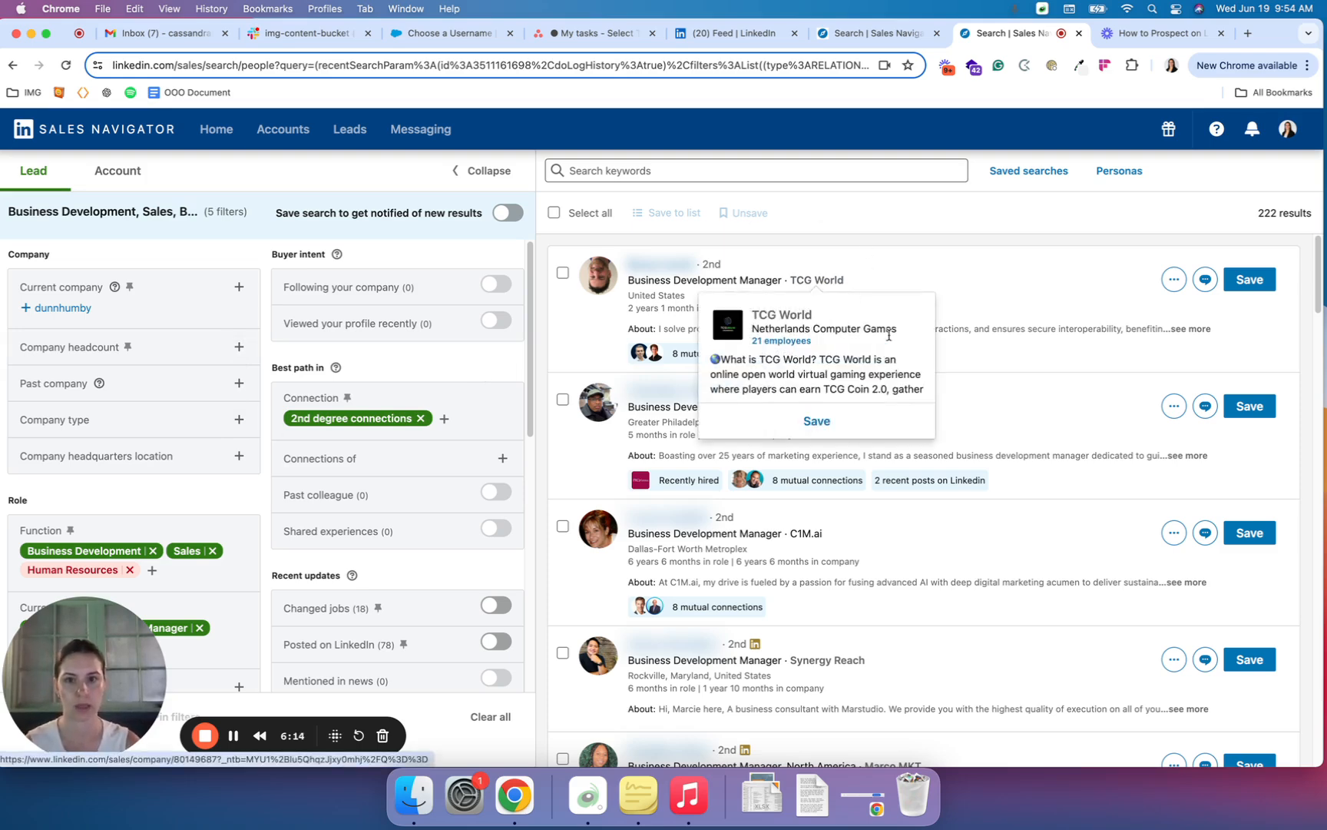
mouse_move(845, 405)
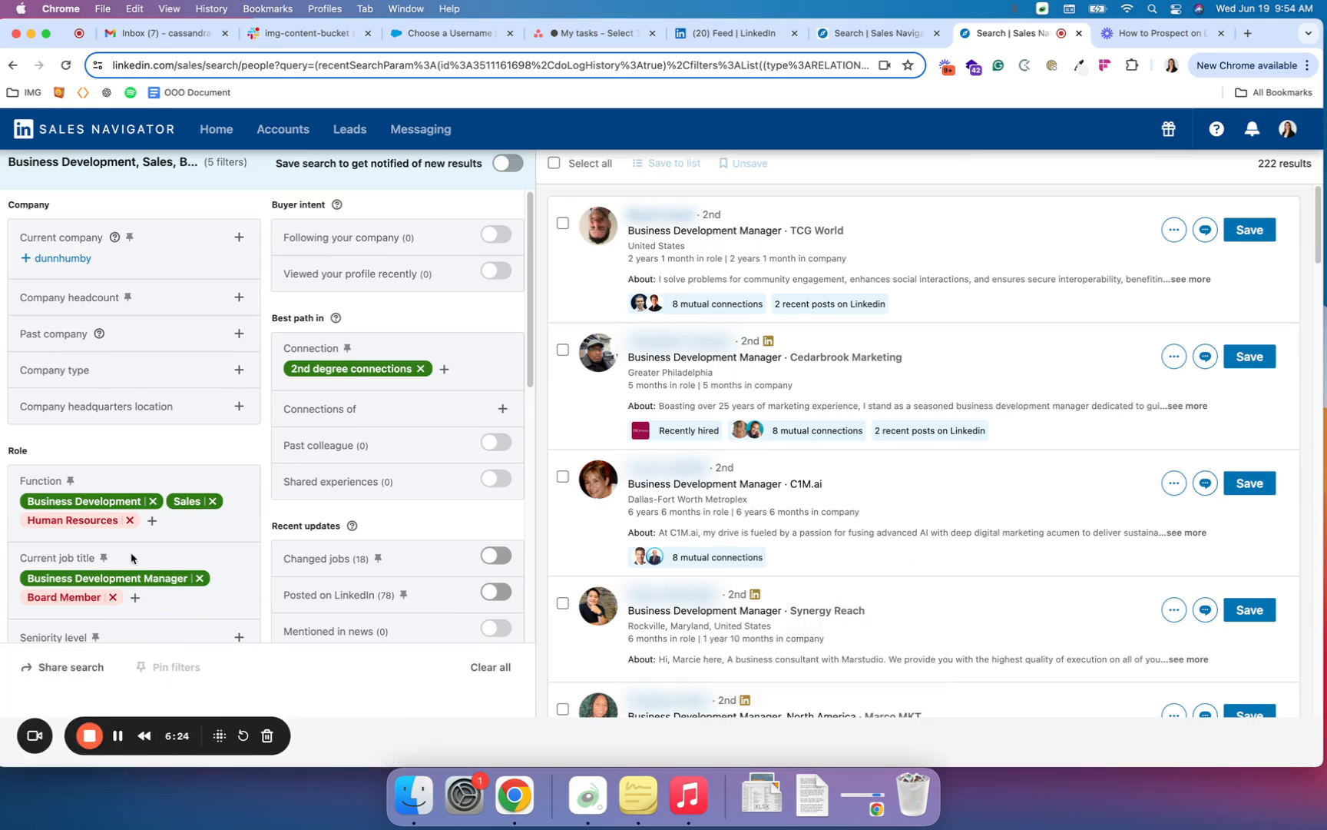
scroll("down", 3)
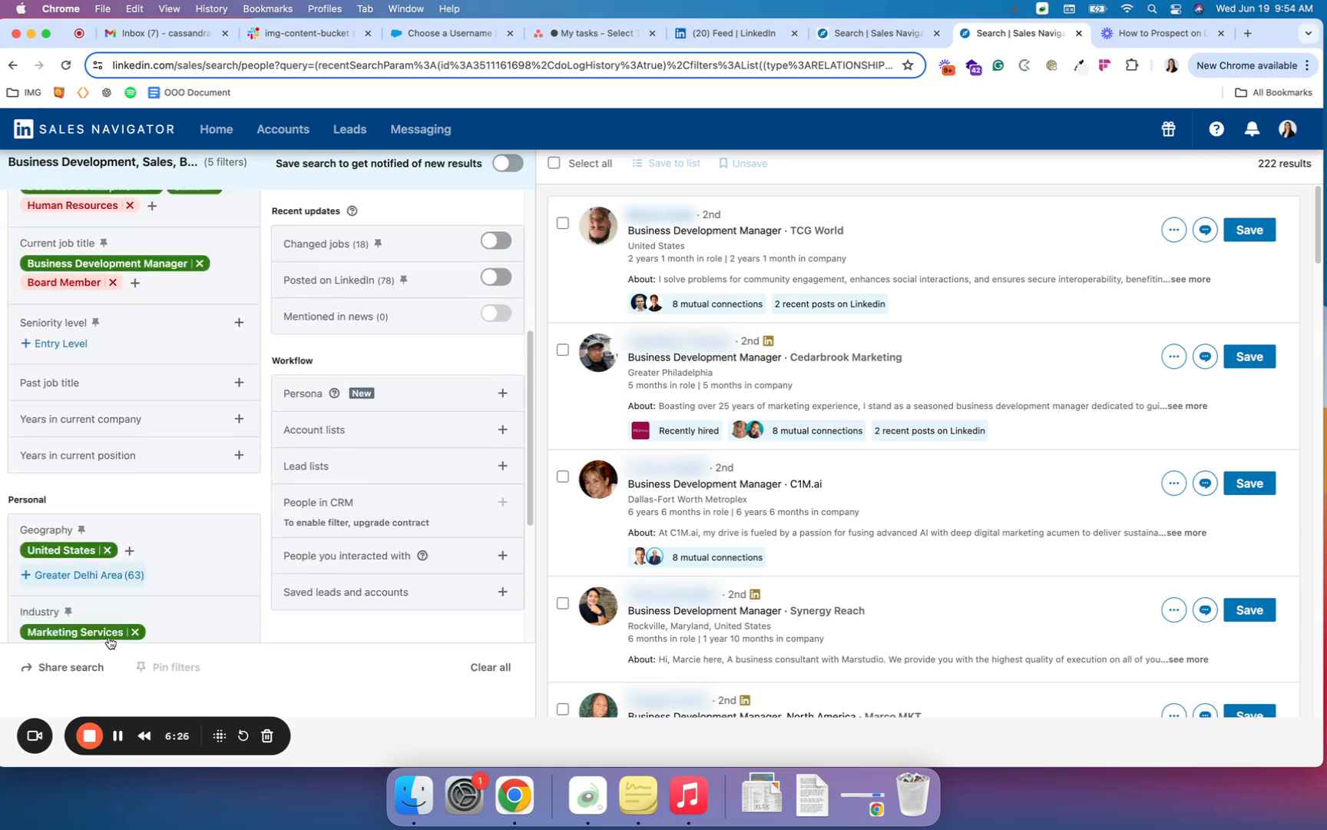
scroll("down", 3)
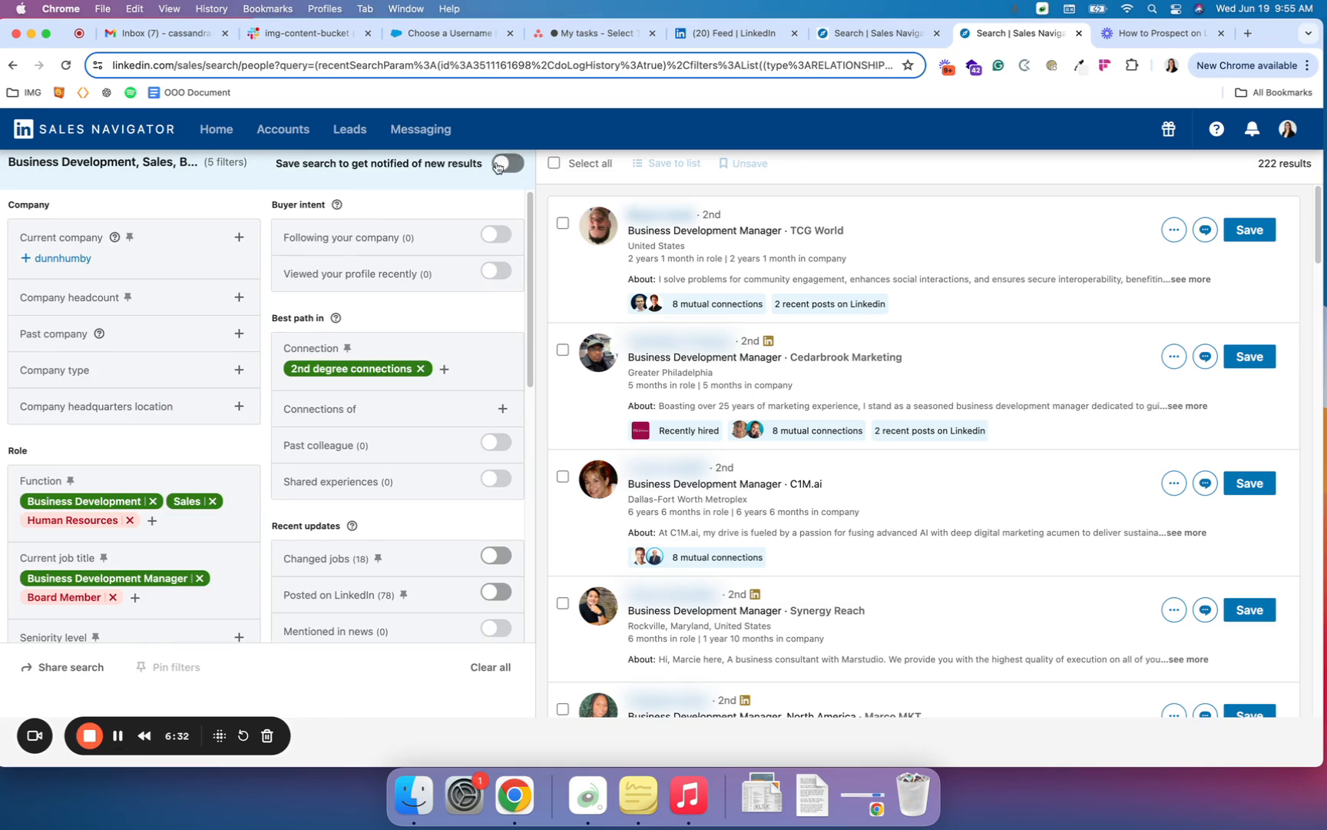
- Save the 222-result search with weekly alerts and go to Sales Navigator home
left_click(507, 163)
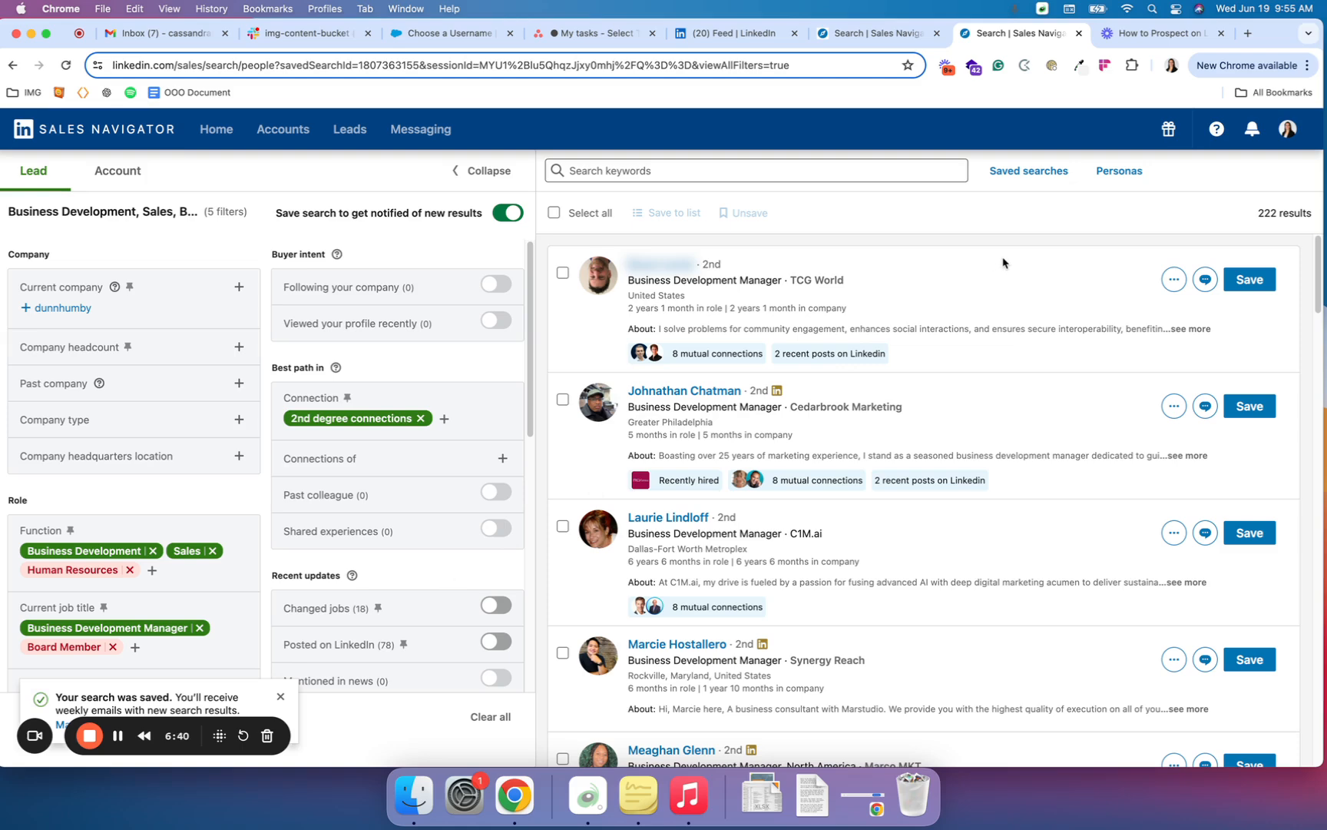
mouse_move(868, 191)
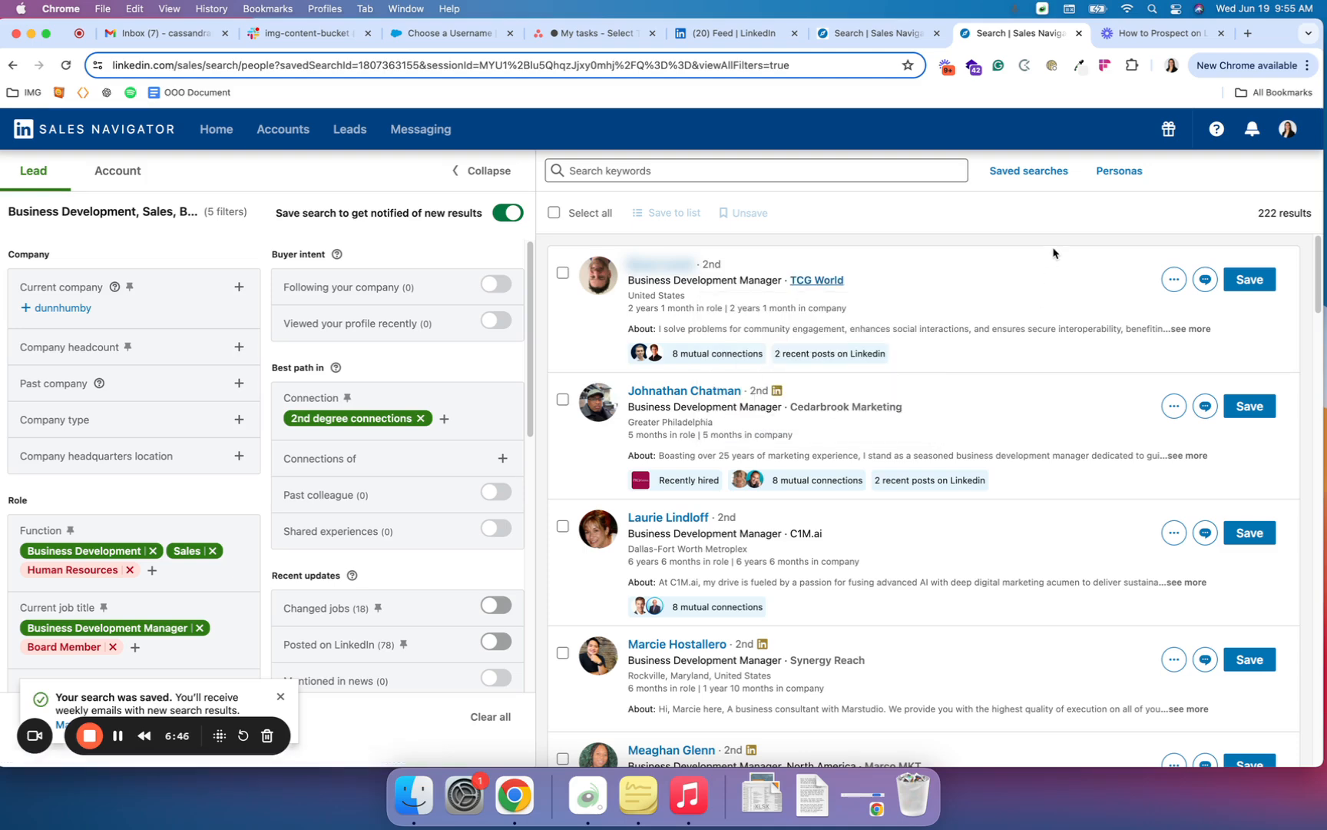
mouse_move(983, 295)
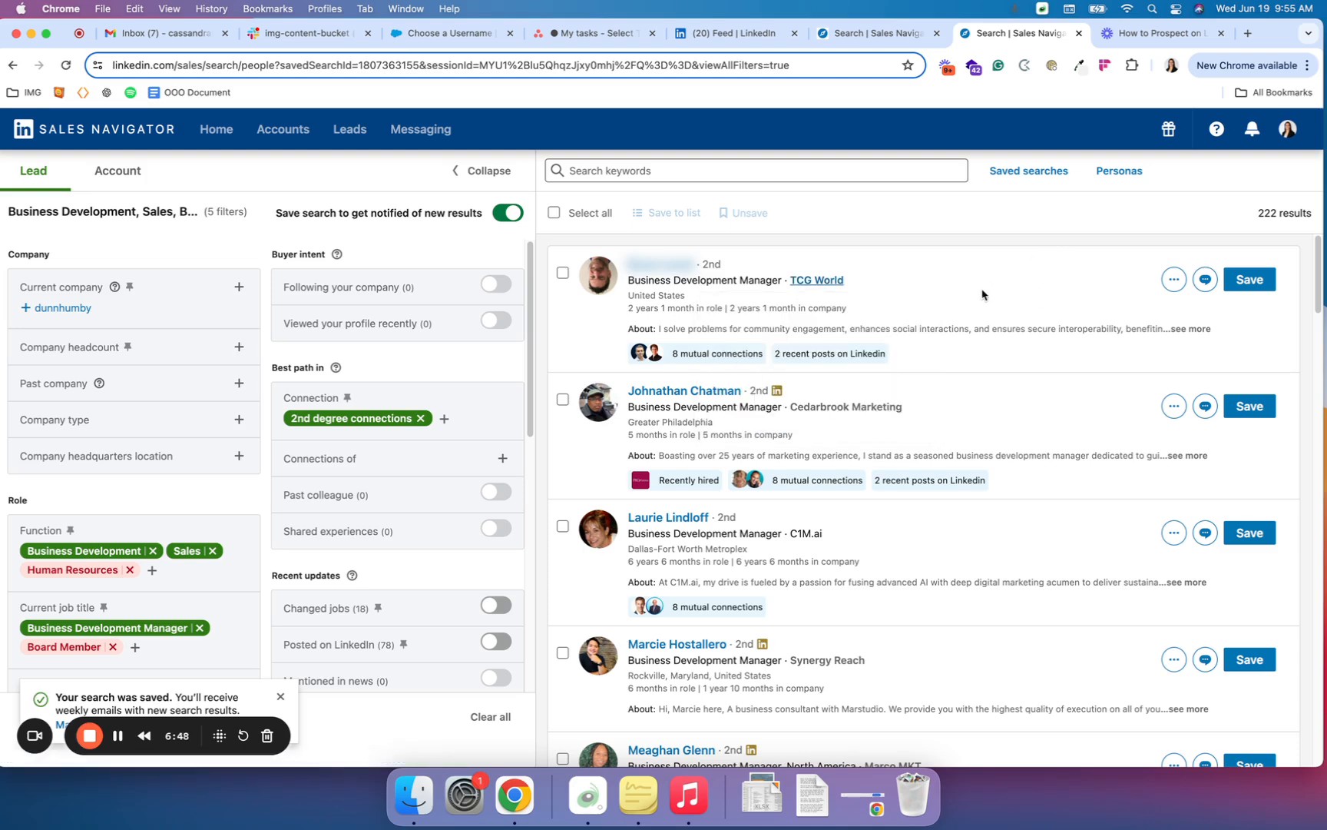
mouse_move(982, 294)
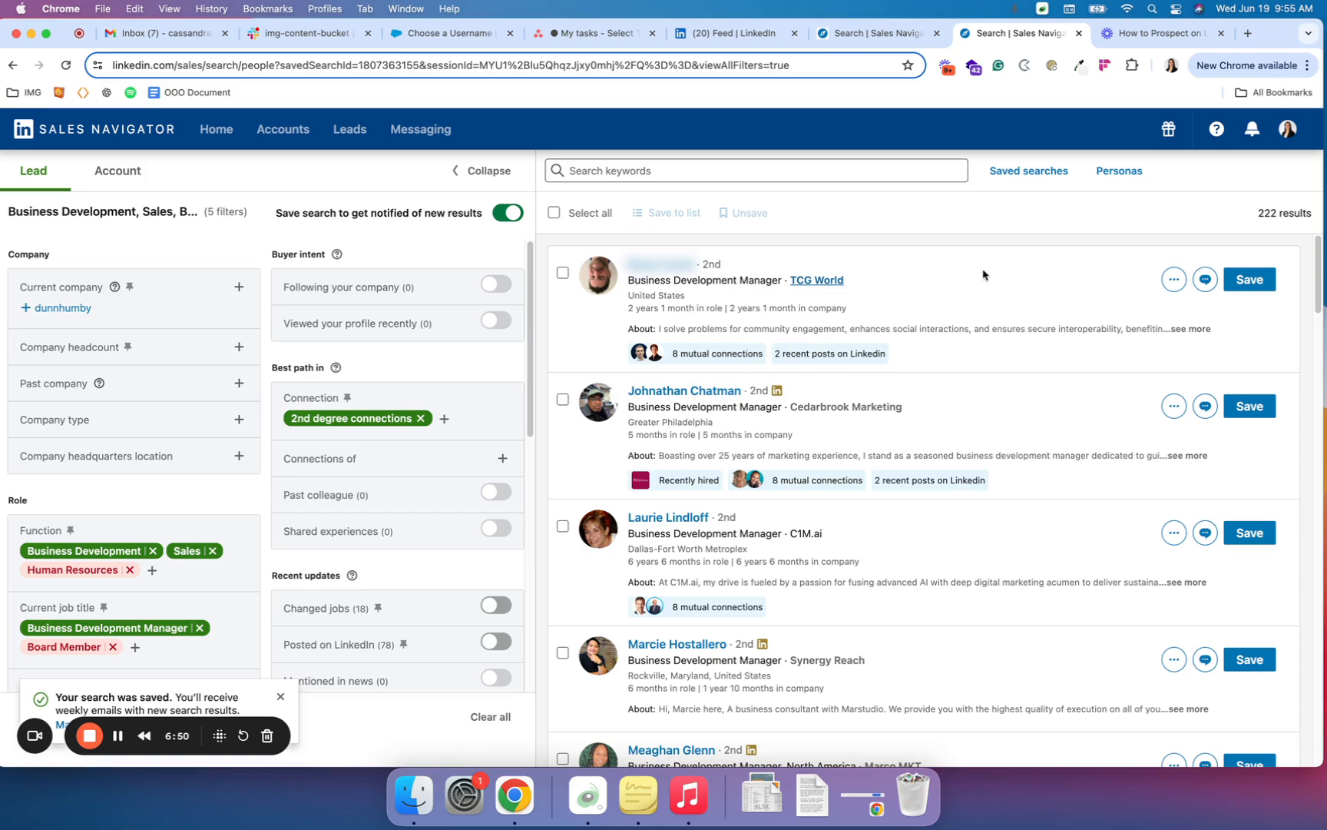
left_click(879, 32)
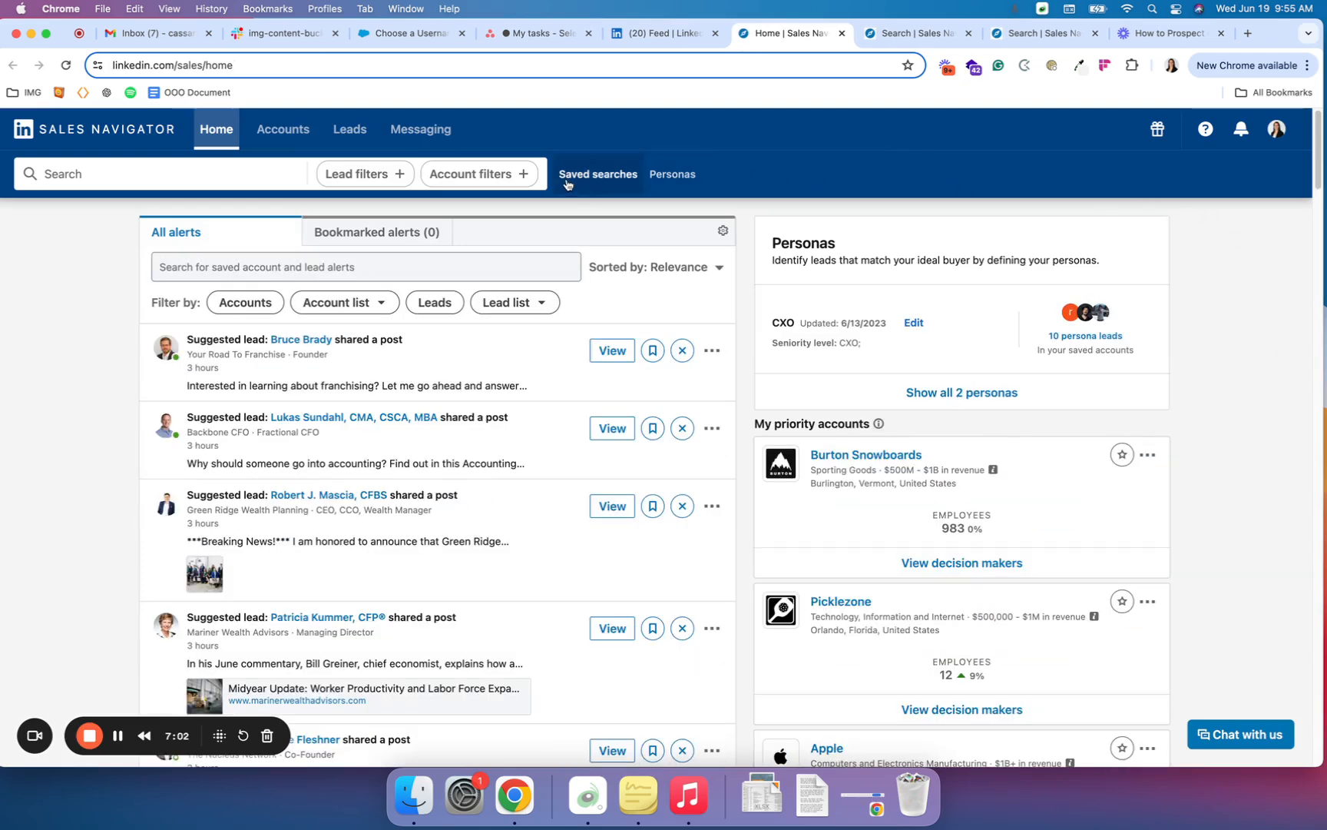
- Review the Saved searches panel, starting and cancelling a rename of the new Business Development search
left_click(596, 175)
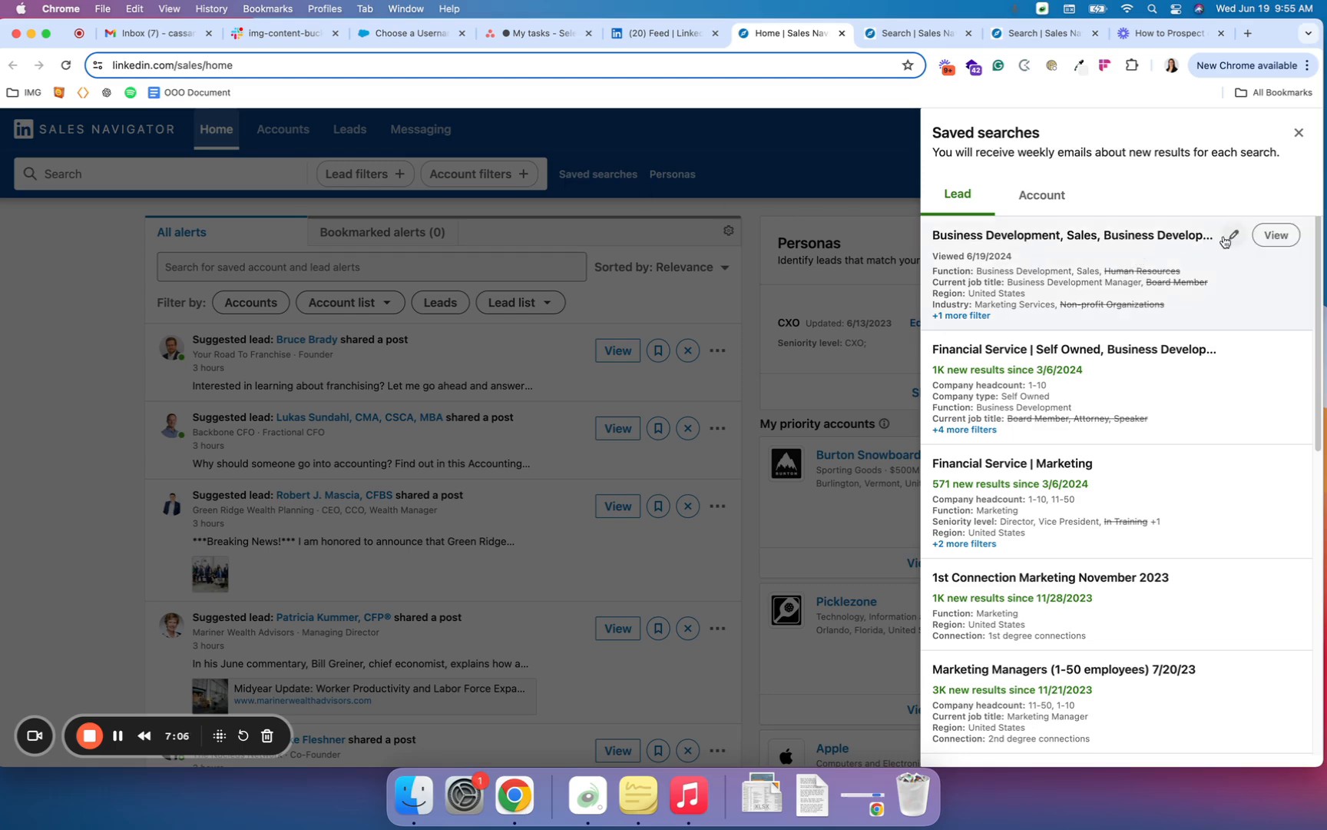
left_click(1229, 236)
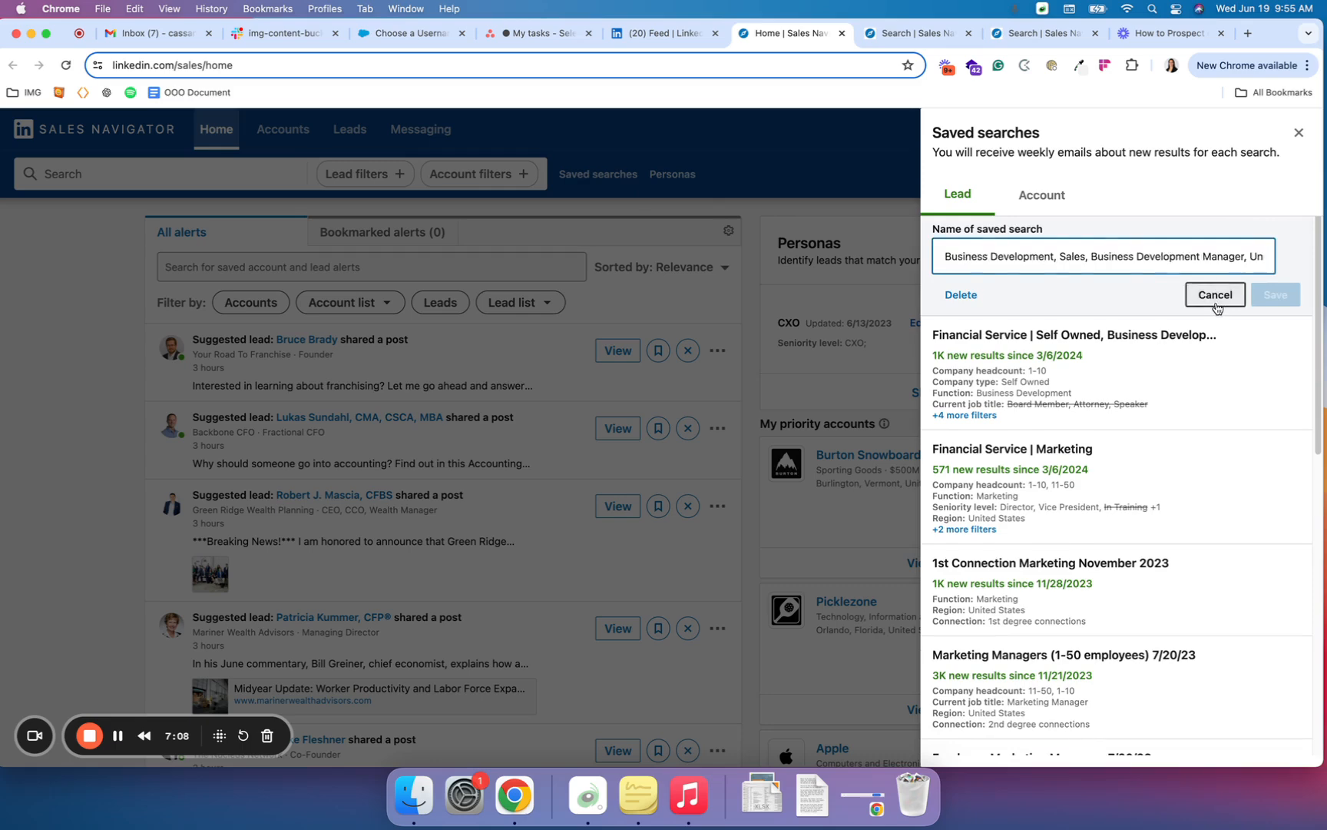
left_click(1214, 295)
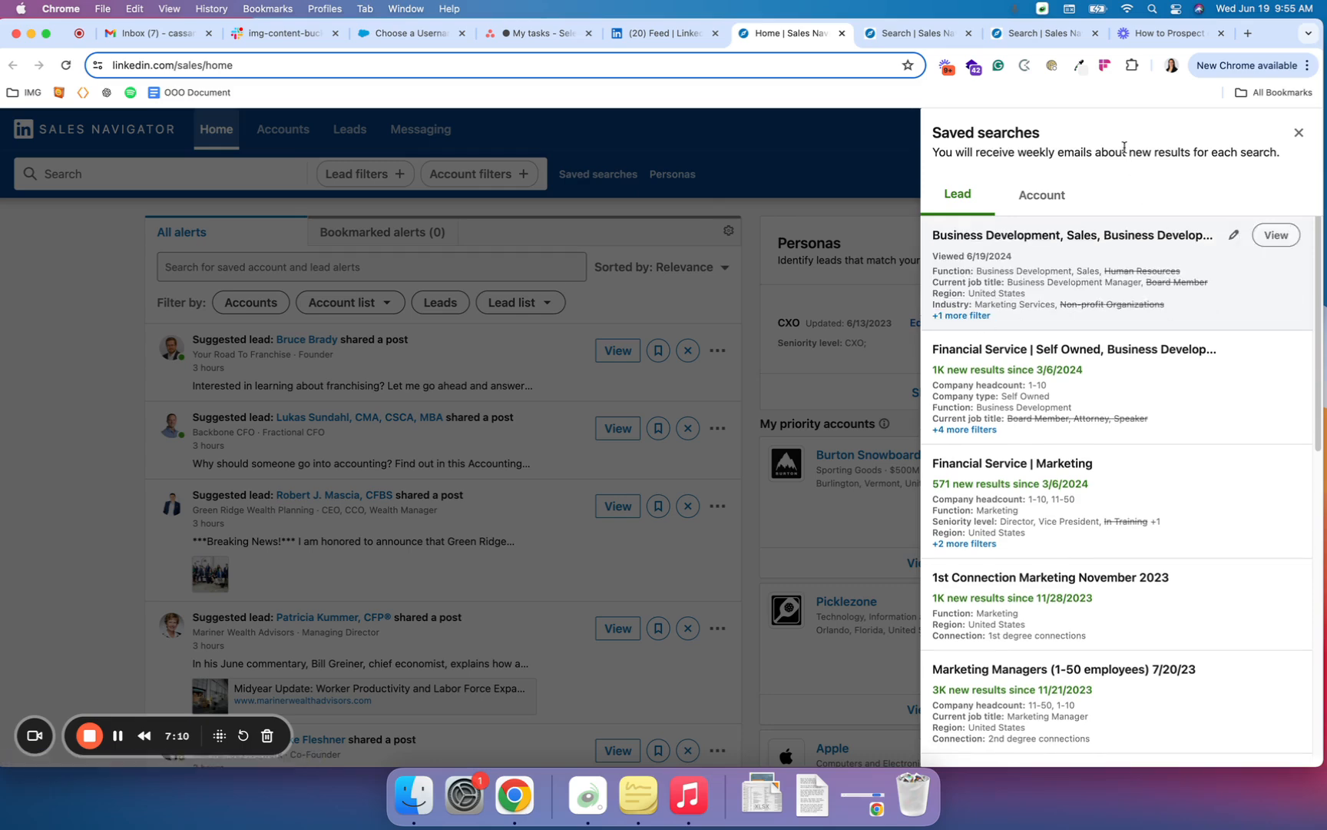
mouse_move(1069, 281)
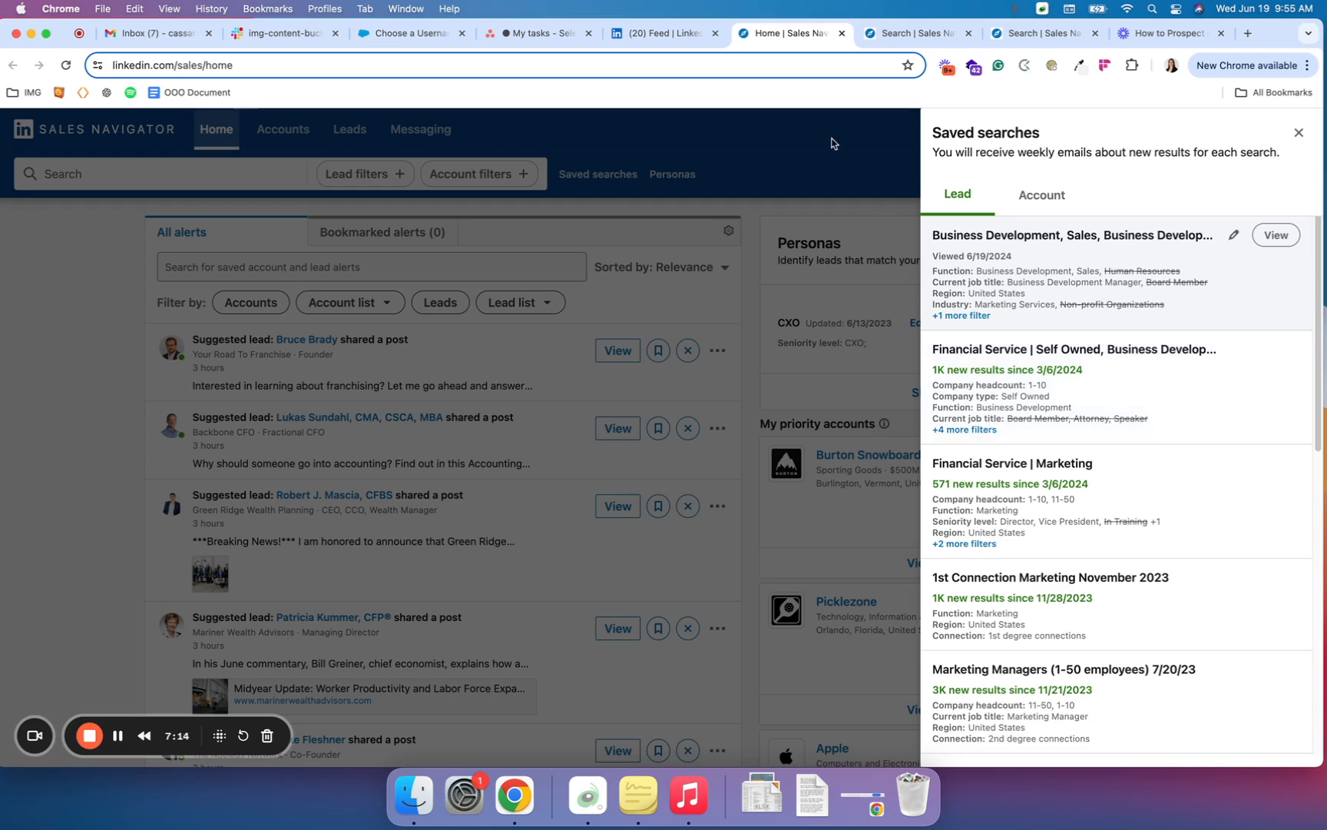
- Close the panel, browse the home page, then reopen the Saved searches list
left_click(1298, 132)
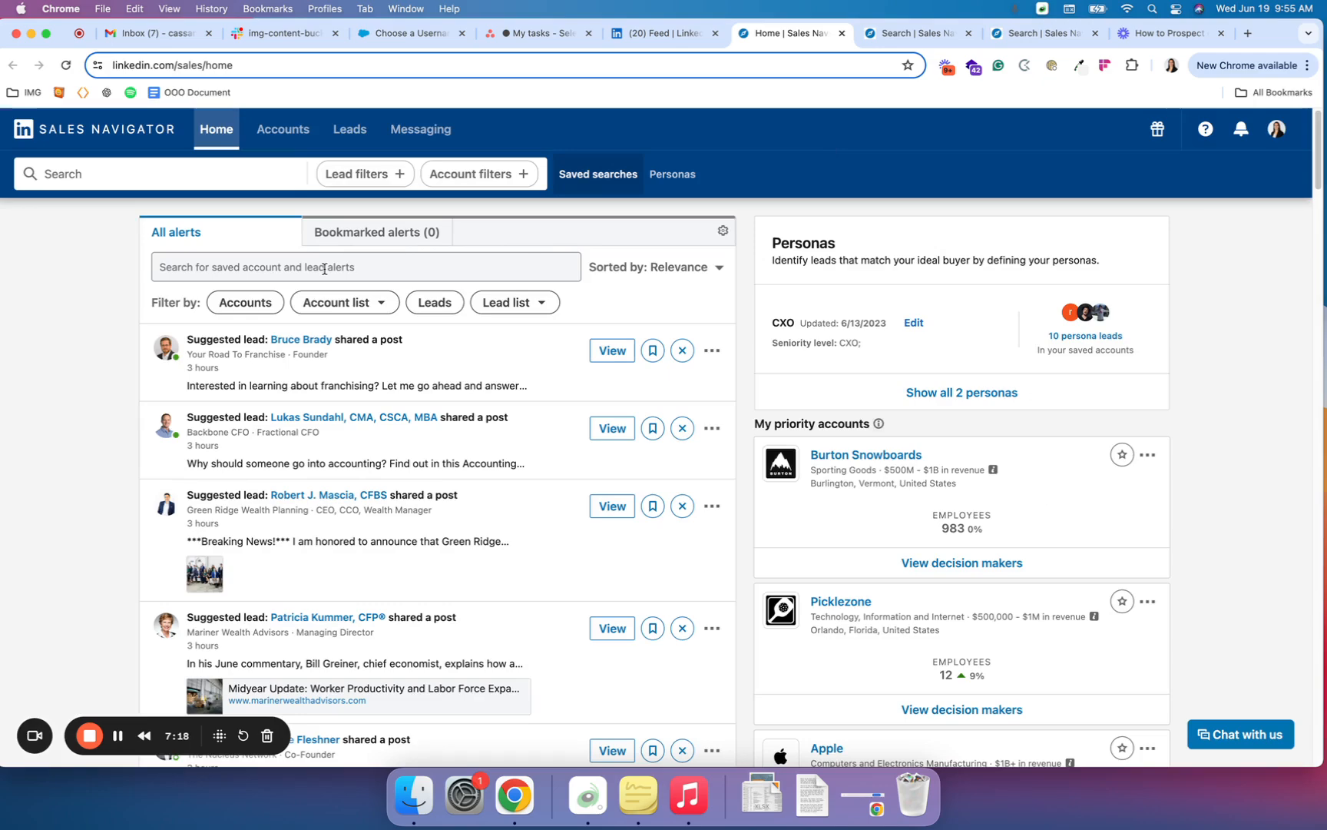
scroll("down", 3)
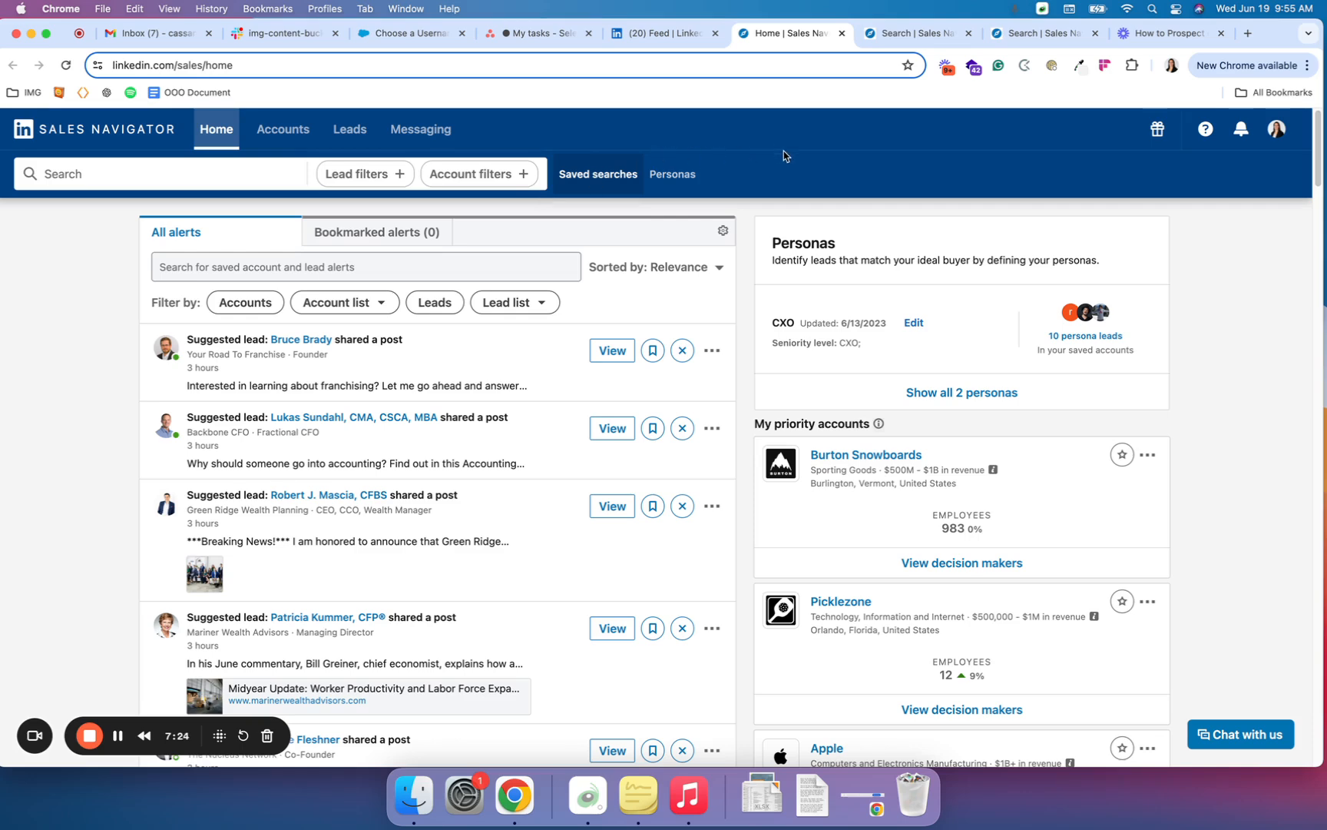
mouse_move(1193, 172)
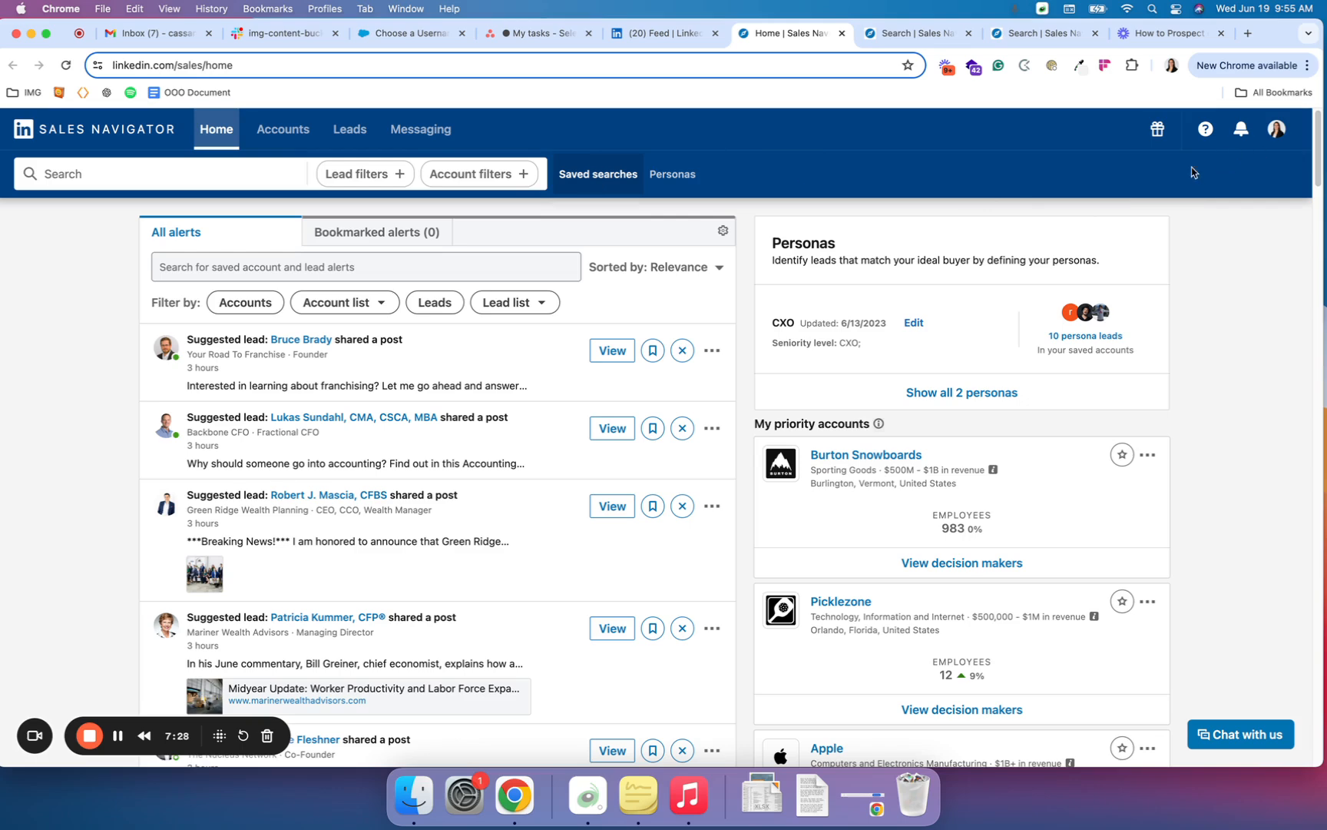
left_click(596, 175)
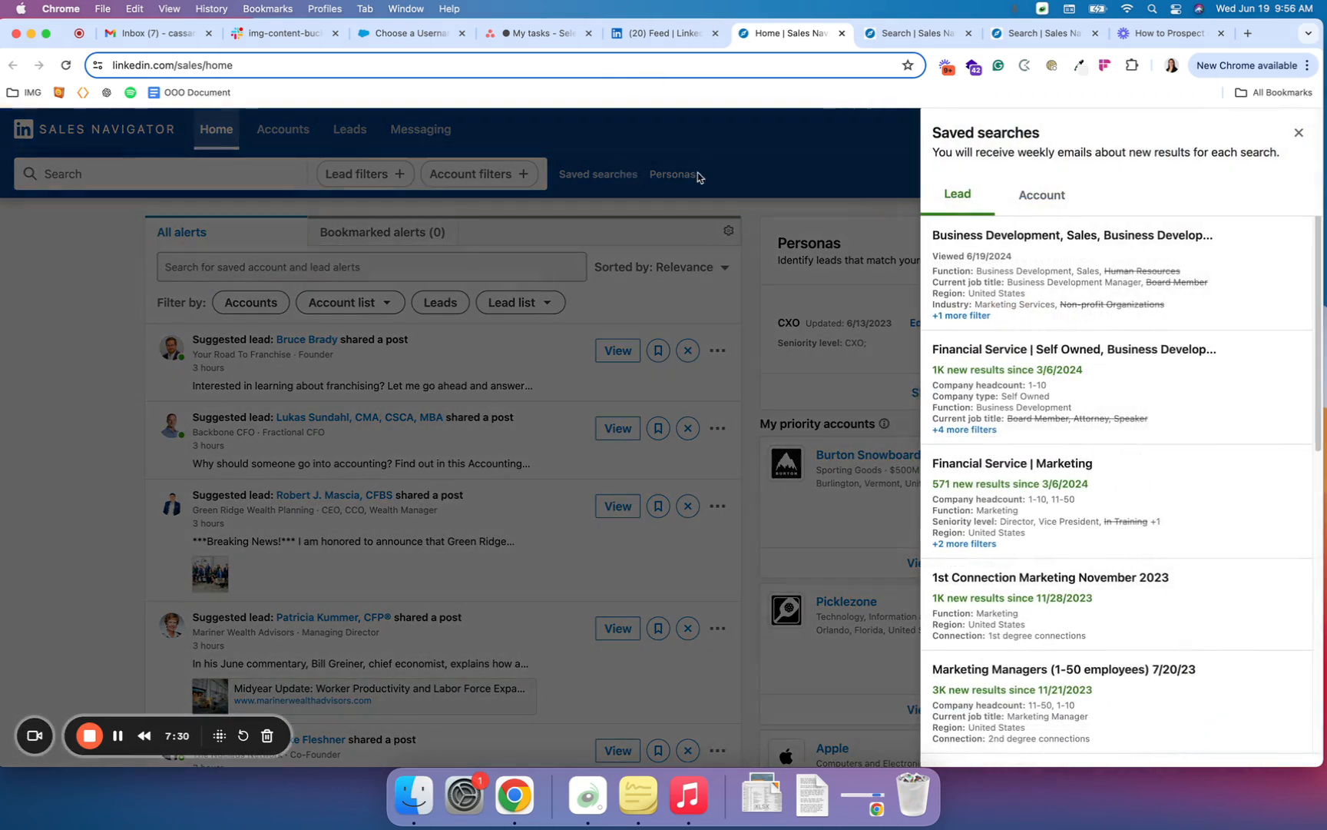
mouse_move(1047, 246)
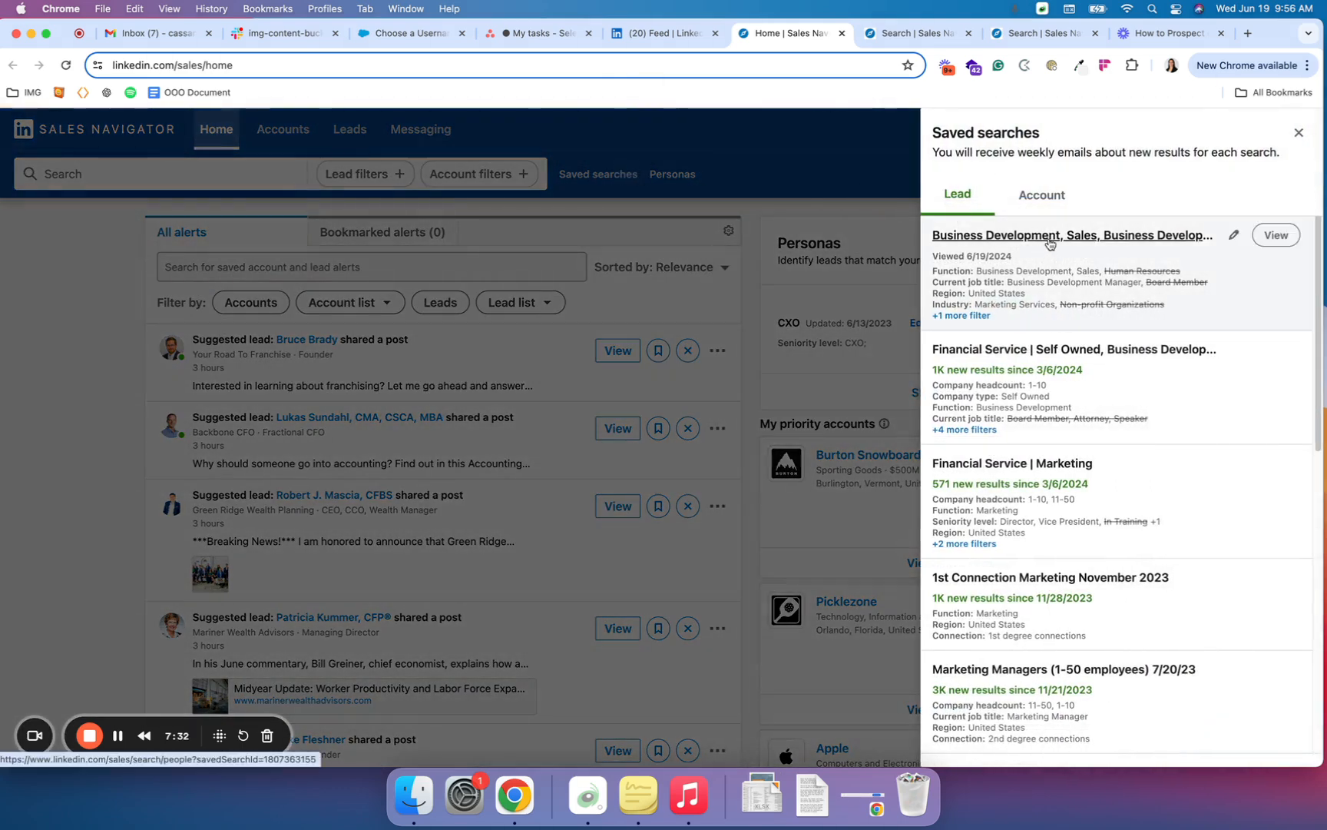
- Run the Business Development saved search and browse its lead results
left_click(1069, 235)
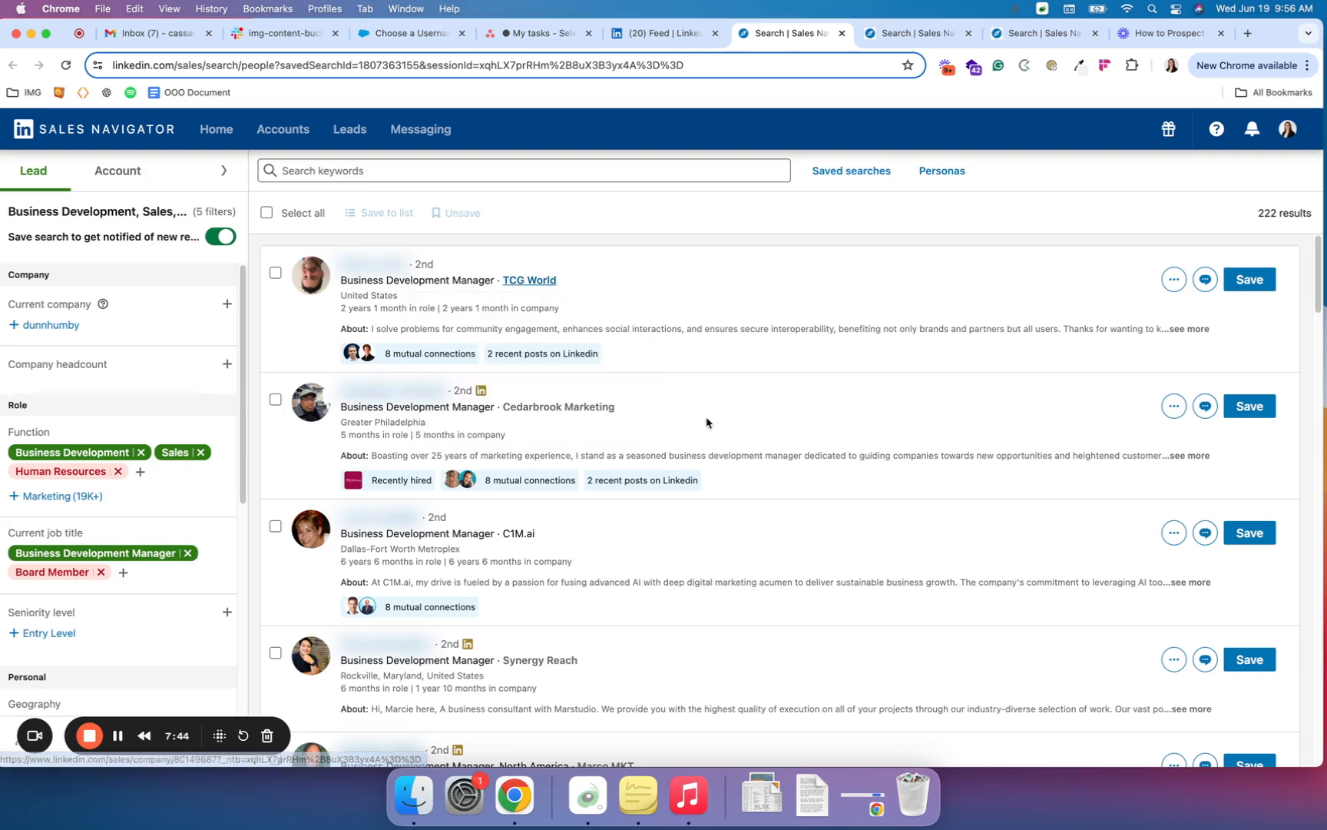
mouse_move(558, 406)
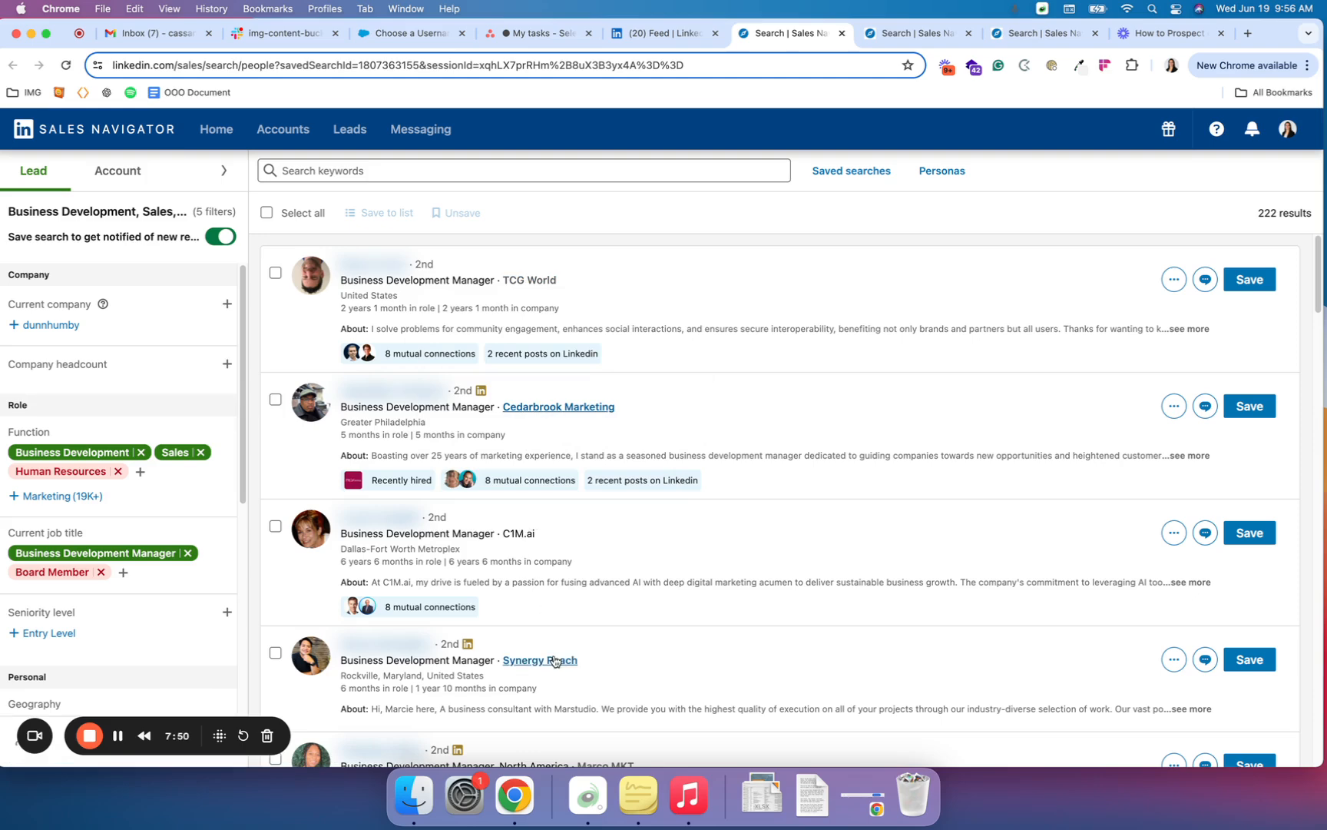
scroll("down", 3)
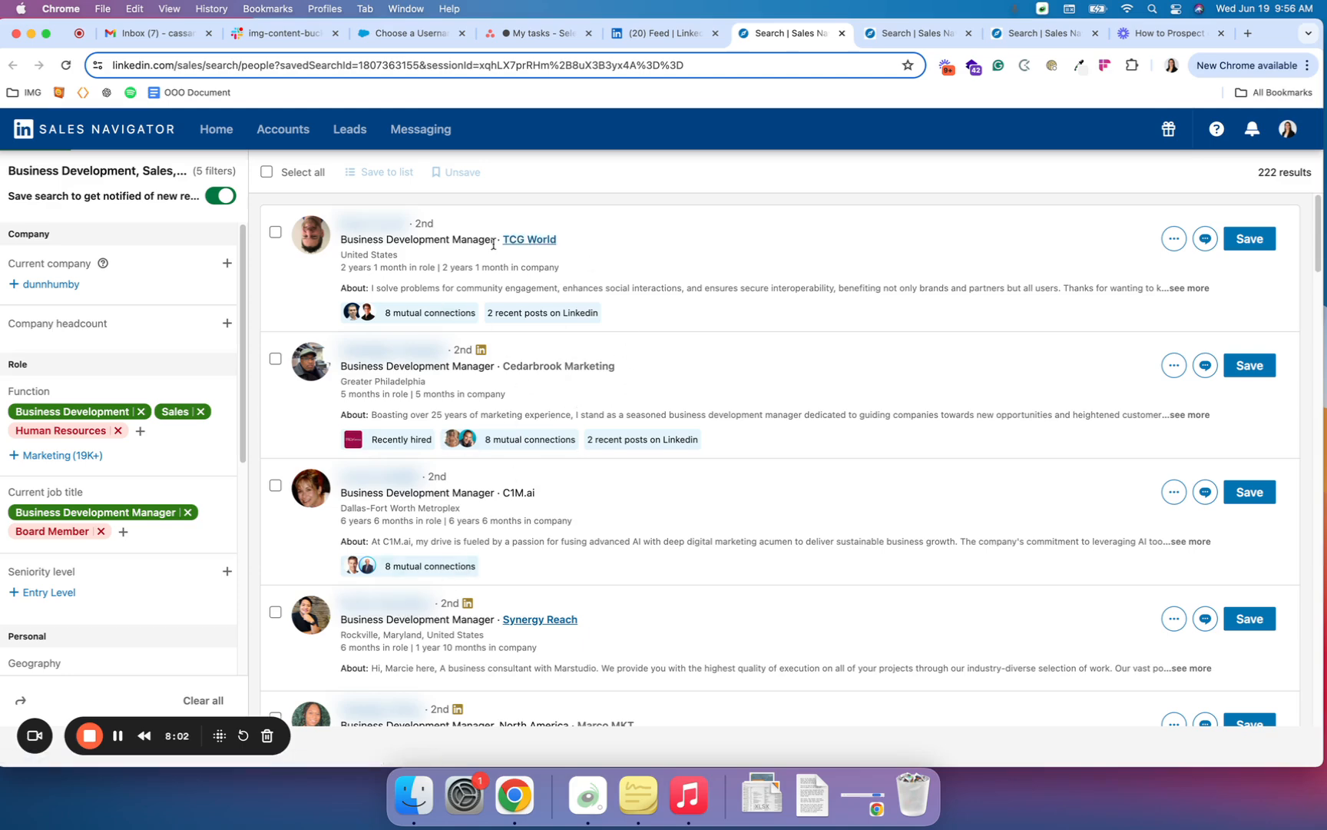
- Save the TCG World and C1M.ai business development leads to the custom lead list
left_click(275, 232)
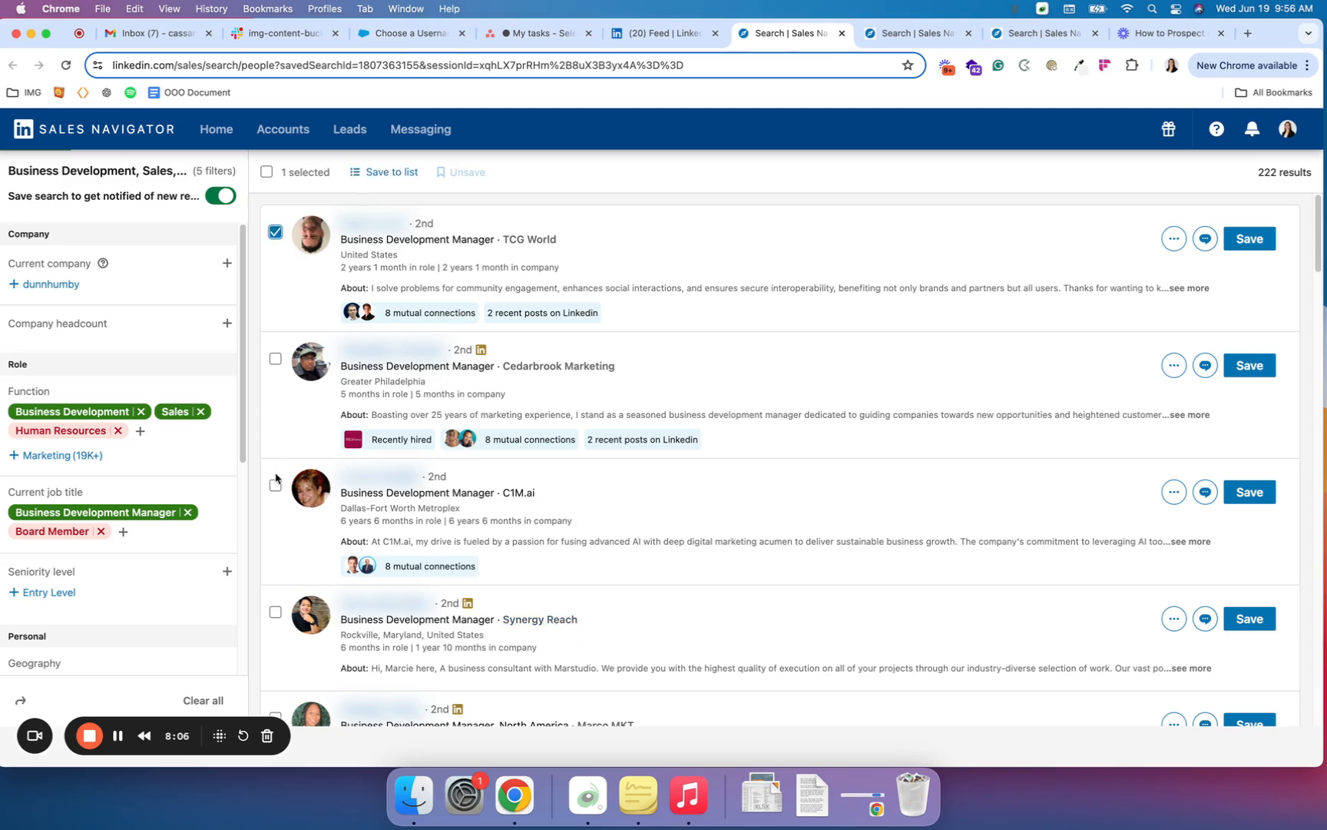
left_click(275, 485)
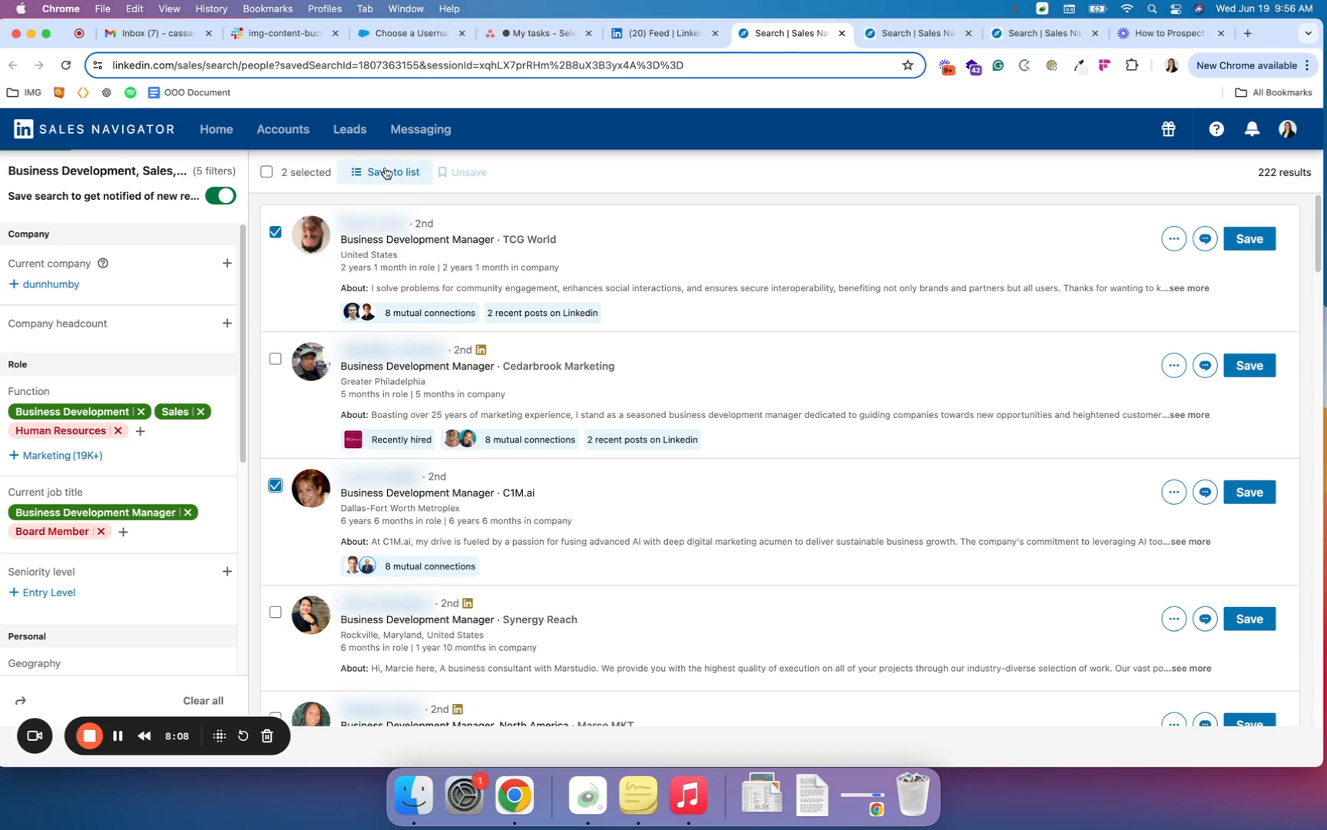
left_click(392, 172)
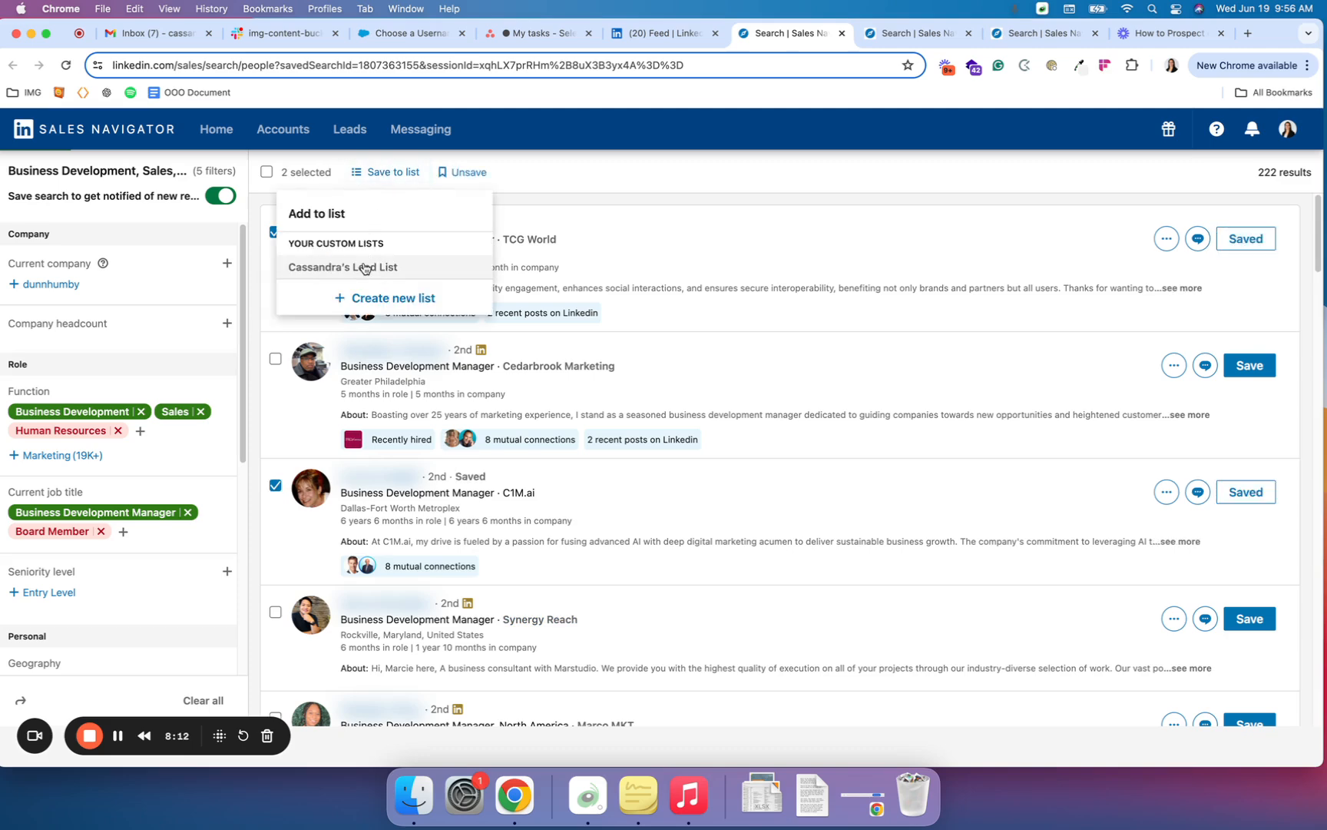
left_click(343, 267)
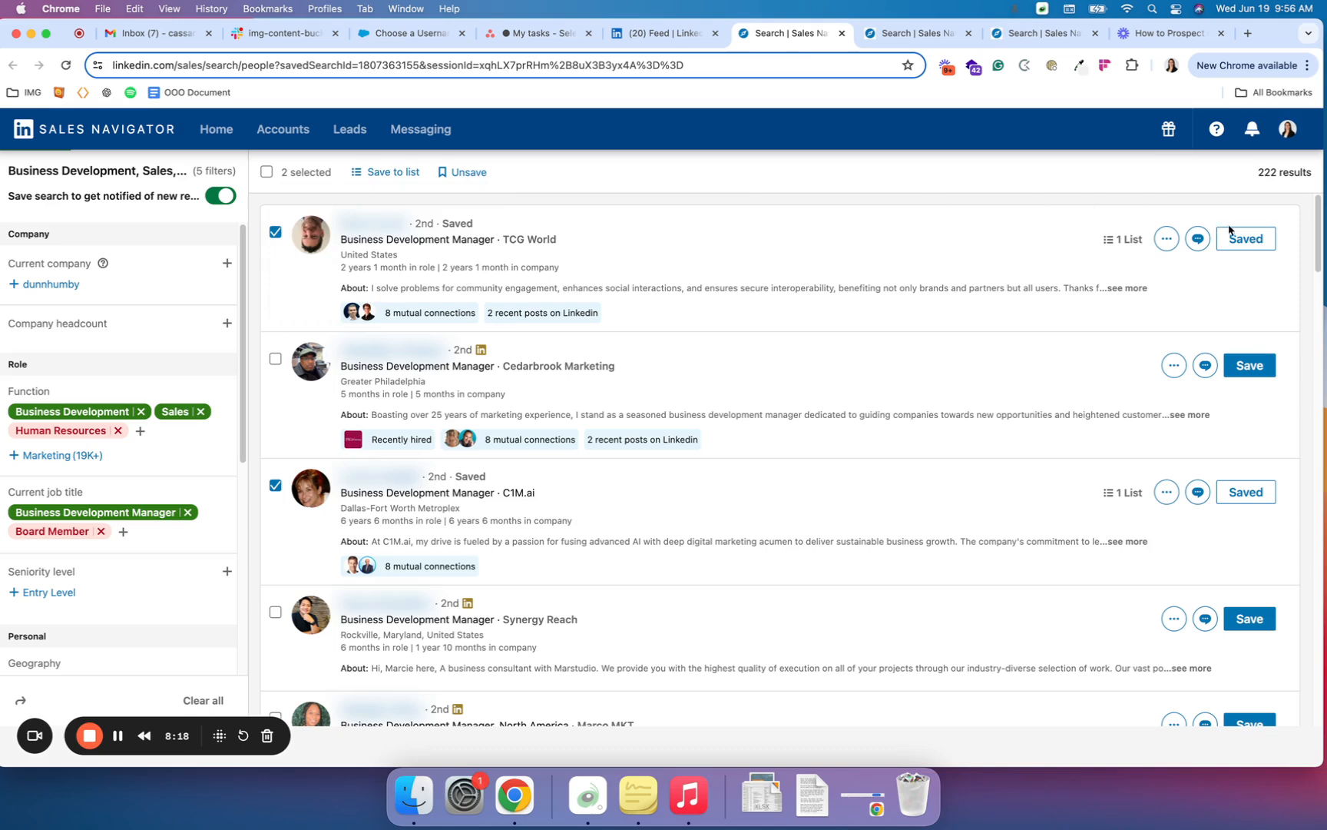
mouse_move(118, 734)
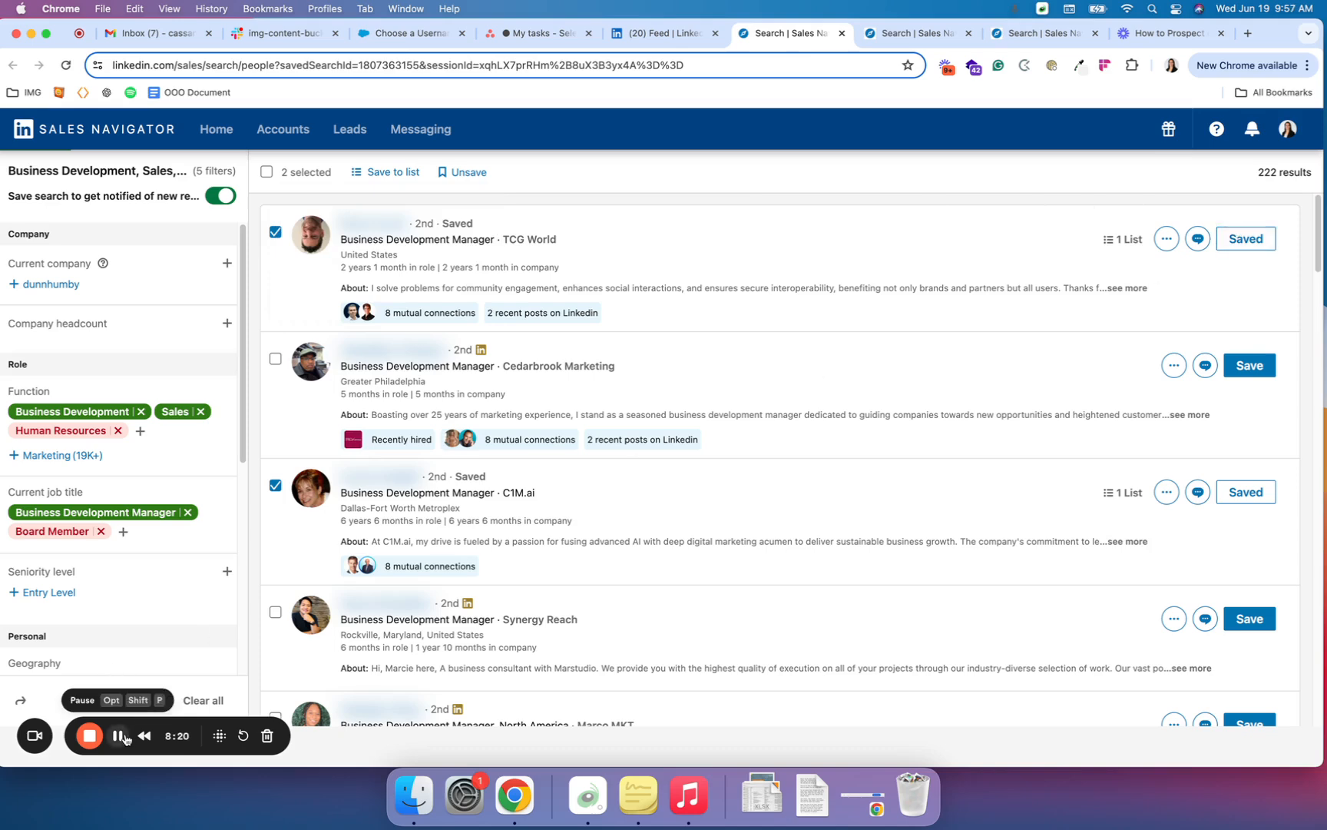
left_click(349, 129)
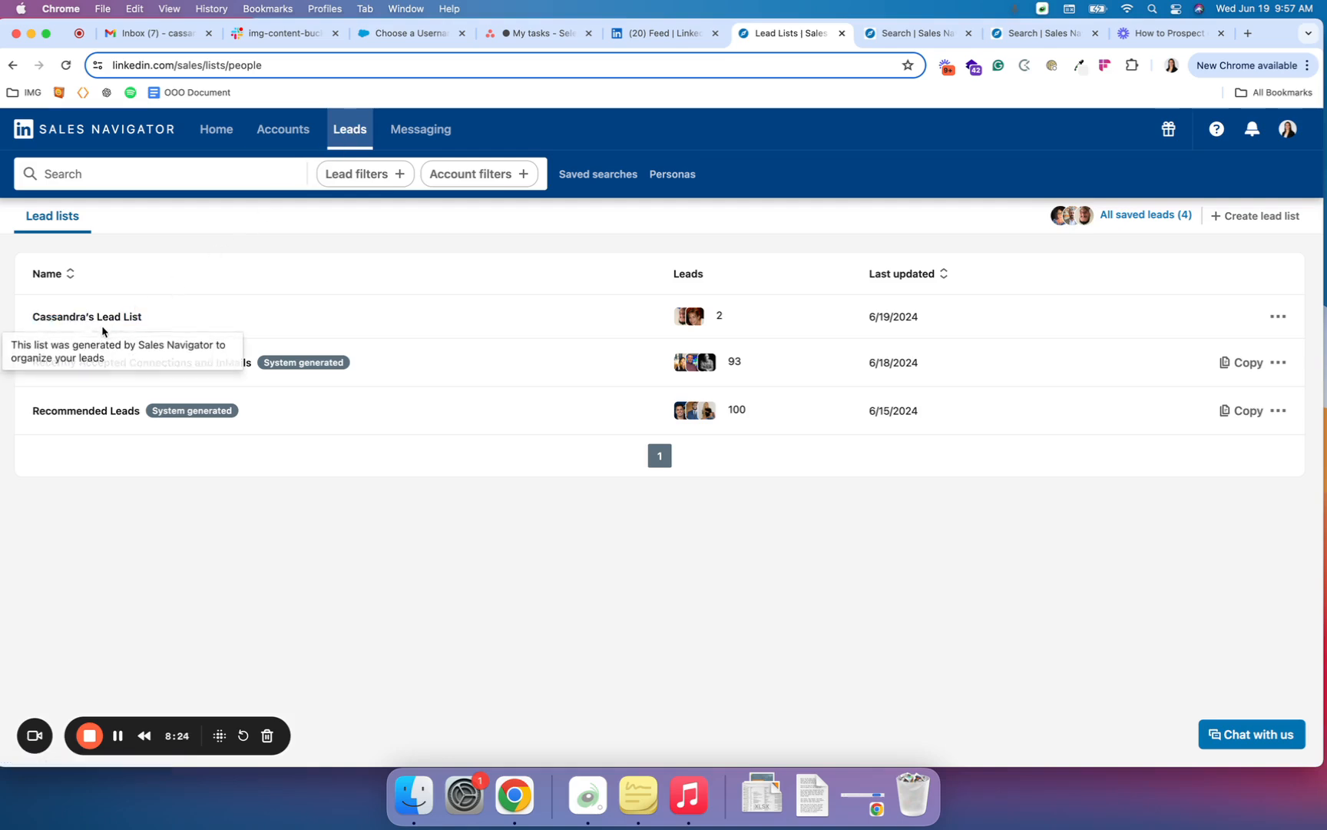
mouse_move(280, 303)
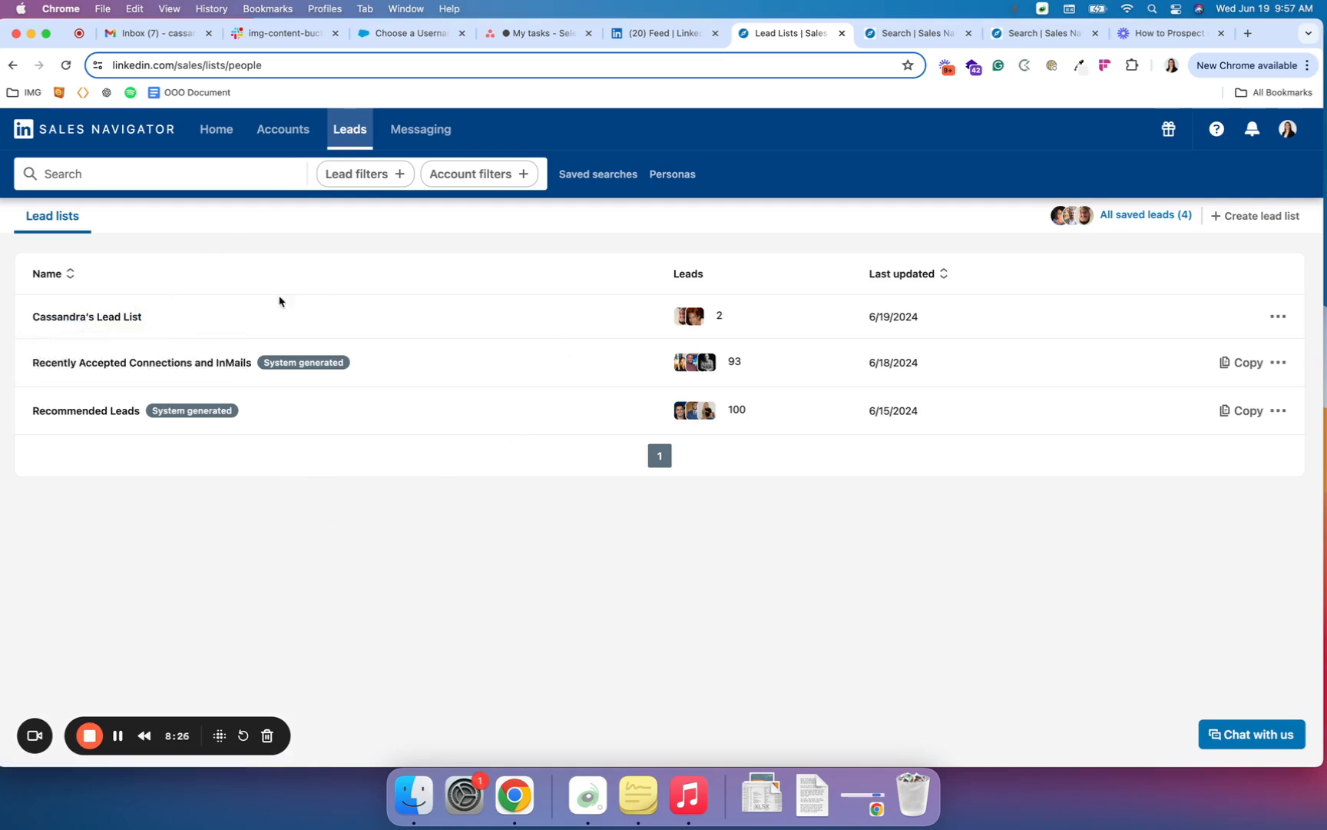
mouse_move(491, 376)
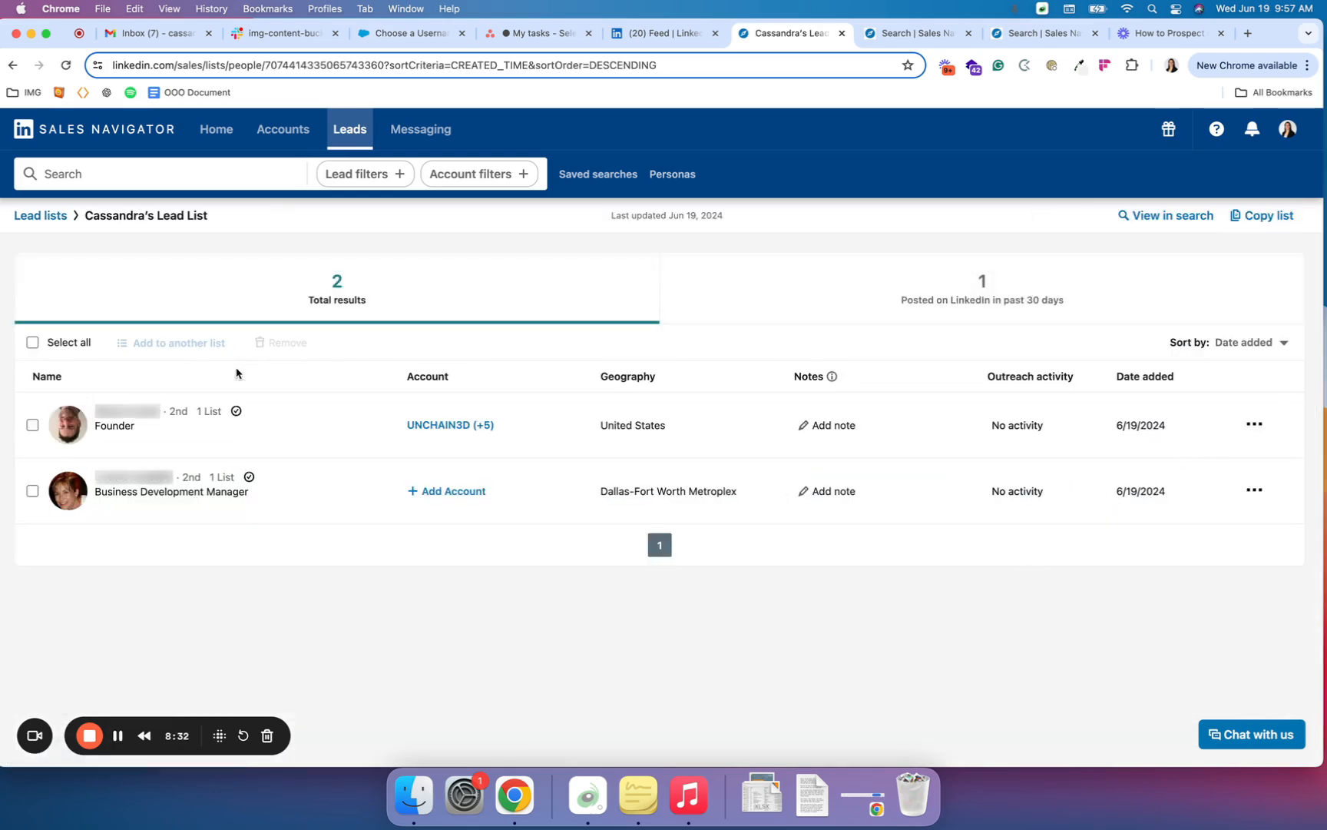
mouse_move(788, 549)
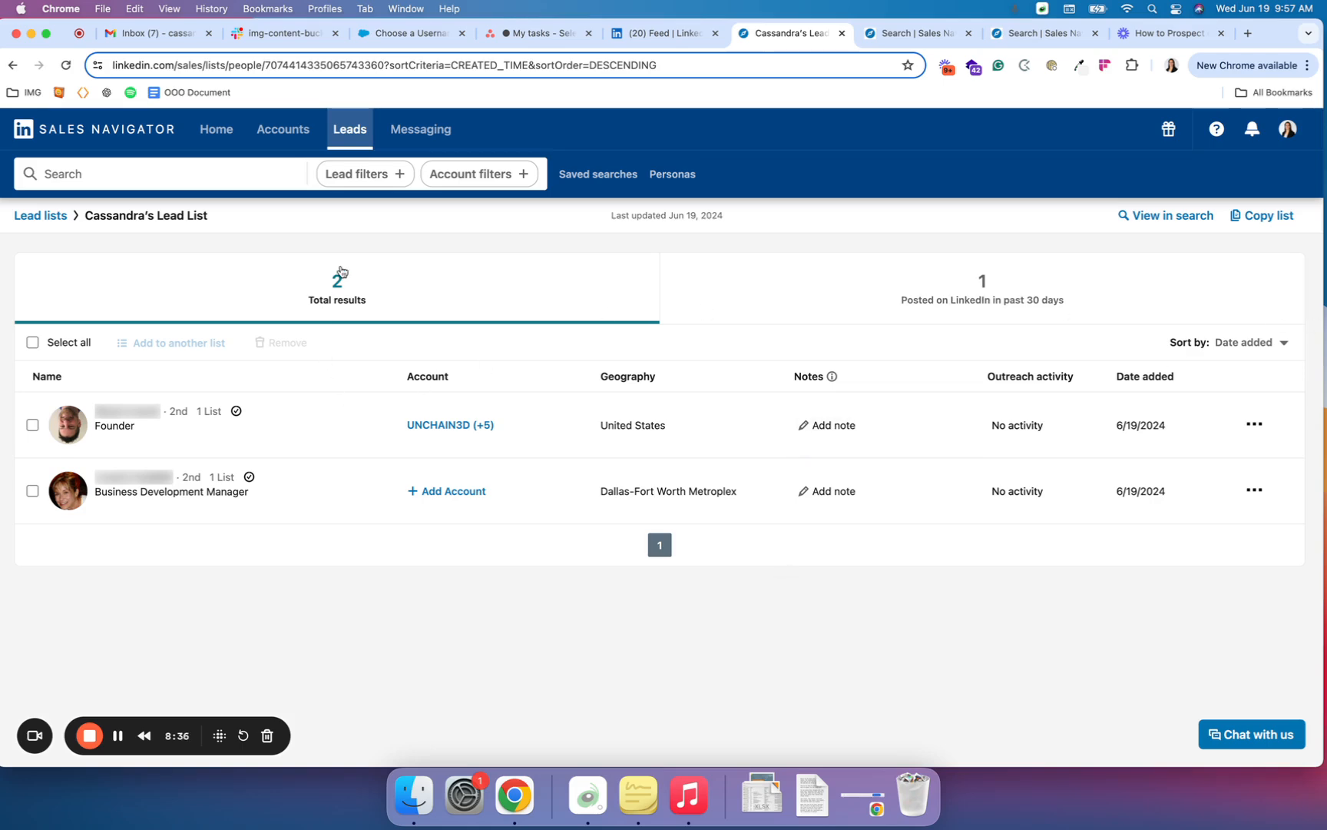
mouse_move(503, 297)
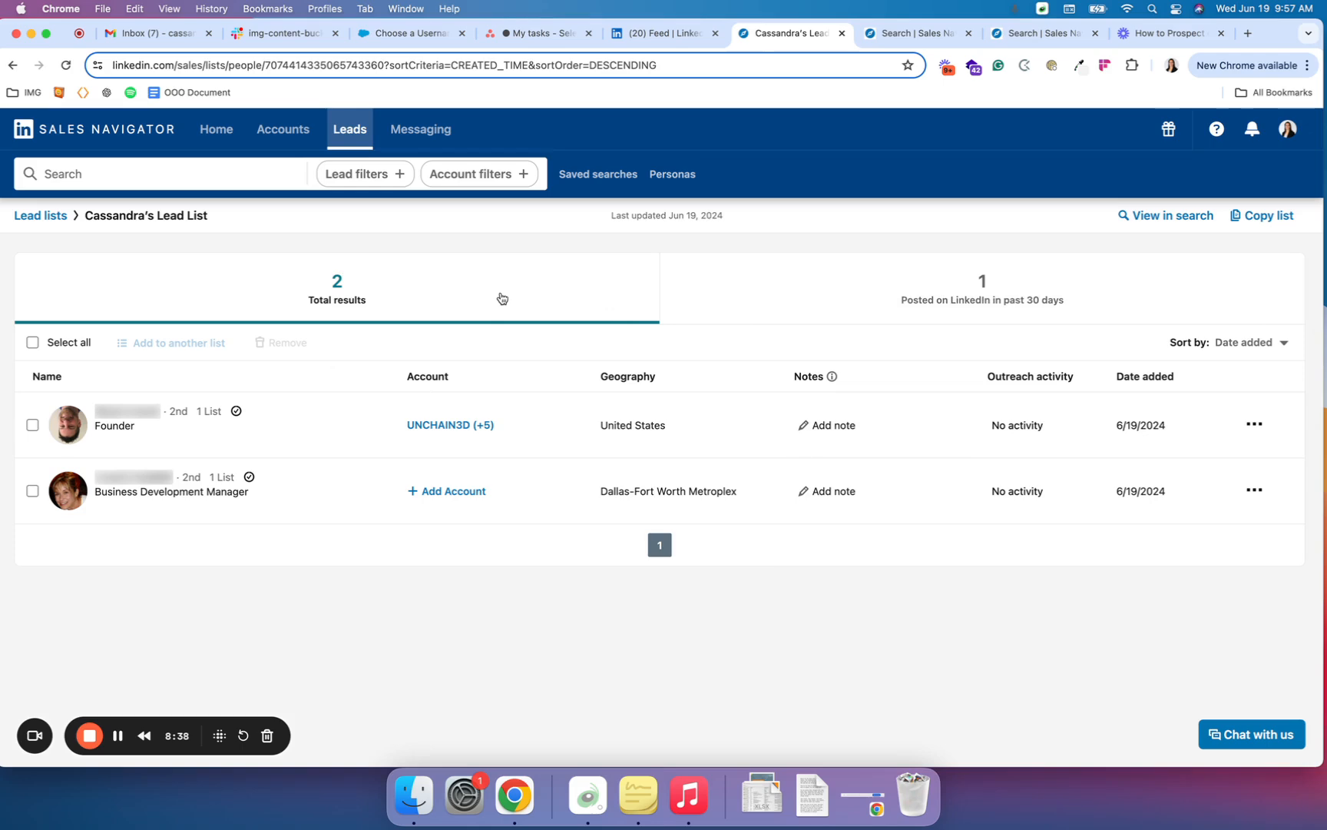
mouse_move(1045, 305)
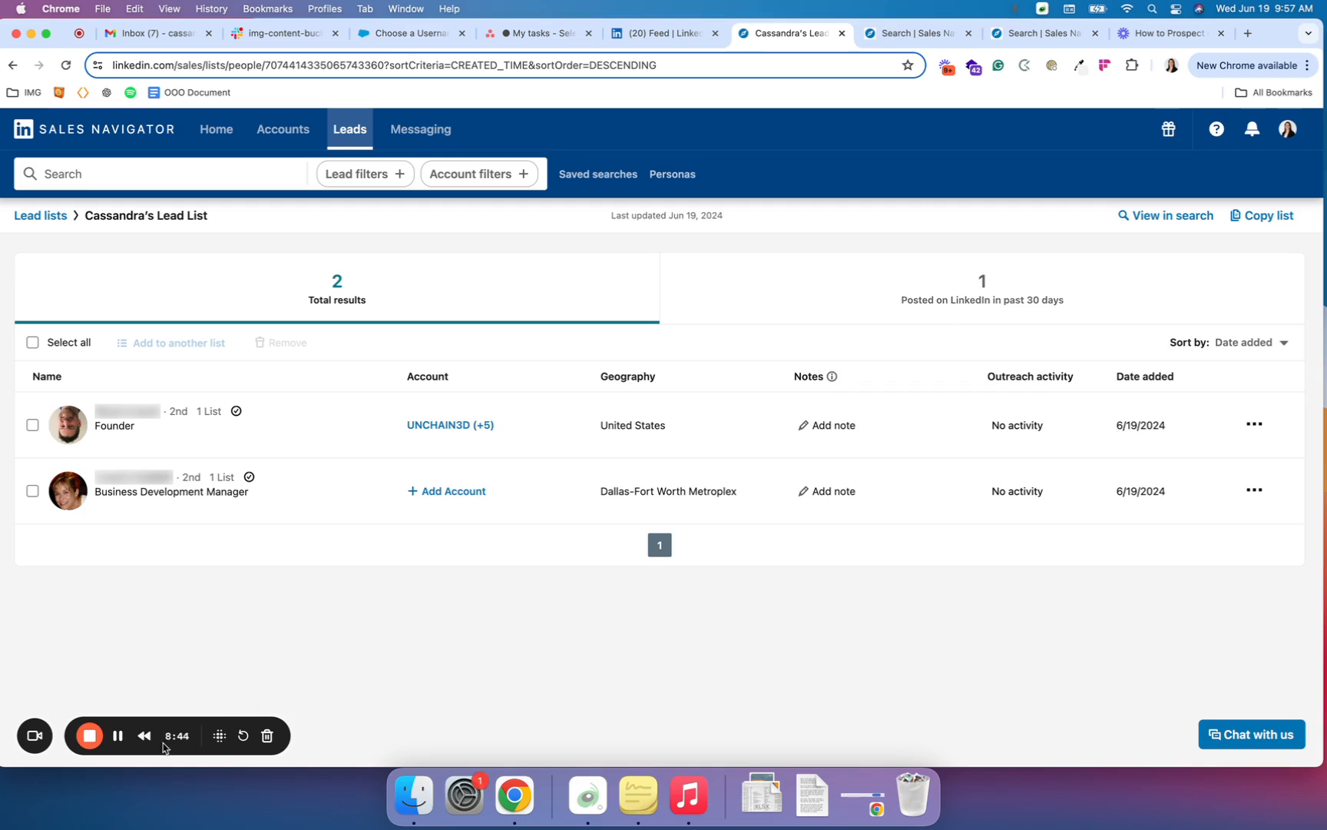
mouse_move(109, 441)
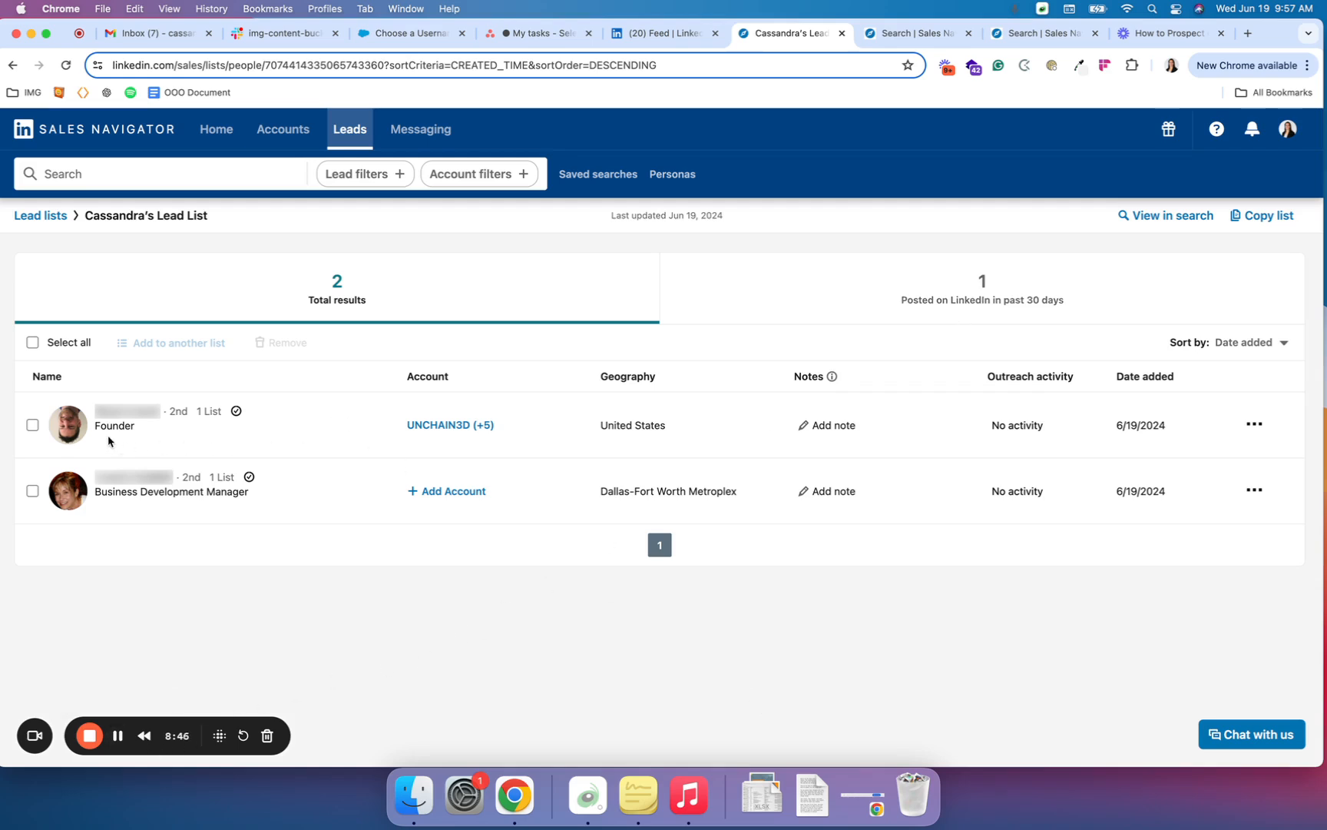
- Bring up the founder lead's profile preview from the custom lead list
left_click(128, 410)
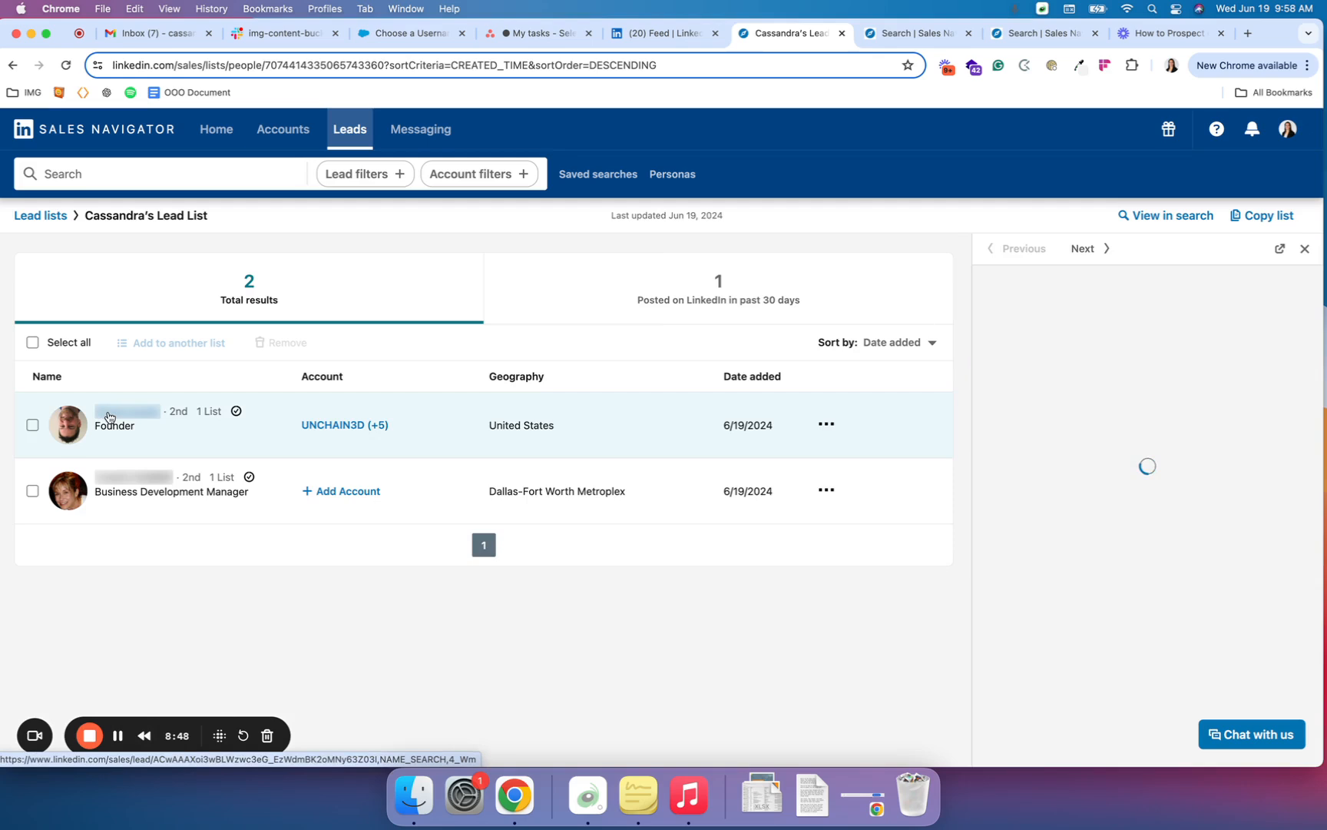
left_click(127, 410)
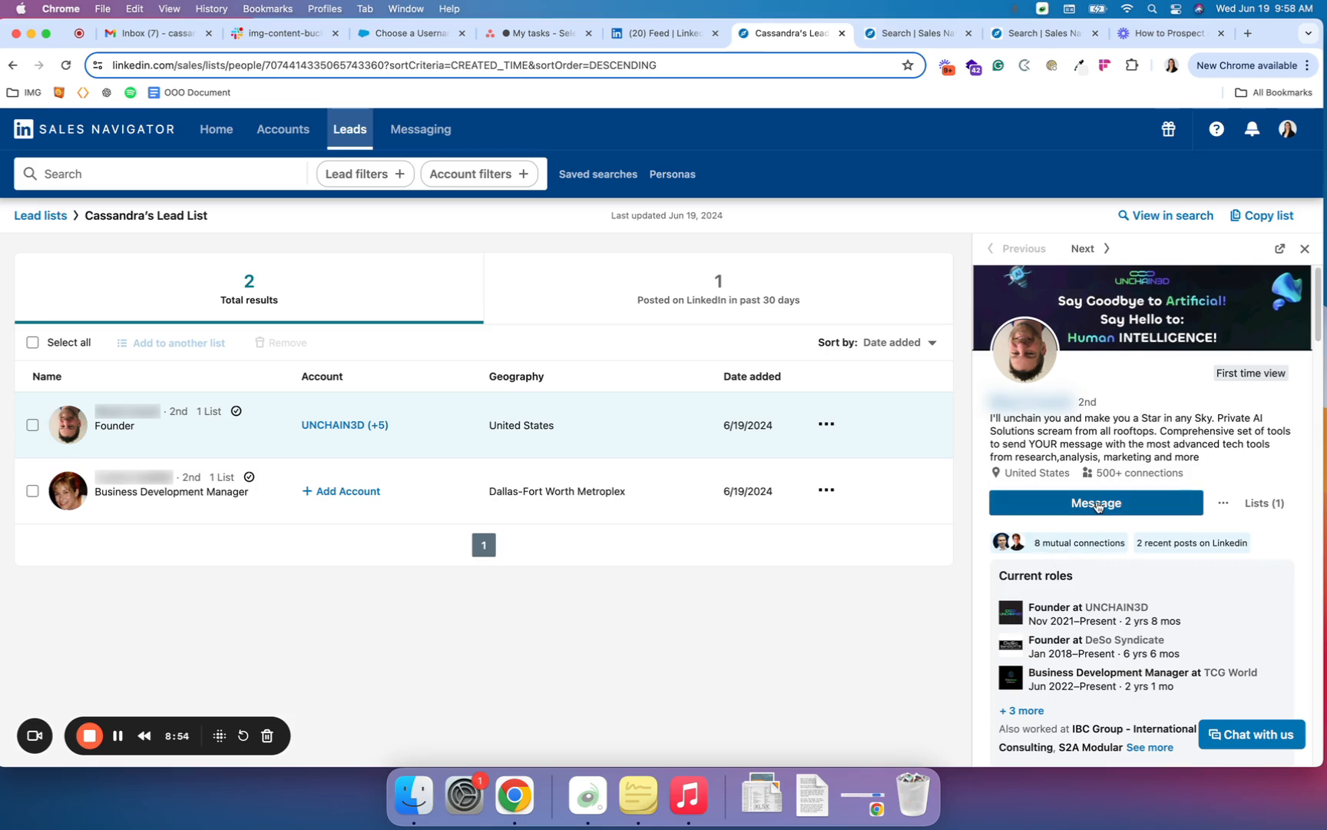
scroll("down", 3)
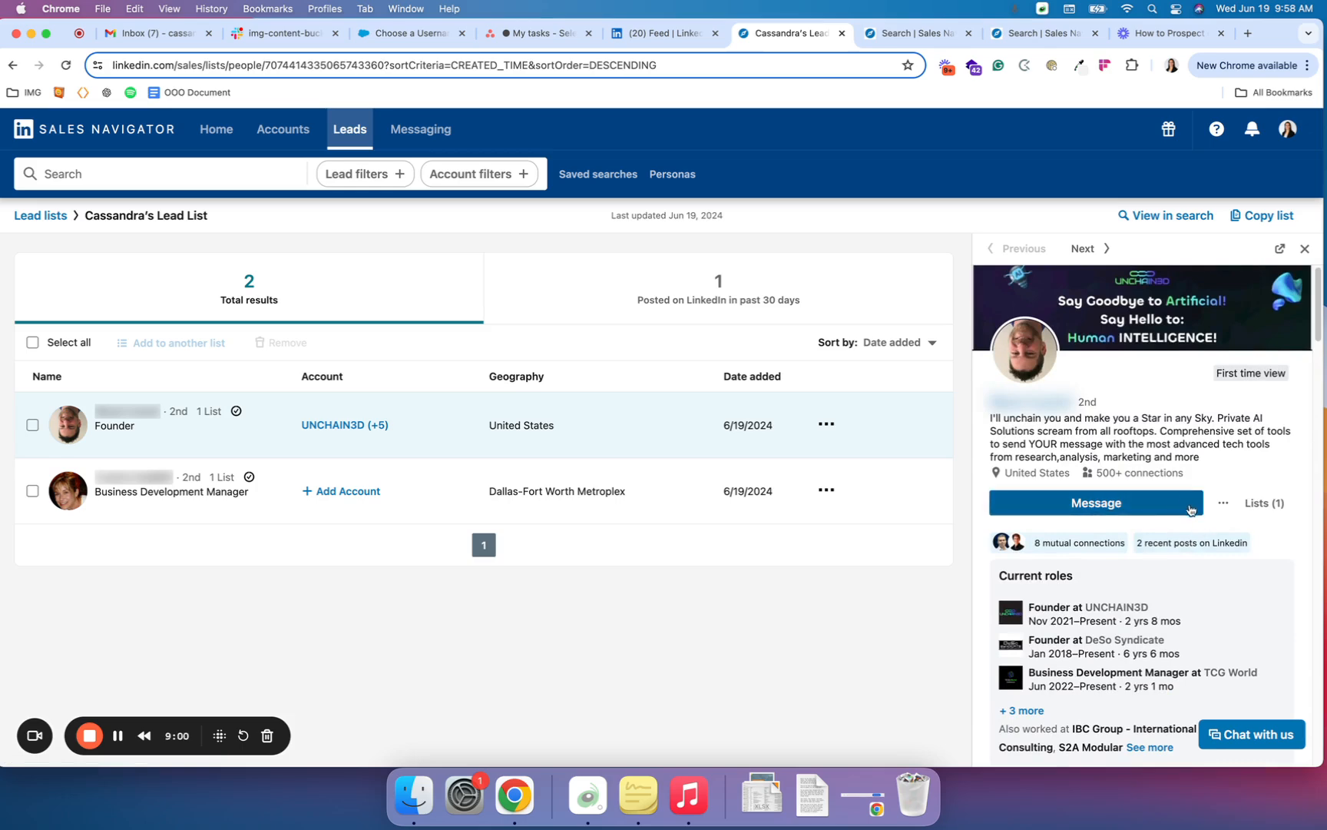
left_click(1223, 502)
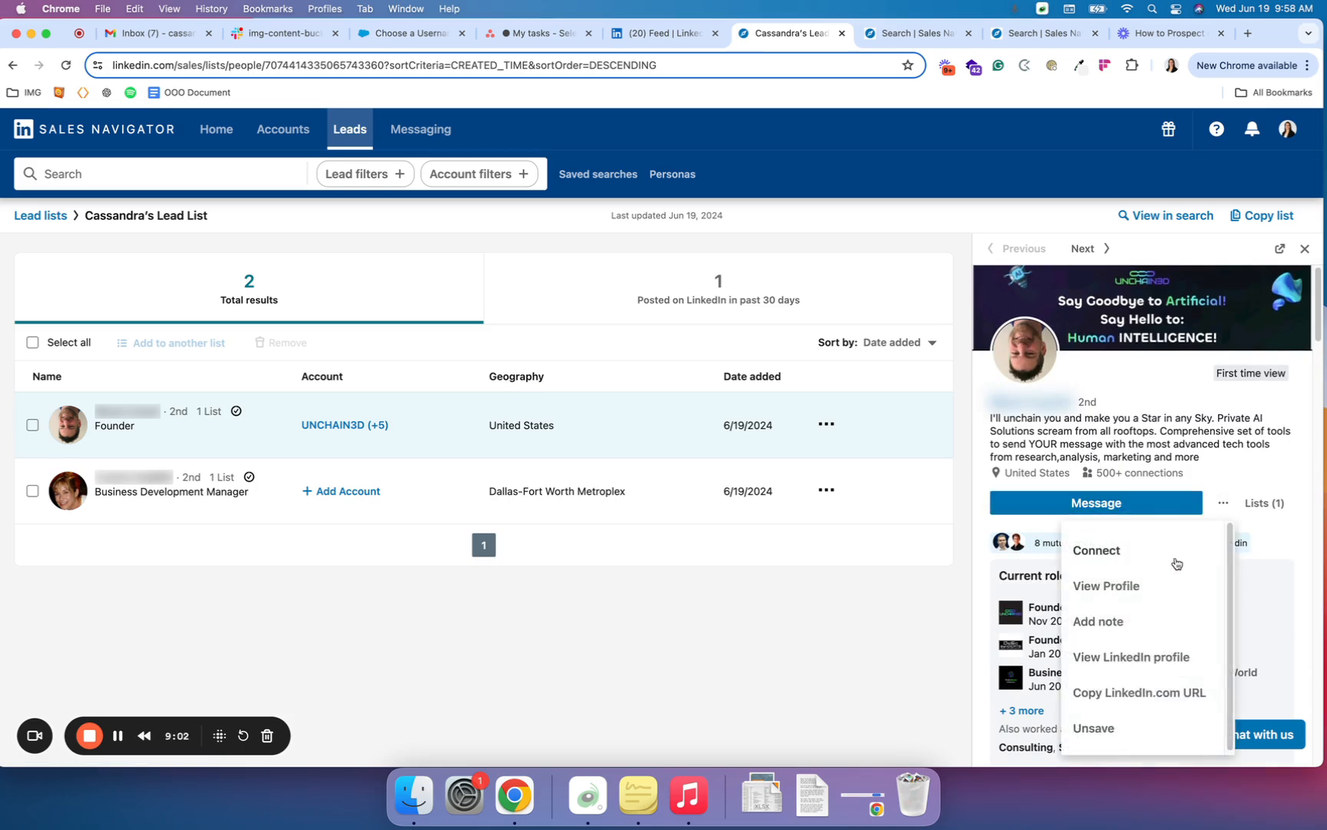
mouse_move(939, 657)
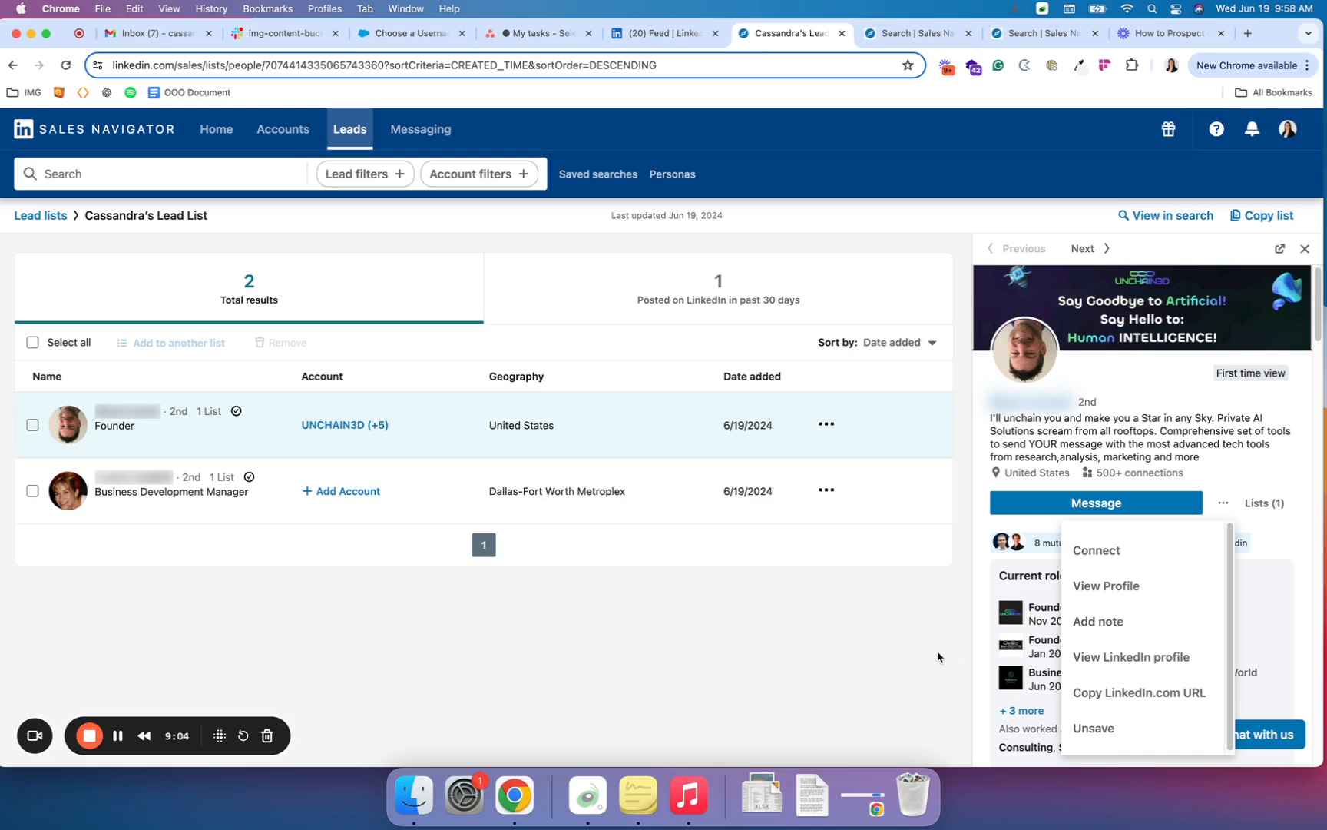
mouse_move(1142, 676)
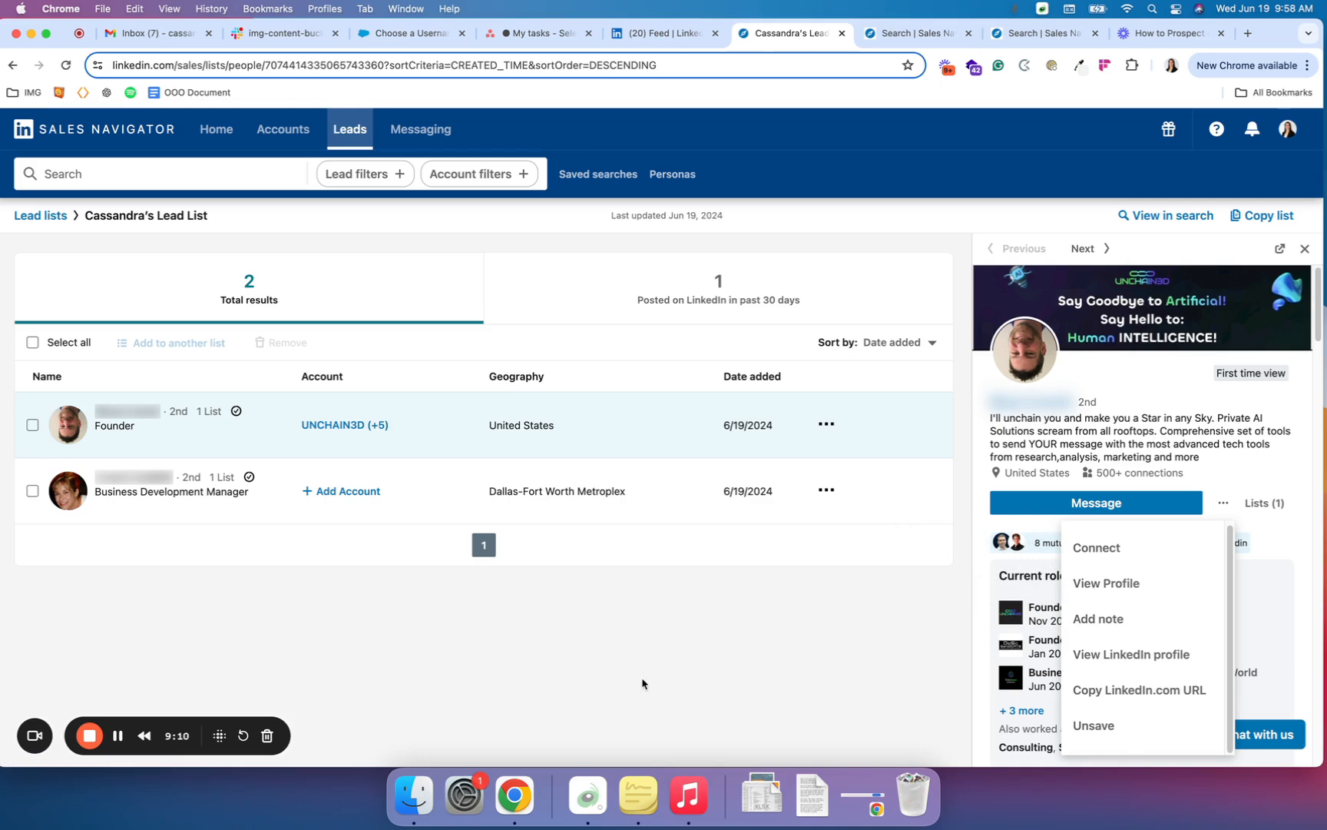
mouse_move(825, 649)
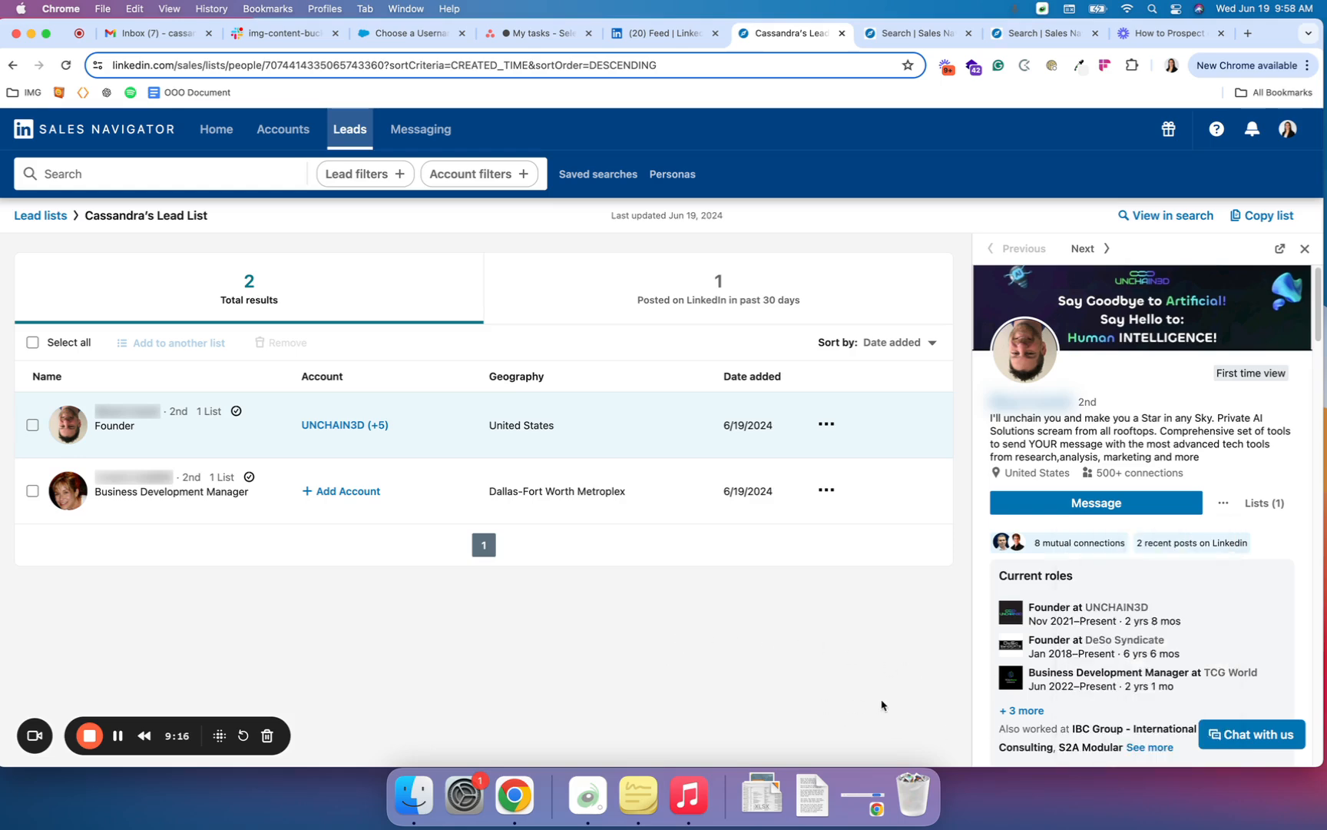
left_click(1223, 503)
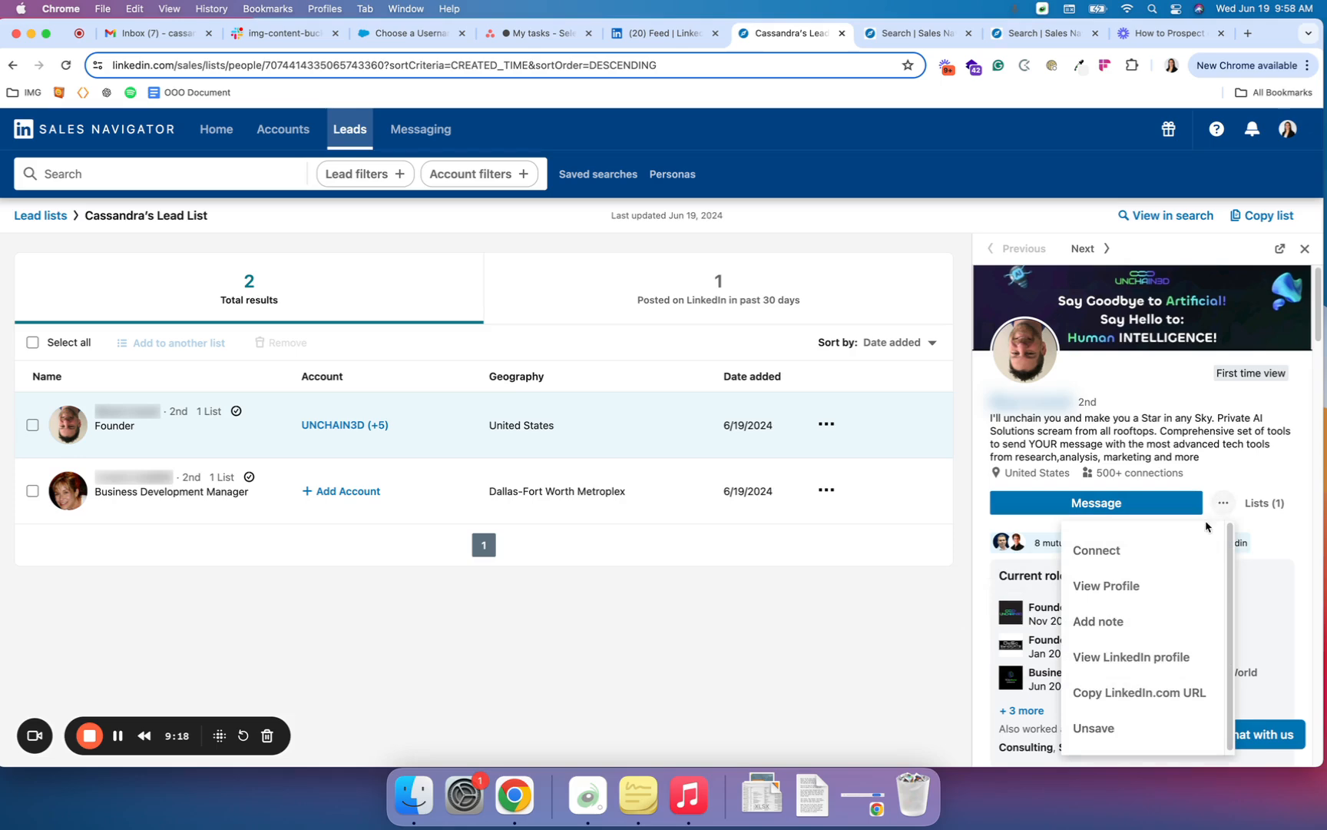
- Send a connection invitation to the UNCHAIN3D founder without a personal message
left_click(1097, 550)
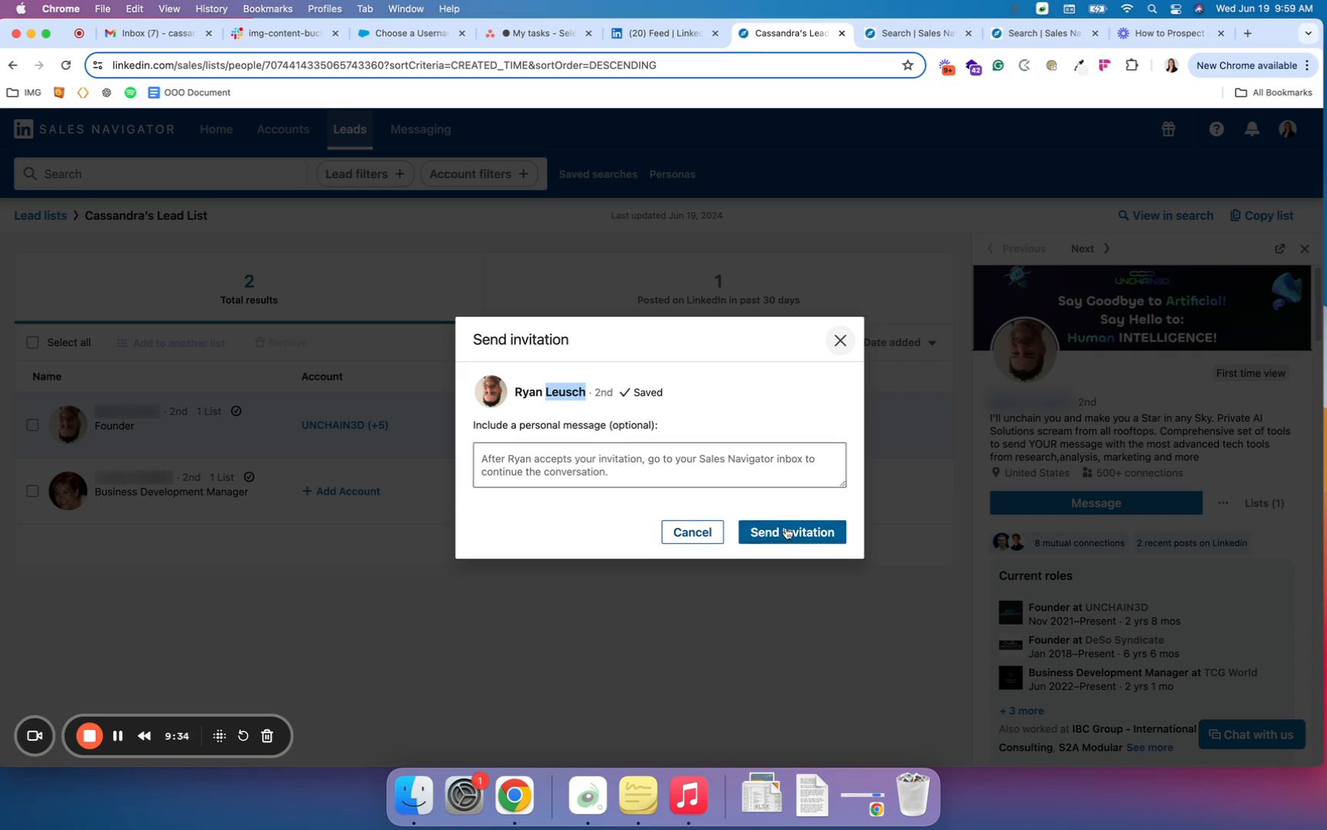
left_click(792, 532)
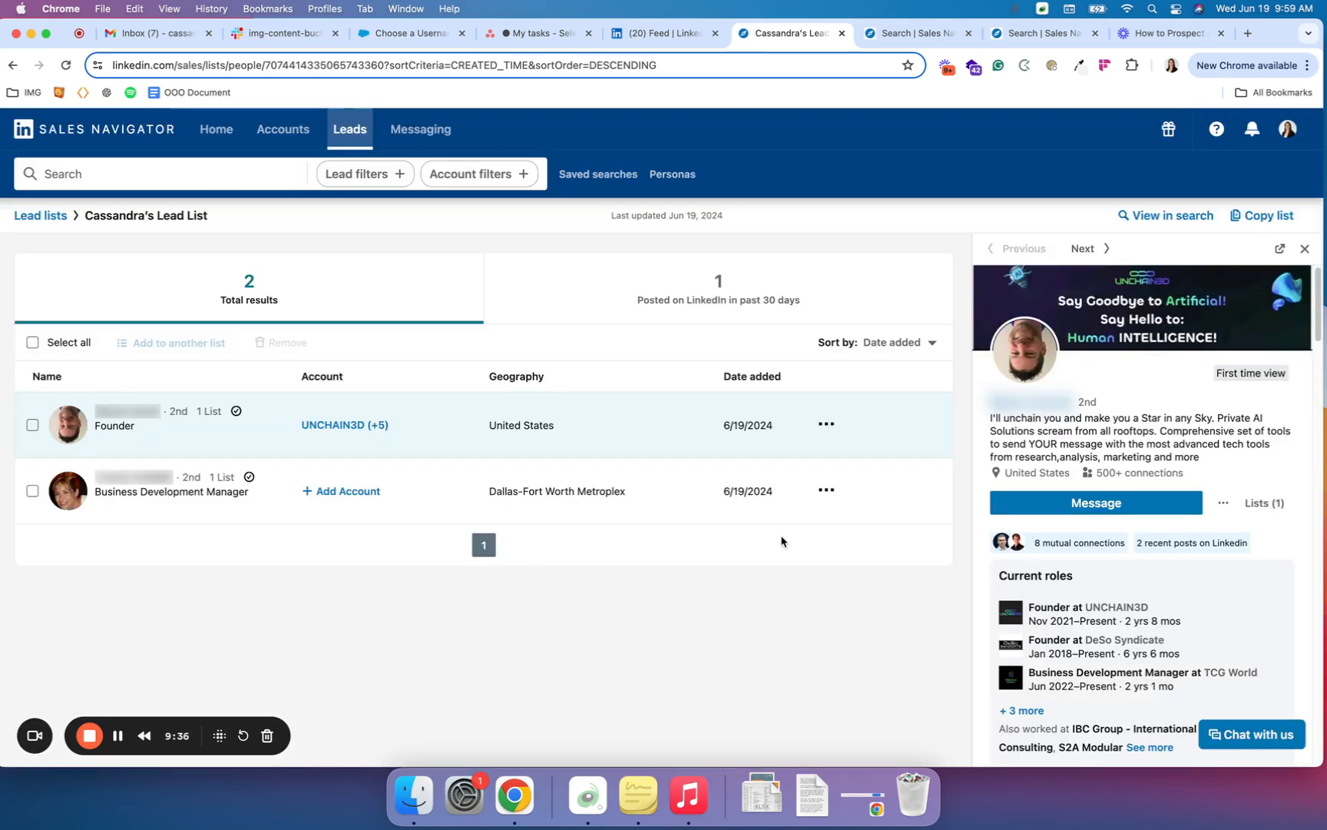
mouse_move(1019, 564)
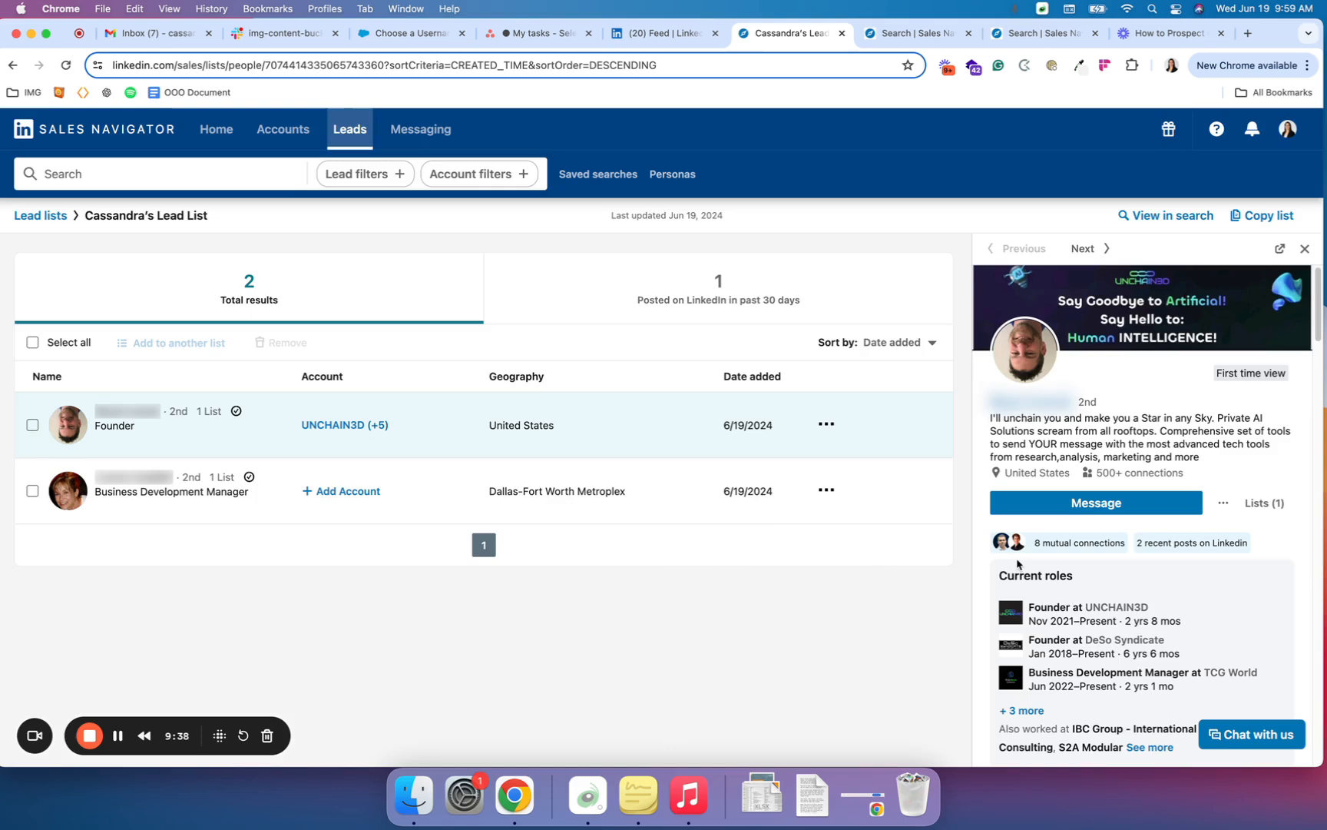
mouse_move(118, 735)
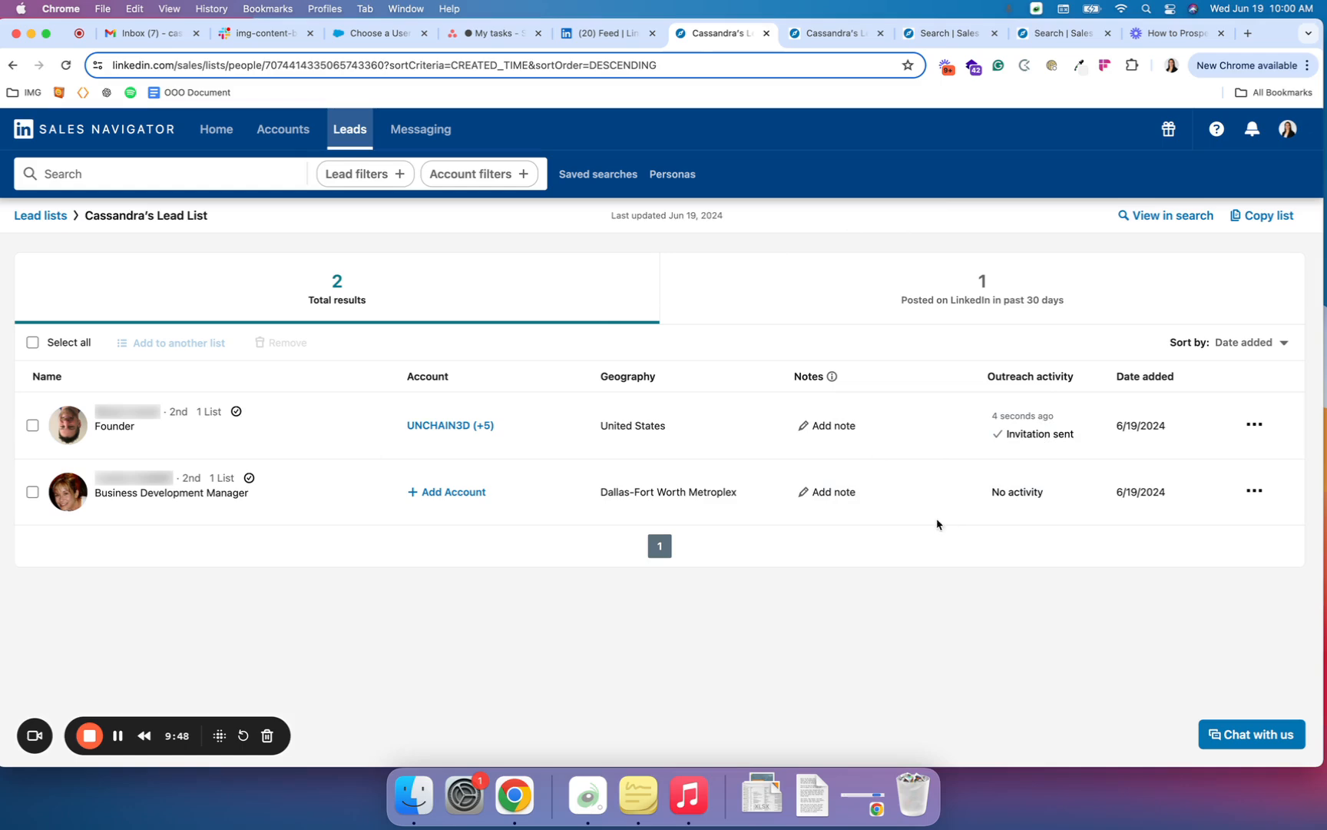
left_click(832, 425)
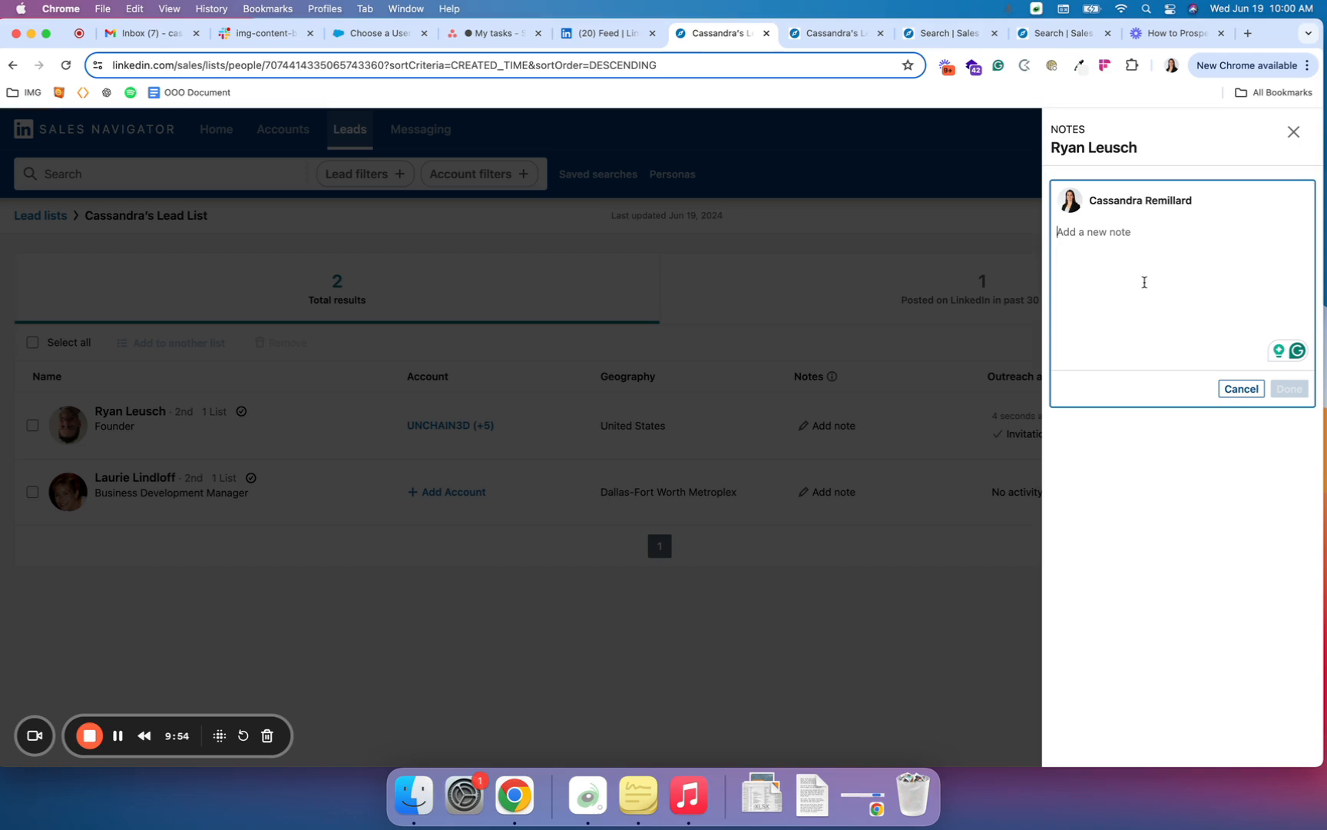
- Save the internal note "Hot prospect for partner opp" on the founder lead
type("Hot prospect for")
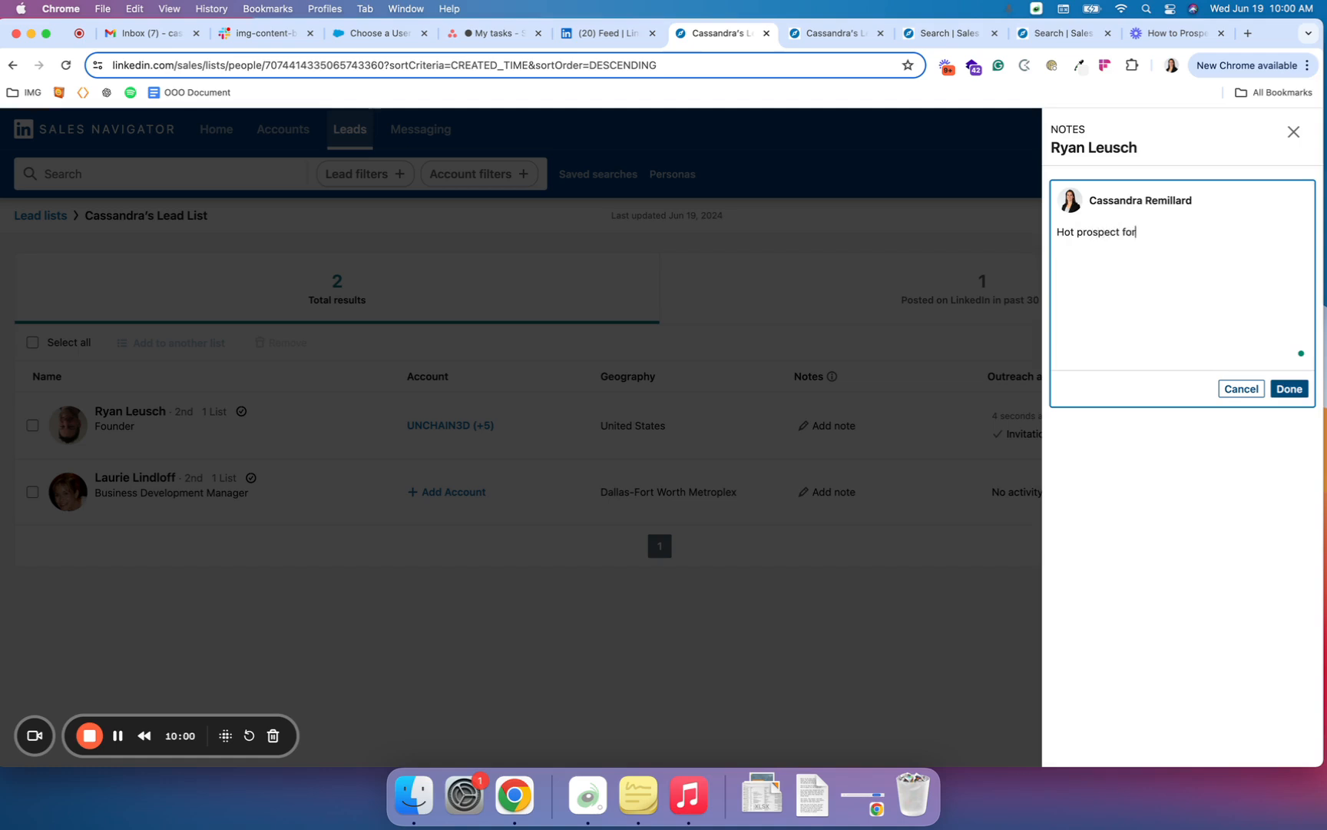
type("partner opp")
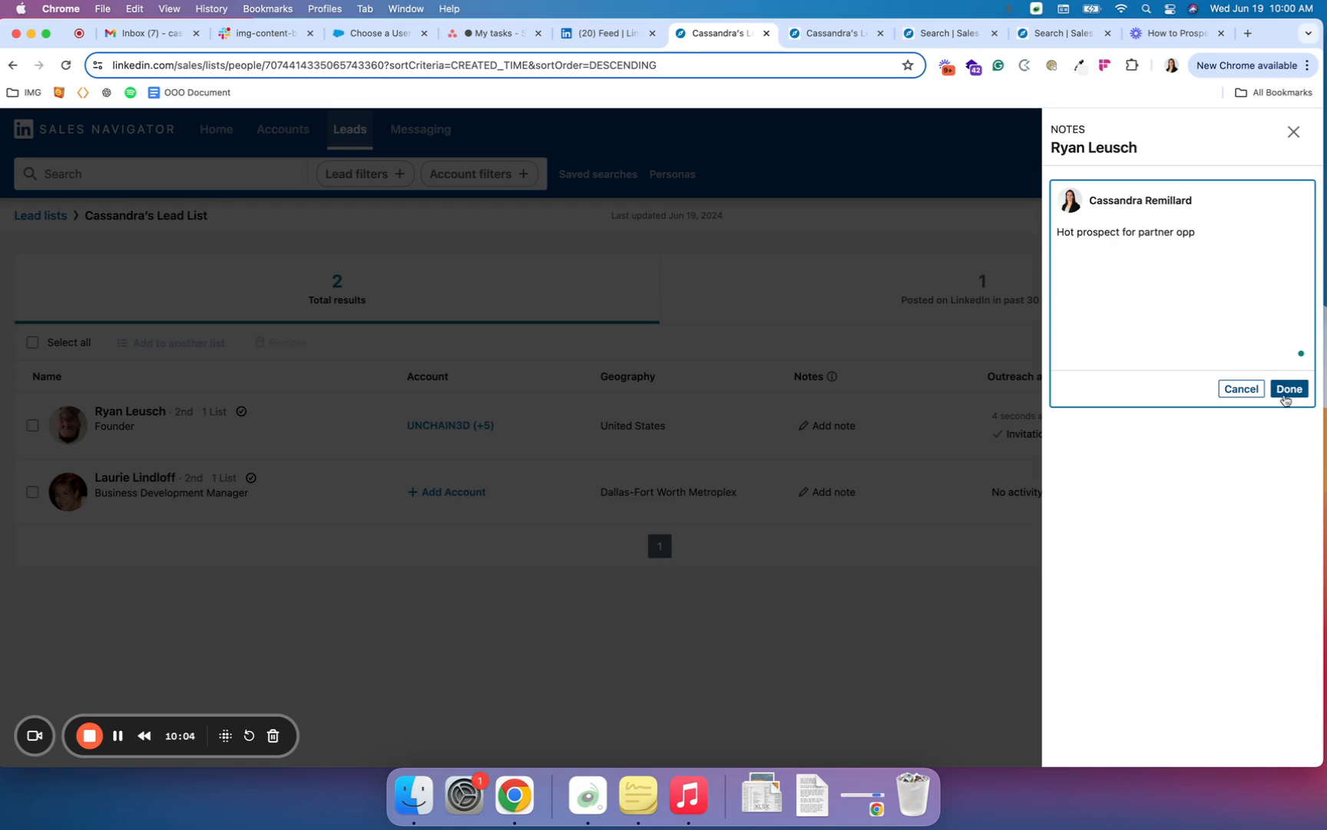
left_click(1289, 389)
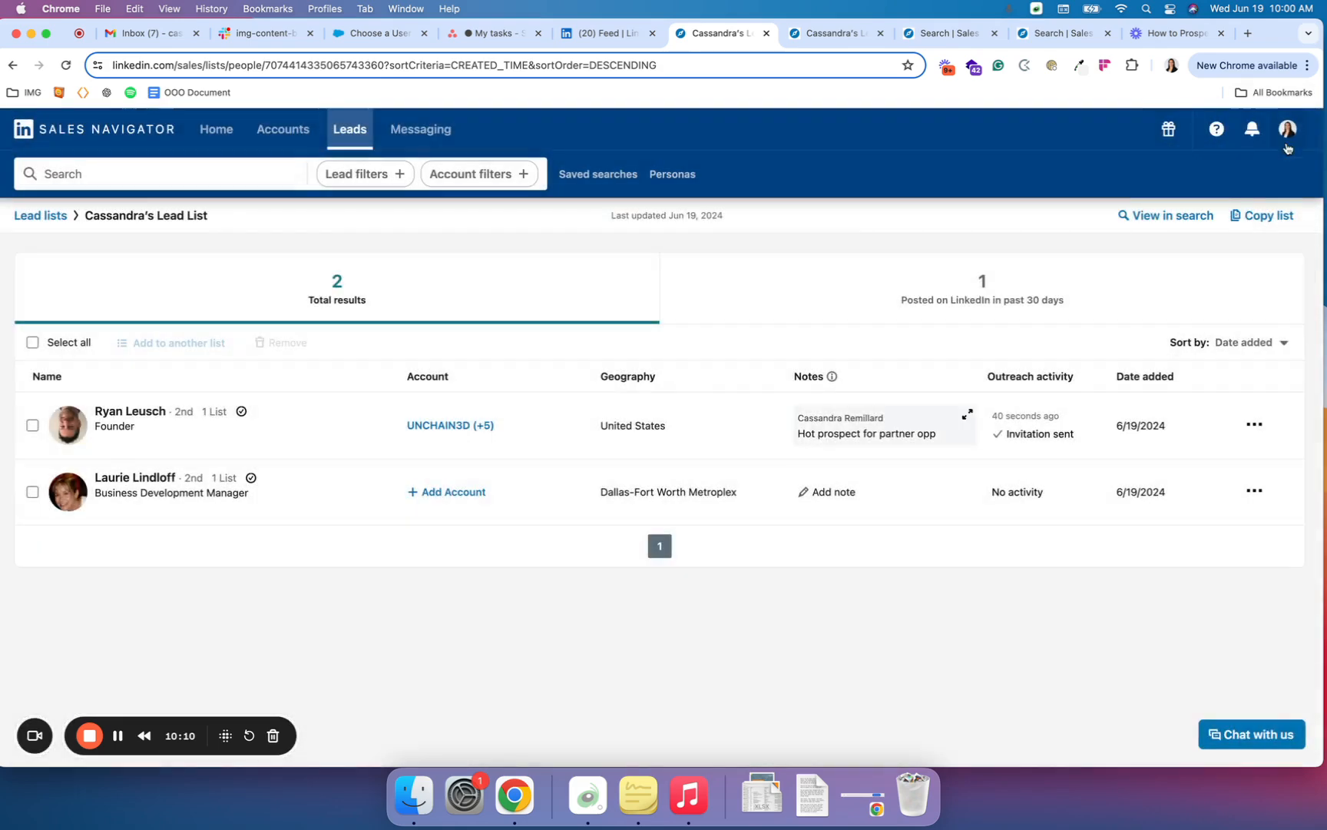
mouse_move(1070, 556)
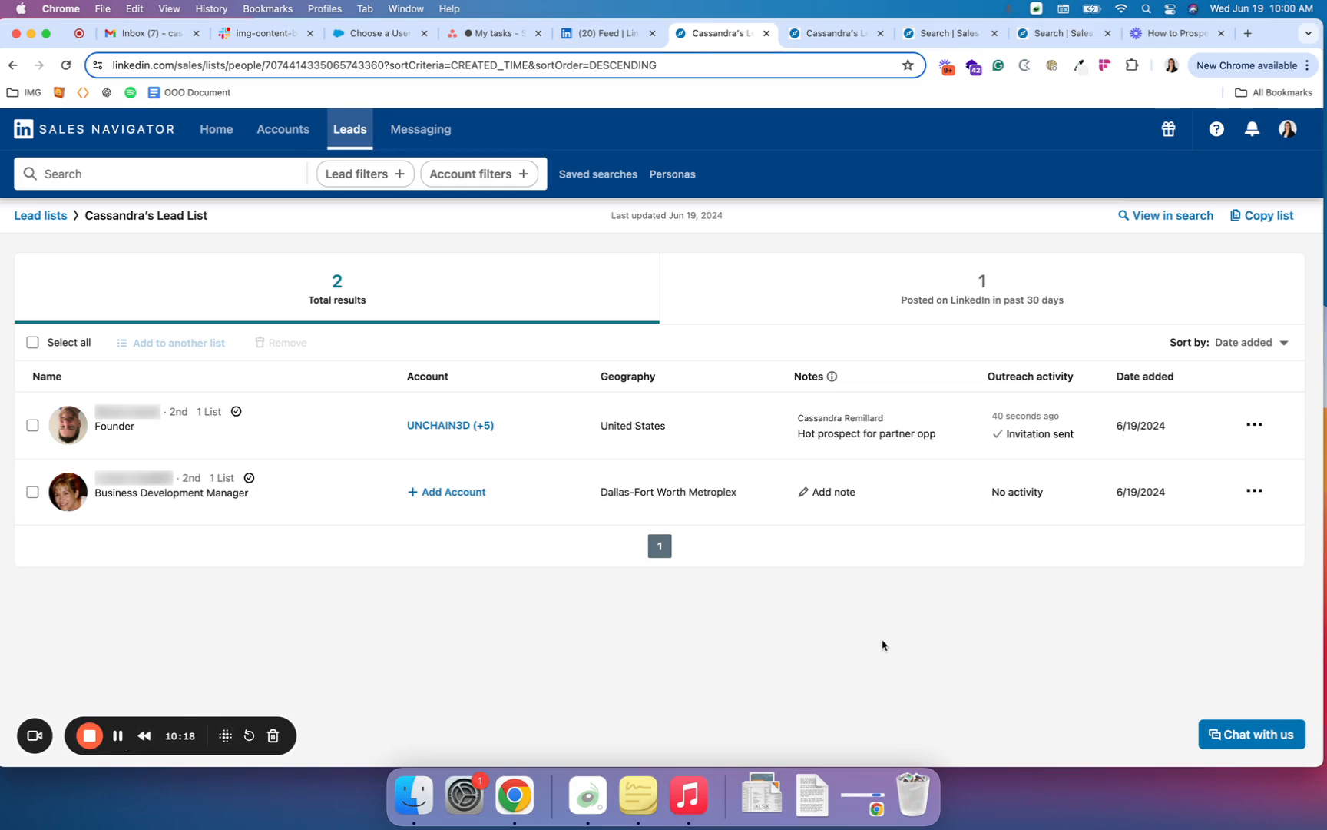
mouse_move(715, 641)
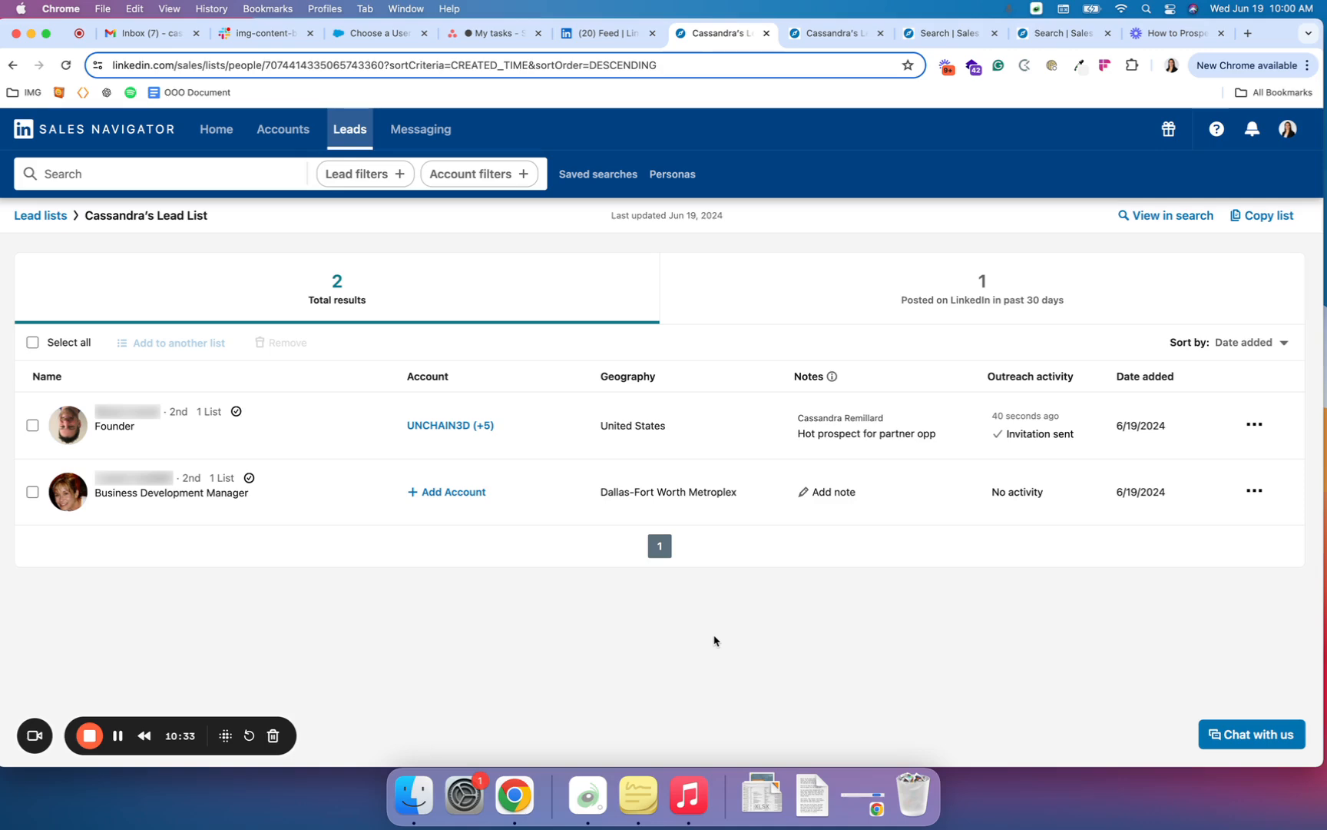
mouse_move(694, 650)
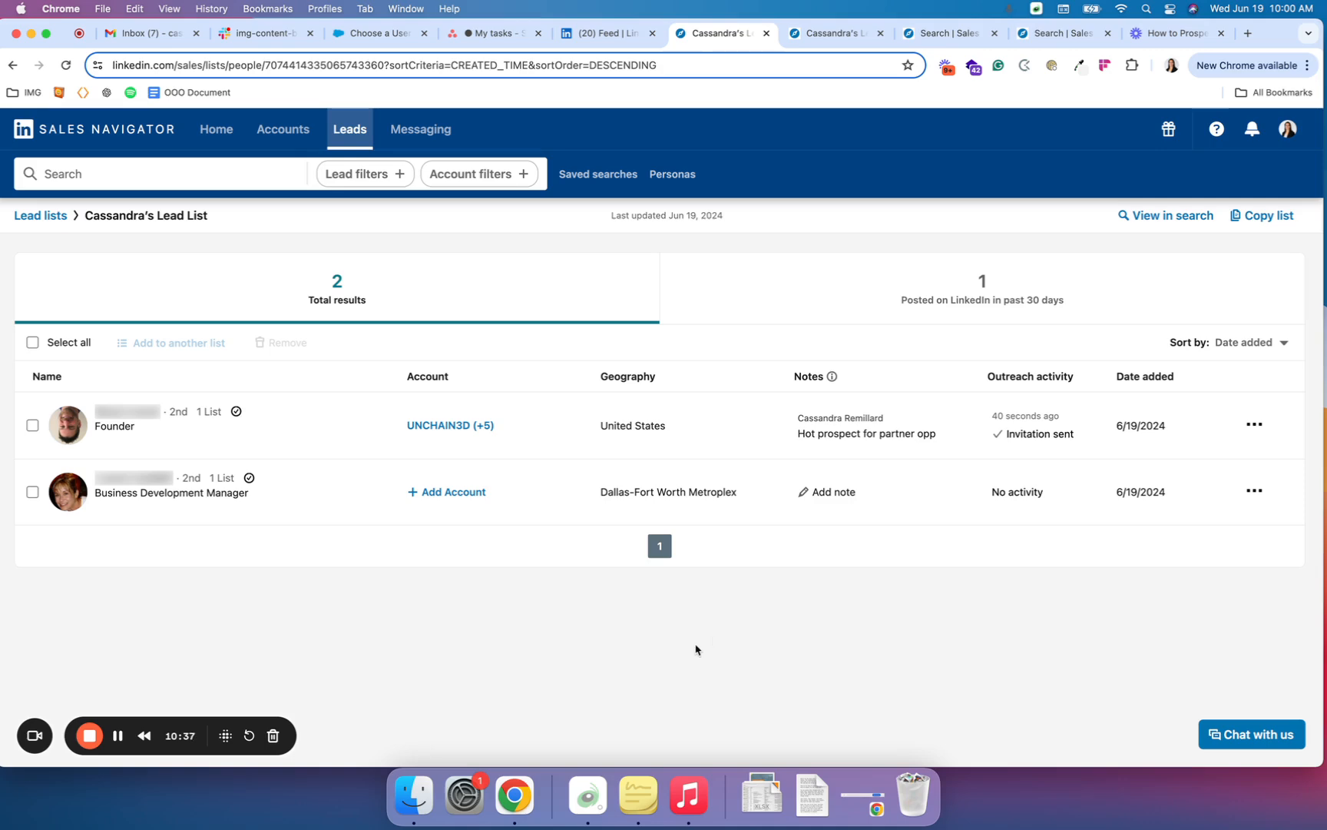
mouse_move(117, 735)
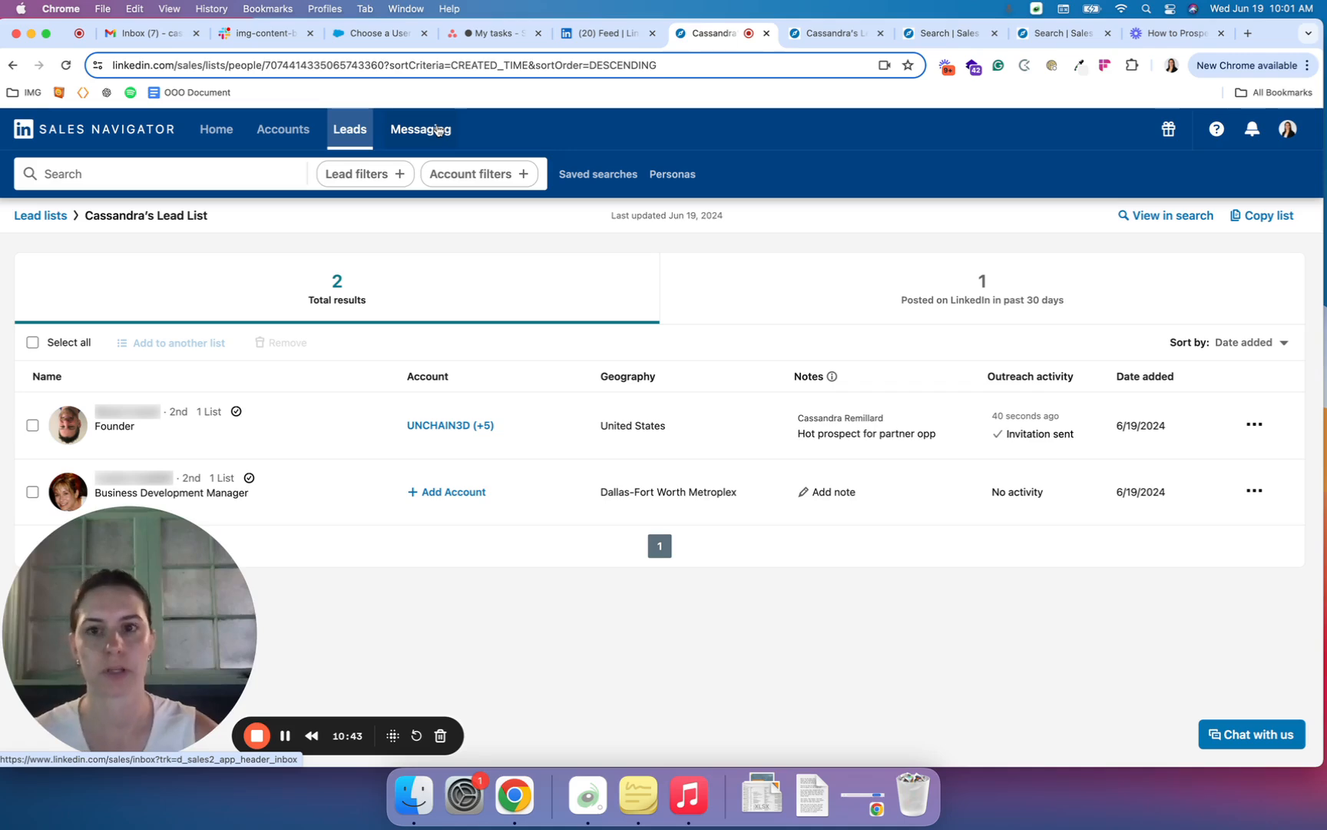
- Open the Sales Navigator messaging inbox, which has no conversations yet
left_click(420, 129)
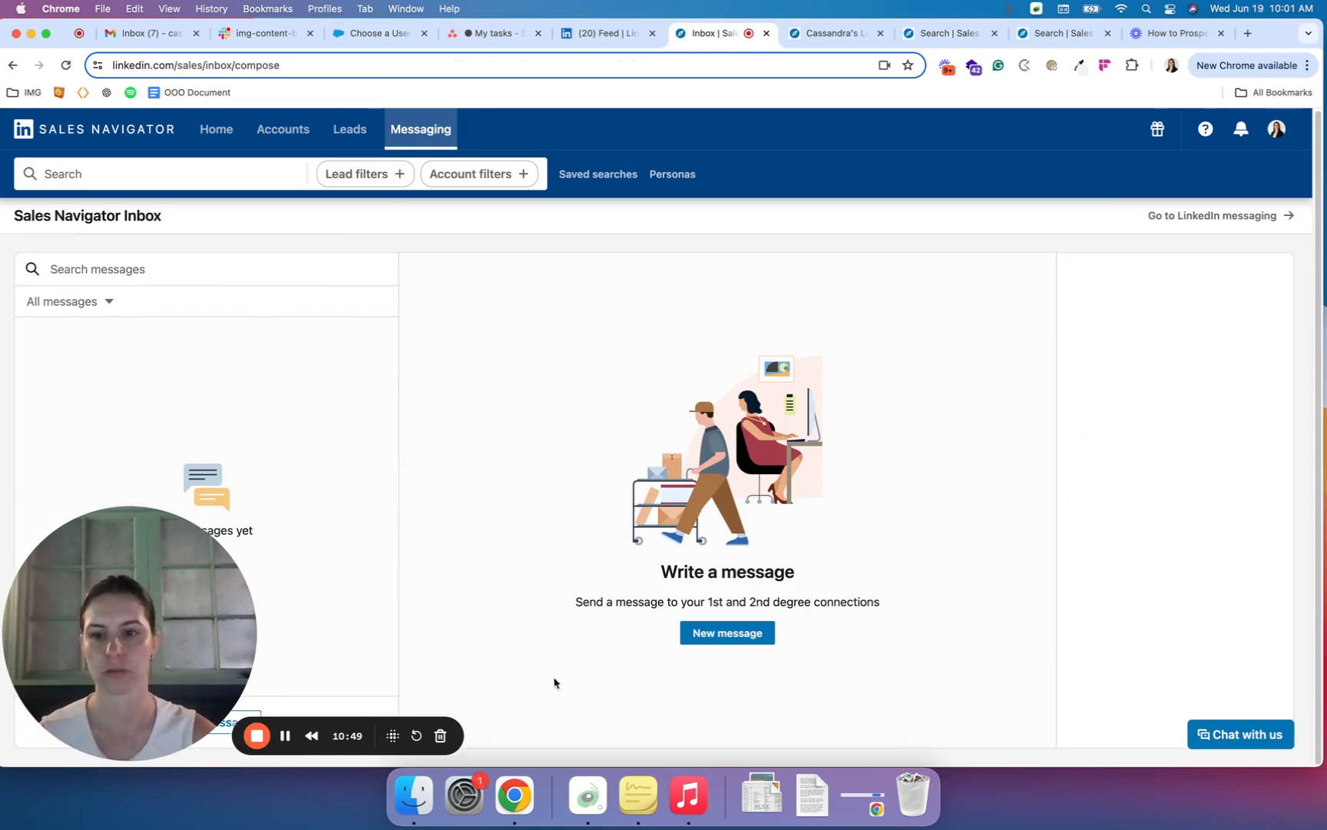
mouse_move(441, 535)
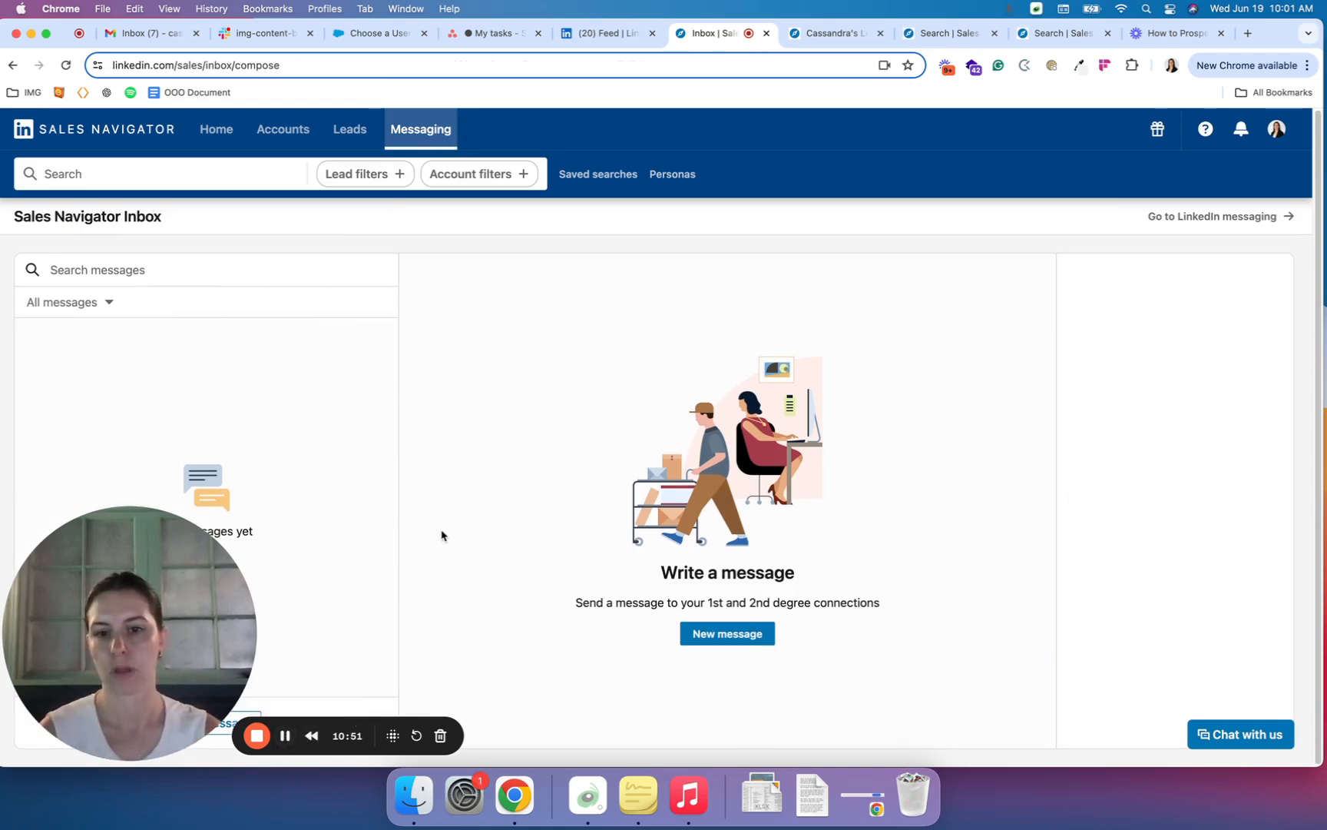
mouse_move(281, 497)
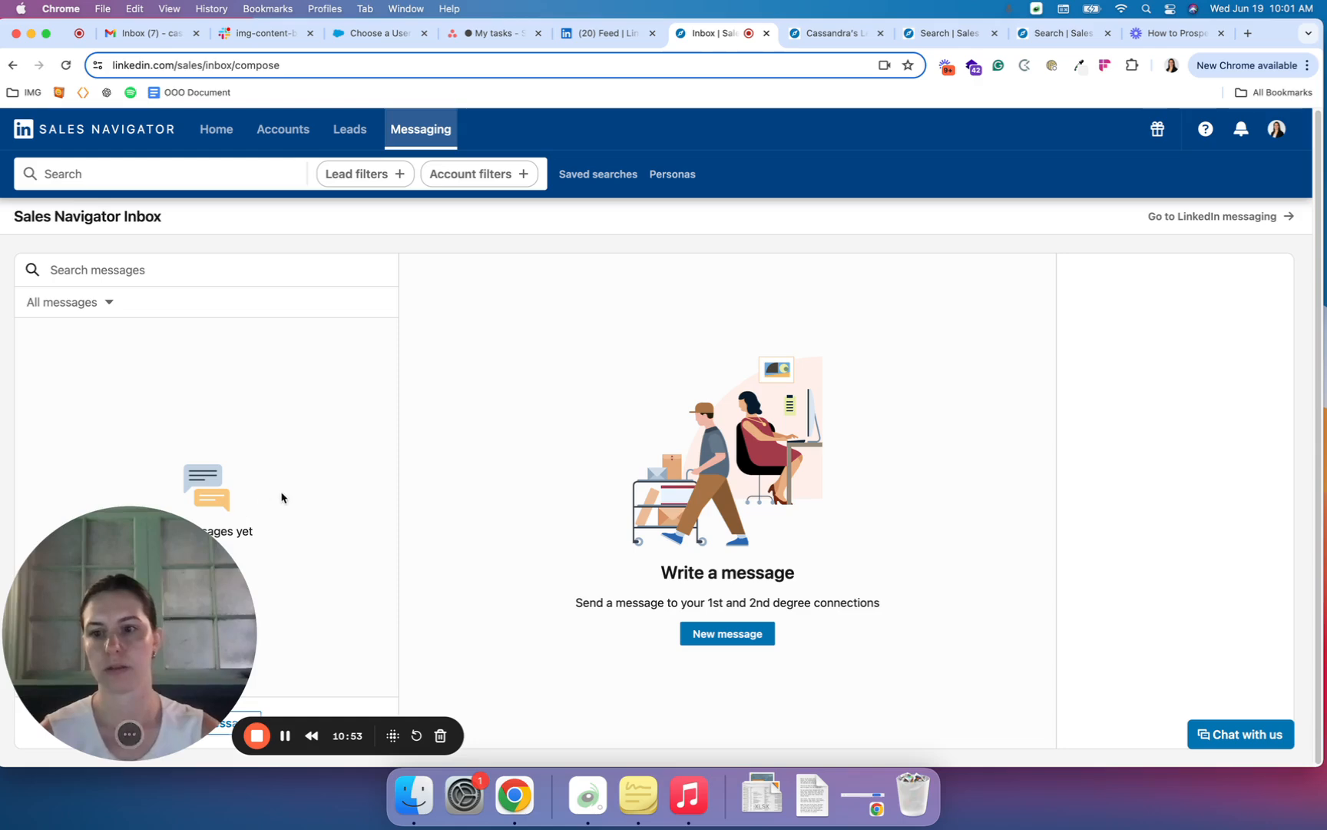
mouse_move(252, 295)
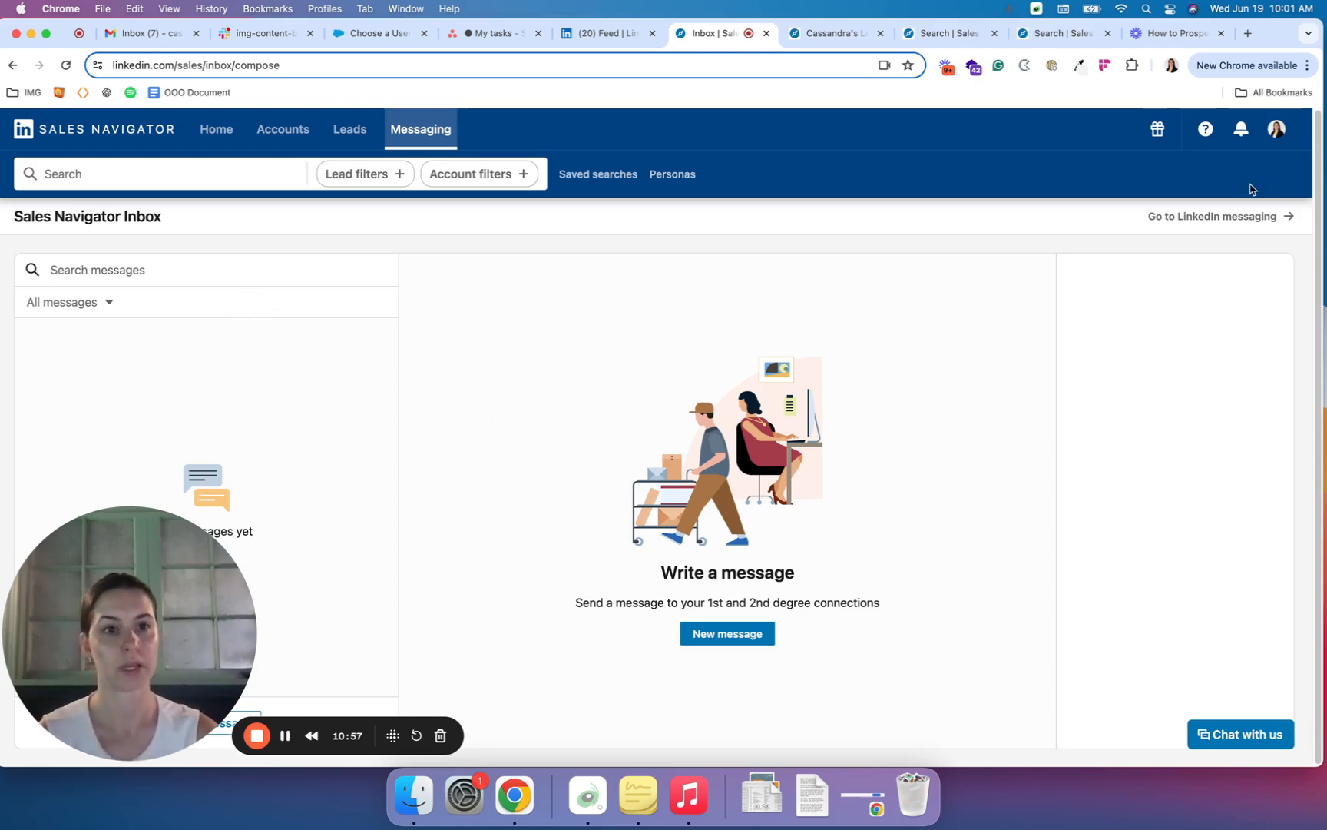
mouse_move(1211, 216)
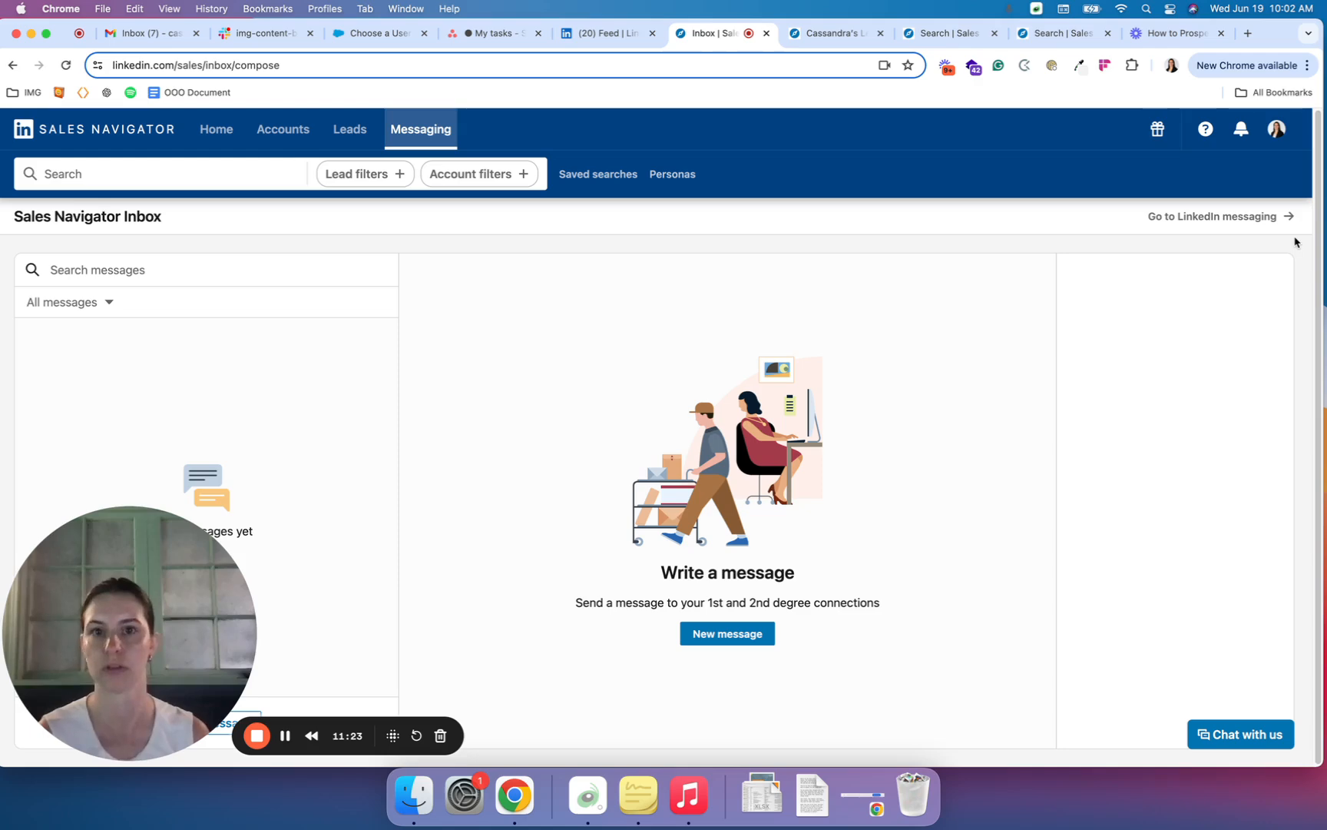
mouse_move(438, 246)
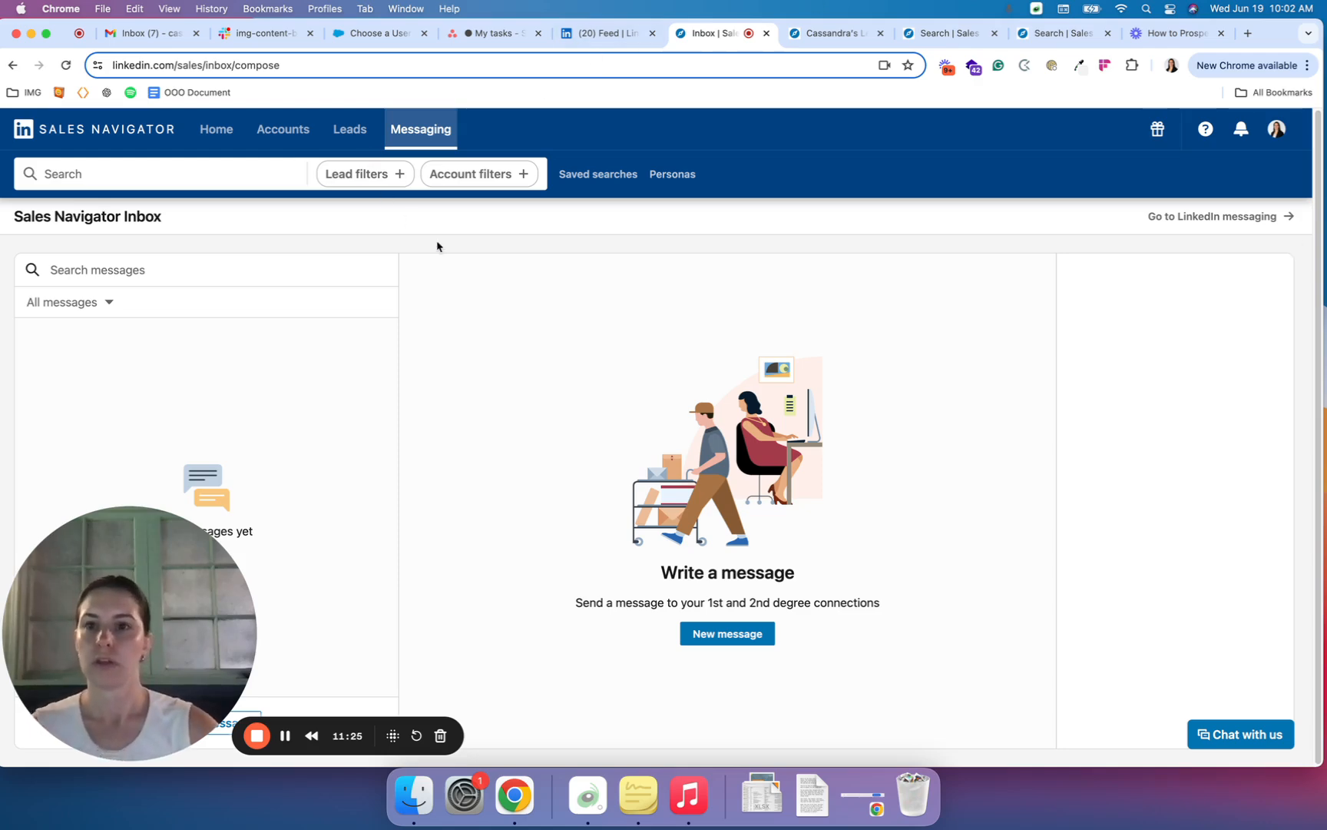
mouse_move(938, 323)
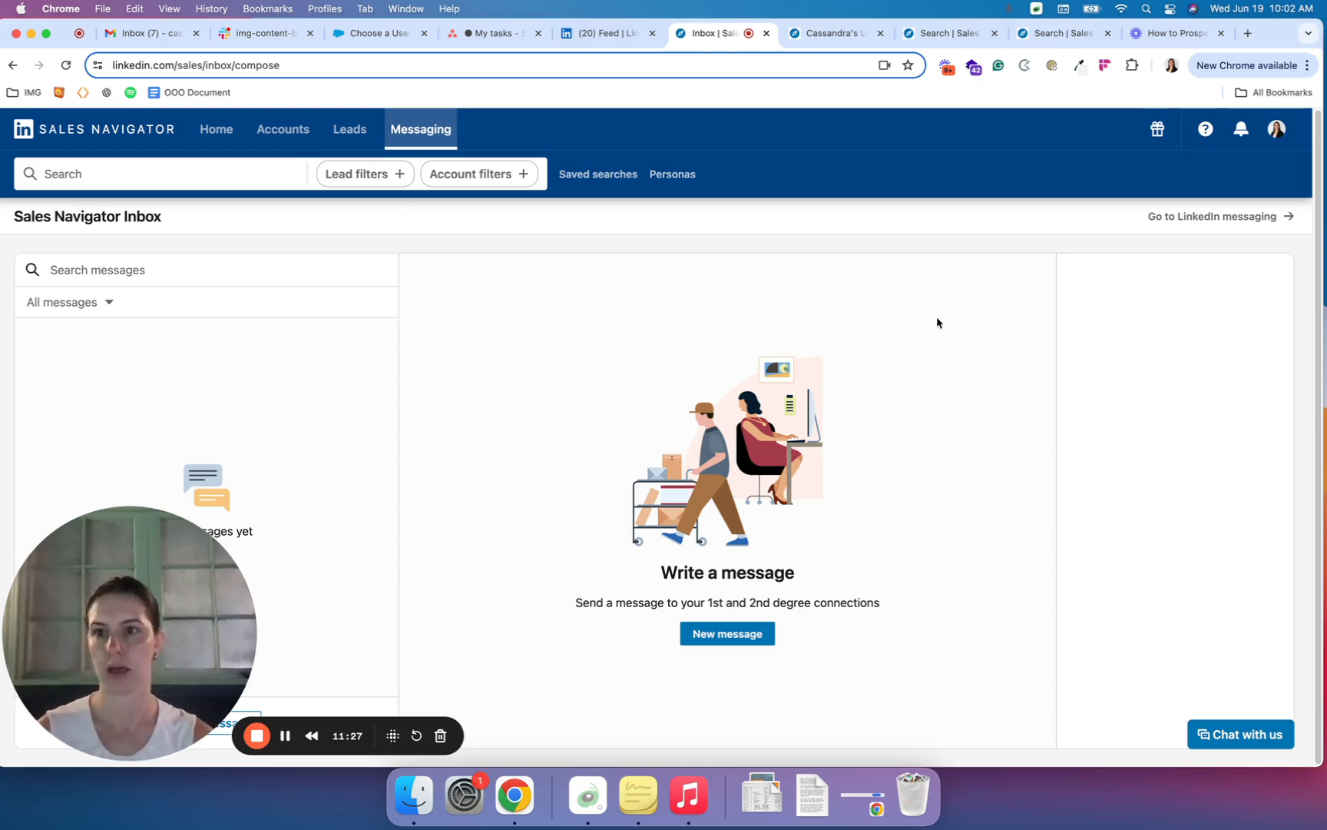
mouse_move(1031, 301)
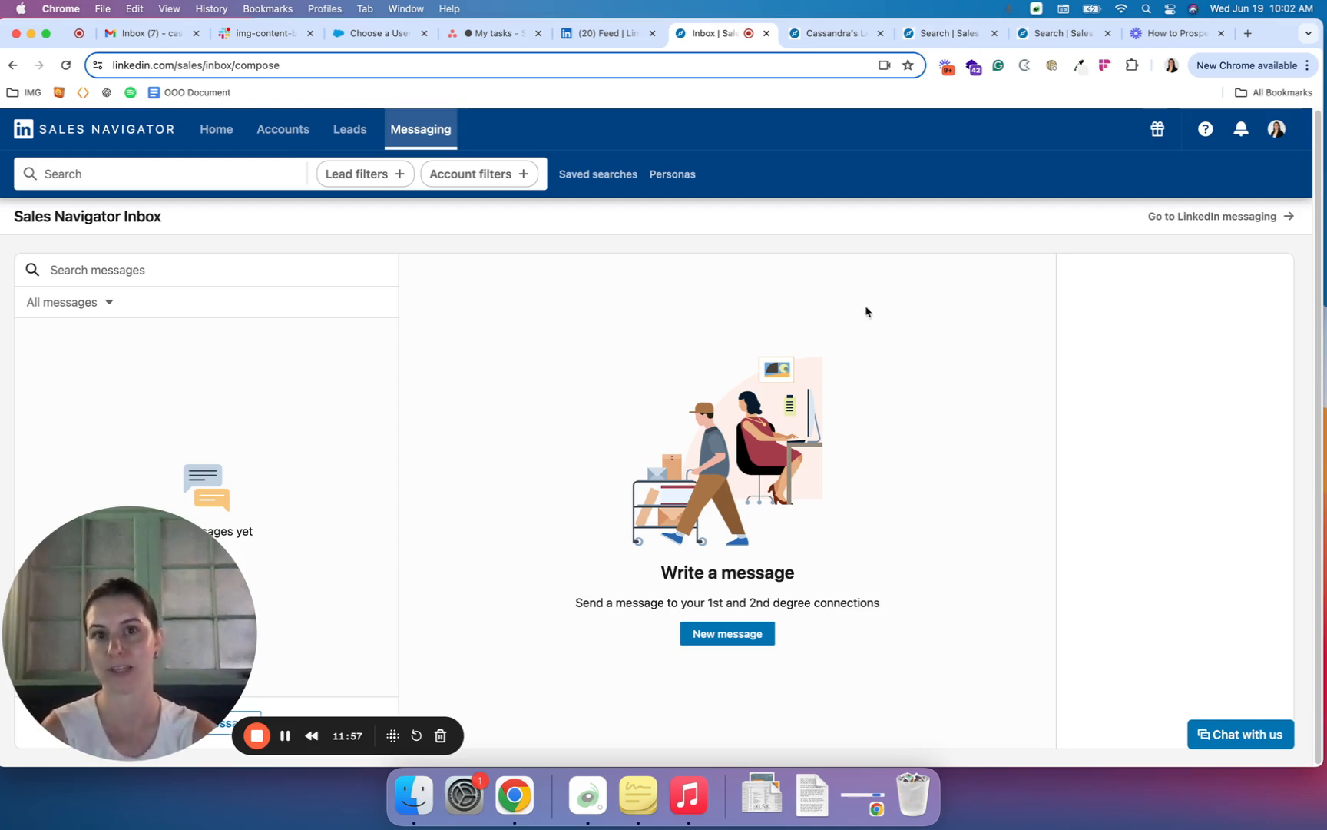
mouse_move(717, 302)
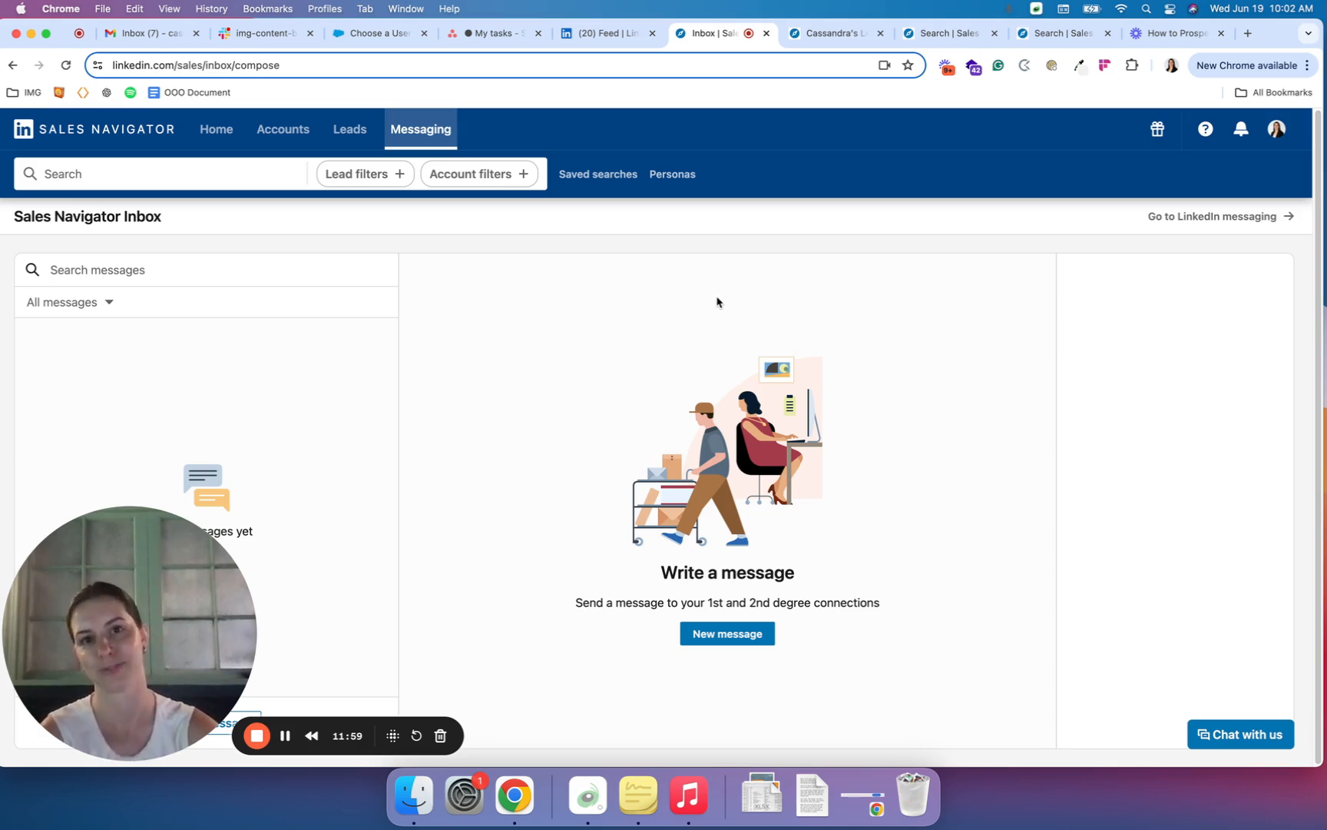